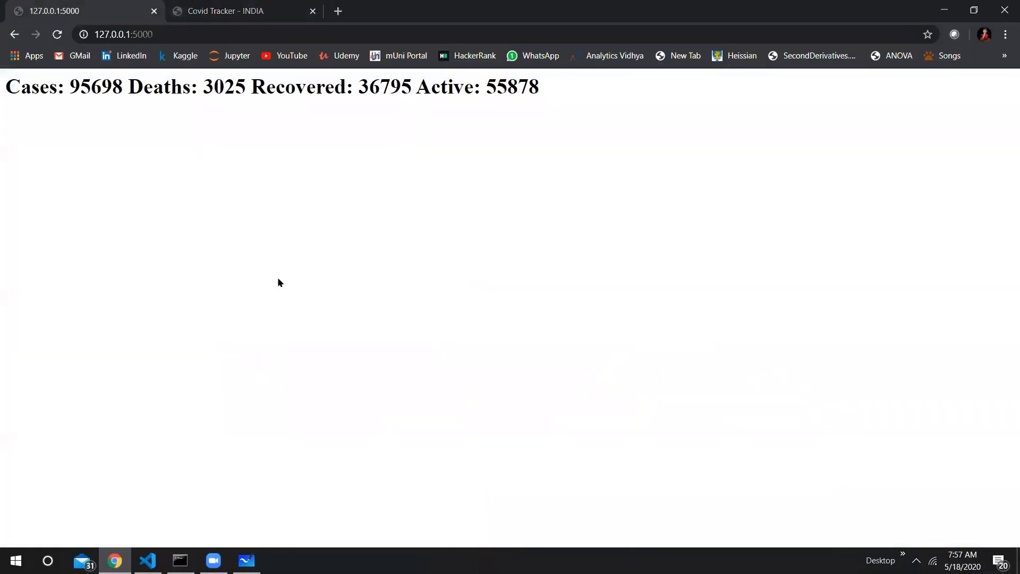
{"action": "mouse_move", "coordinate": [256, 144]}
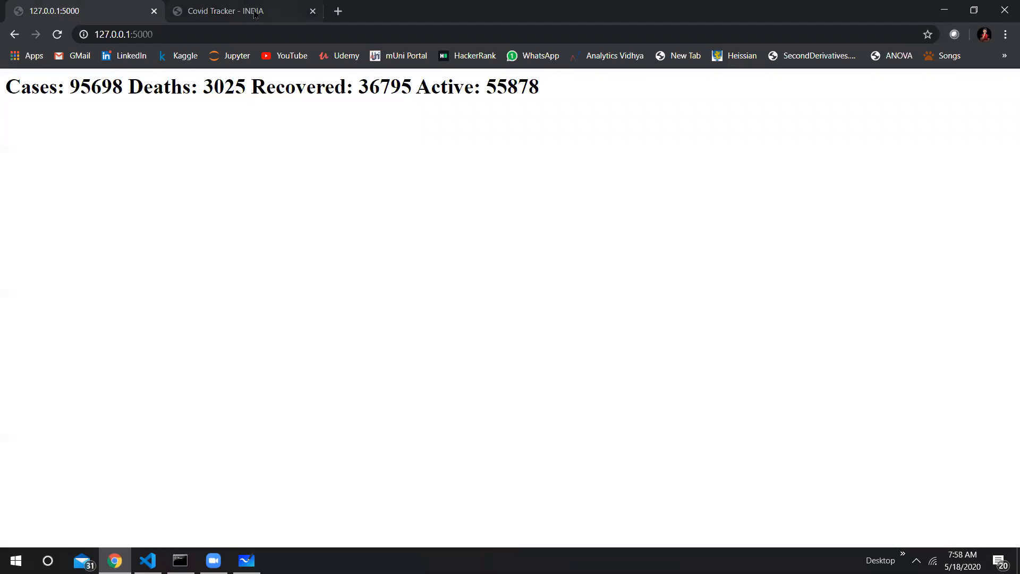
{"action": "mouse_move", "coordinate": [244, 10]}
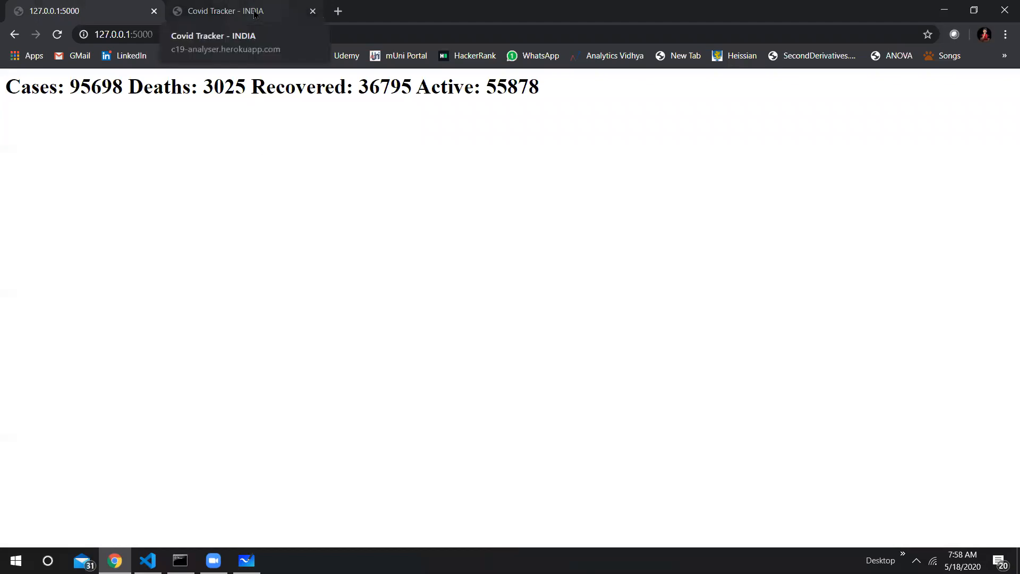
Switch to the live Covid Tracker - INDIA tab and scroll through its home page cards.
{"action": "left_click", "coordinate": [225, 10]}
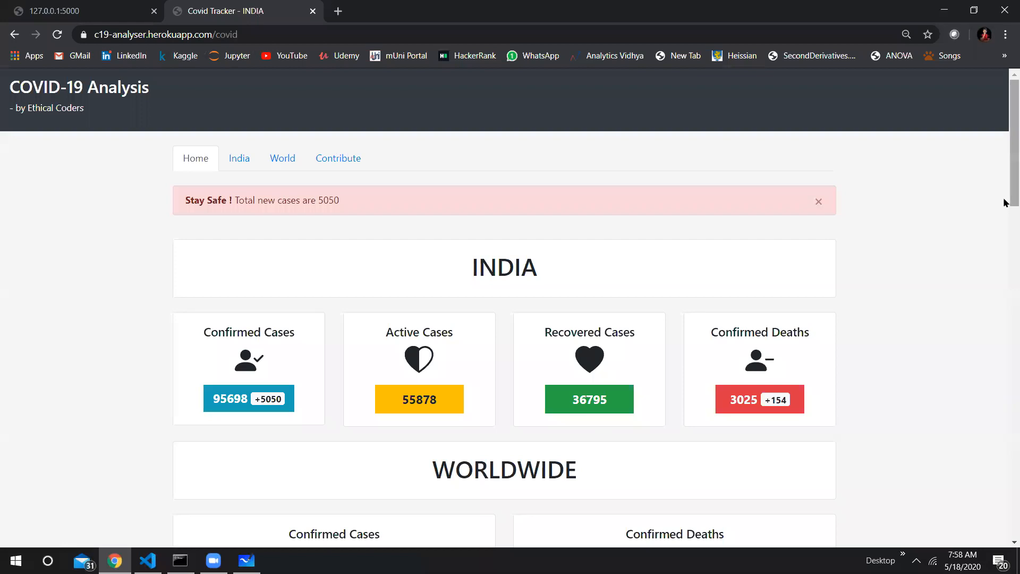
{"action": "scroll", "scroll_direction": "down", "scroll_amount": 3}
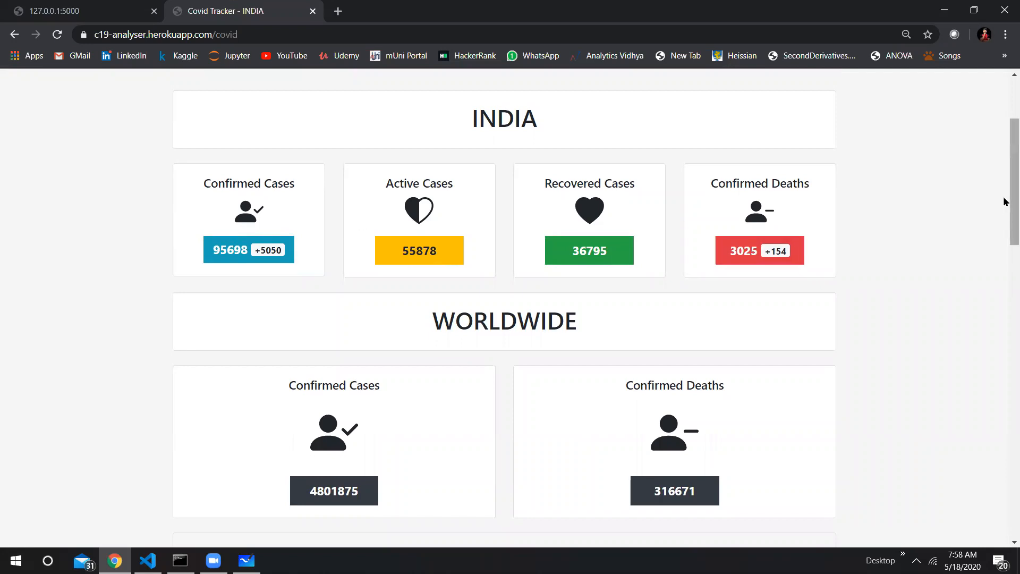
{"action": "scroll", "scroll_direction": "down", "scroll_amount": 3}
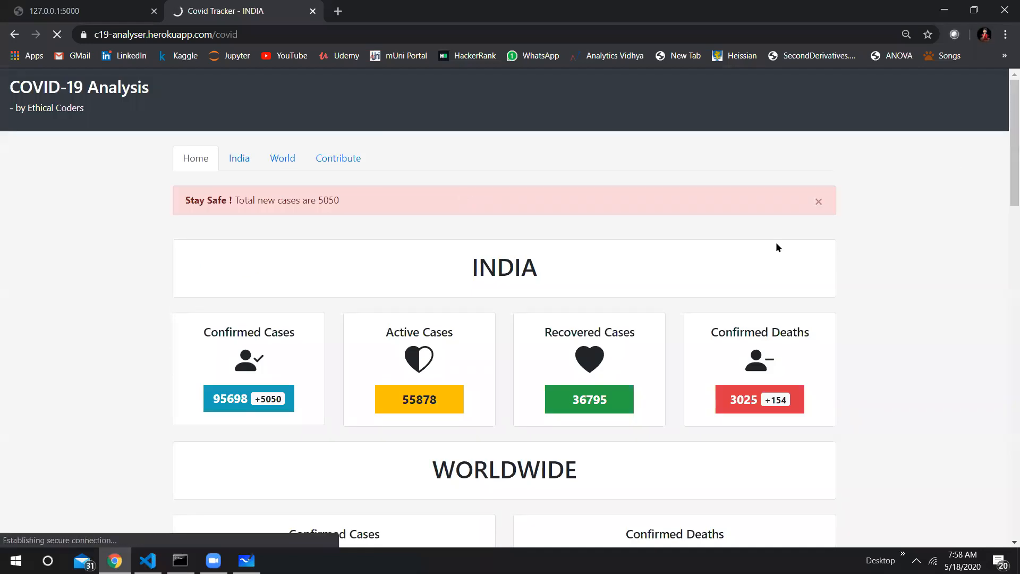
View the India analysis page, scrolling through its charts and state table.
{"action": "left_click", "coordinate": [239, 158]}
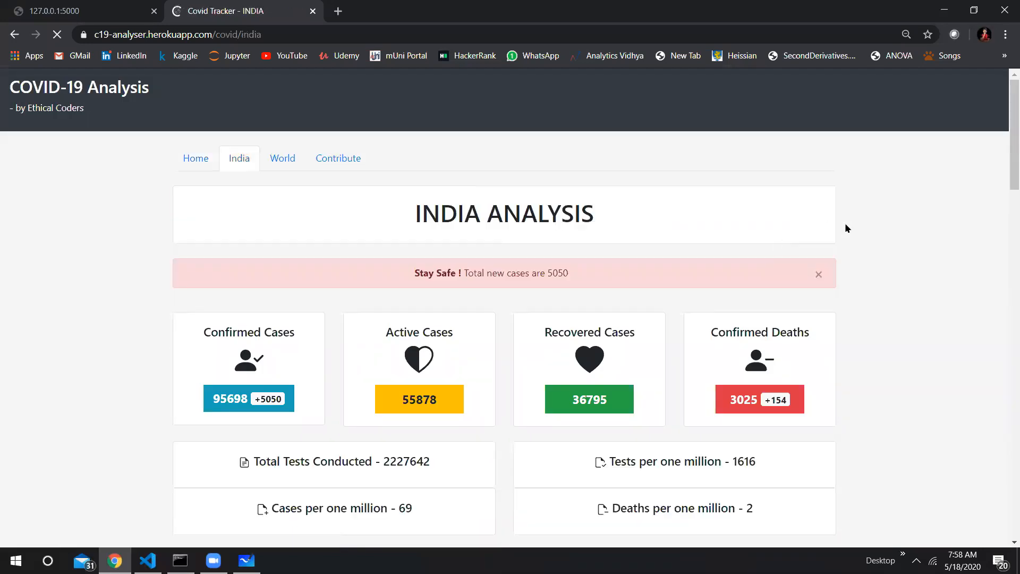
{"action": "scroll", "scroll_direction": "down", "scroll_amount": 3}
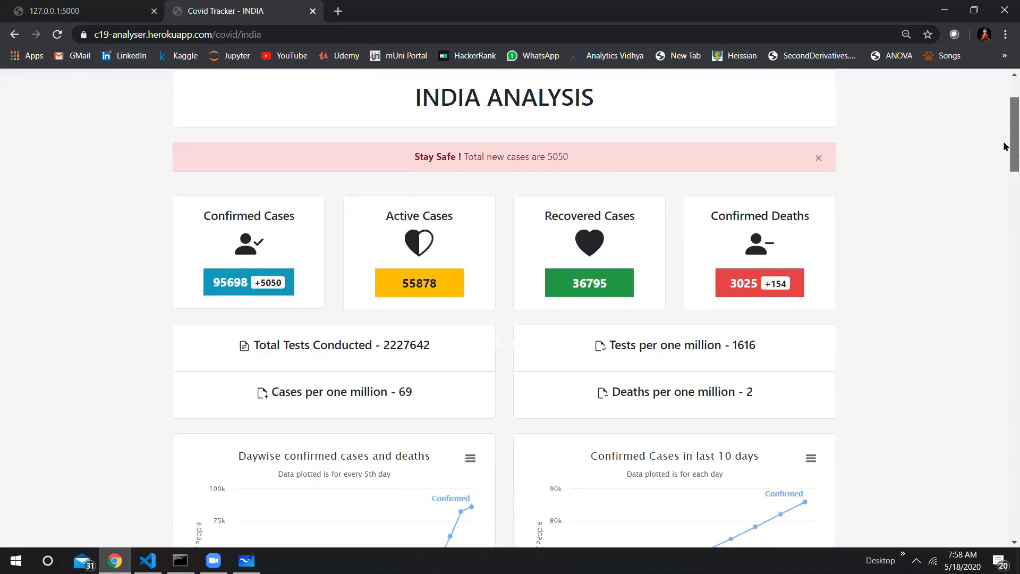
{"action": "scroll", "scroll_direction": "down", "scroll_amount": 3}
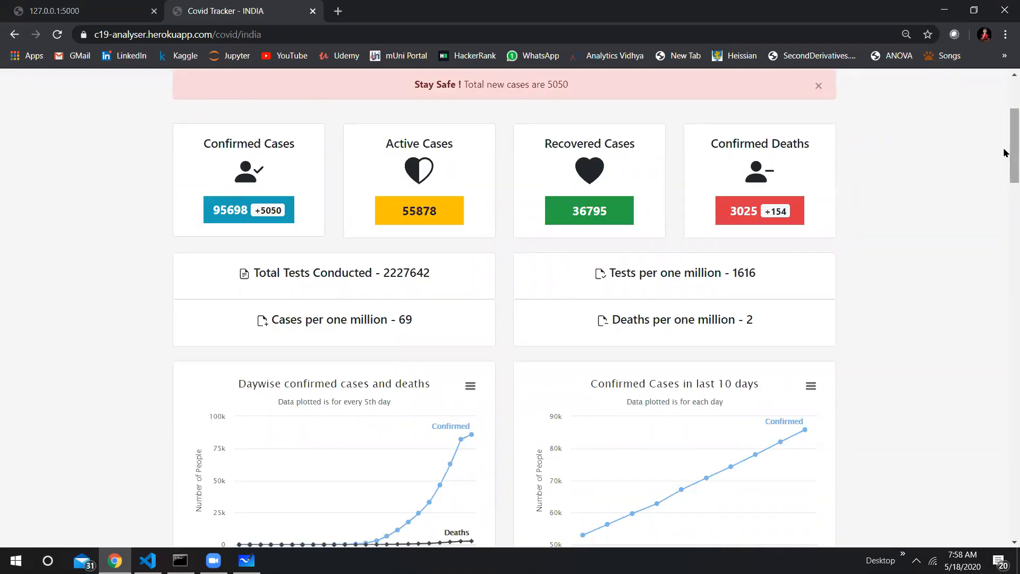
{"action": "scroll", "scroll_direction": "down", "scroll_amount": 3}
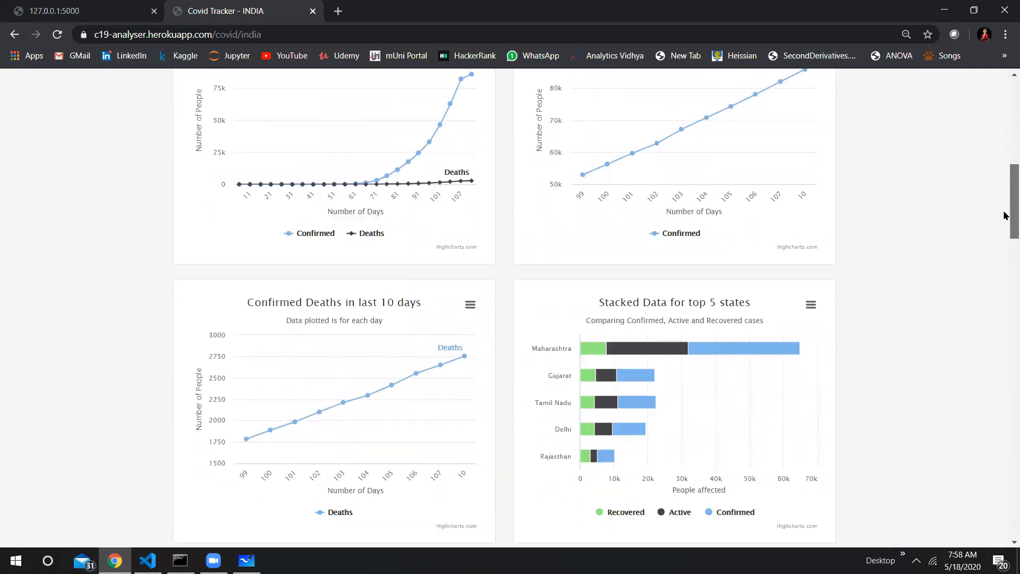
{"action": "scroll", "scroll_direction": "down", "scroll_amount": 3}
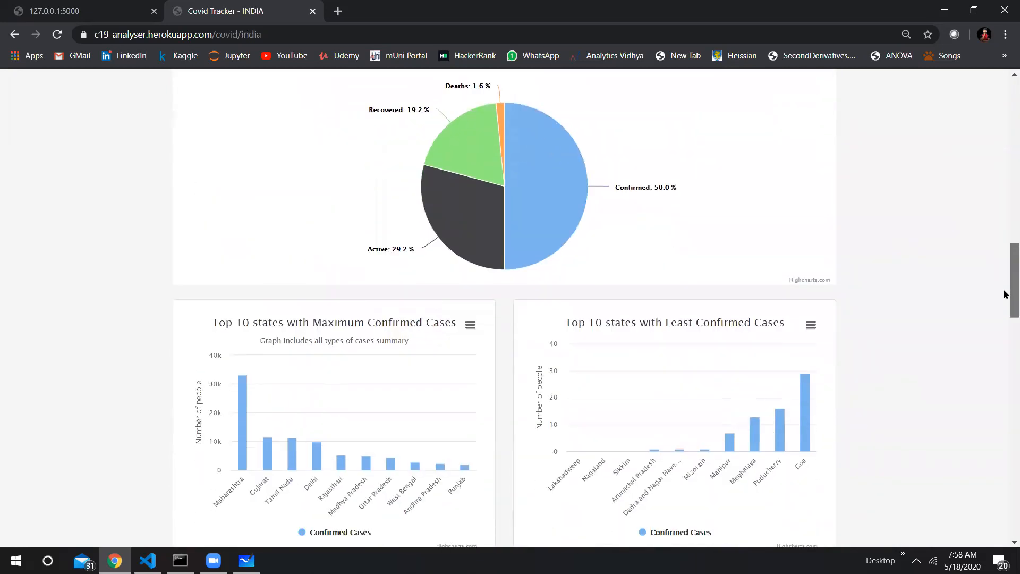
{"action": "scroll", "scroll_direction": "down", "scroll_amount": 3}
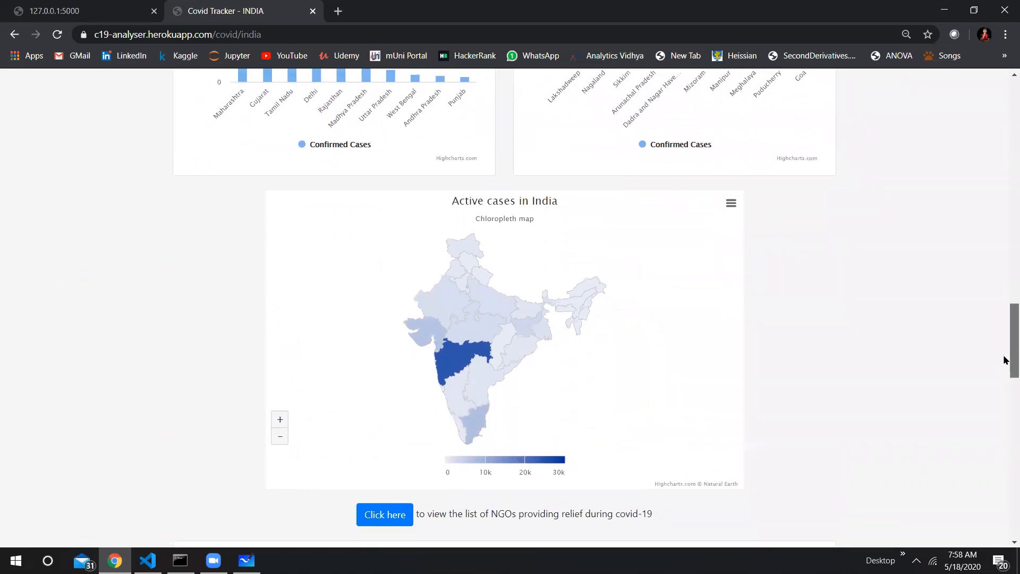
{"action": "scroll", "scroll_direction": "down", "scroll_amount": 3}
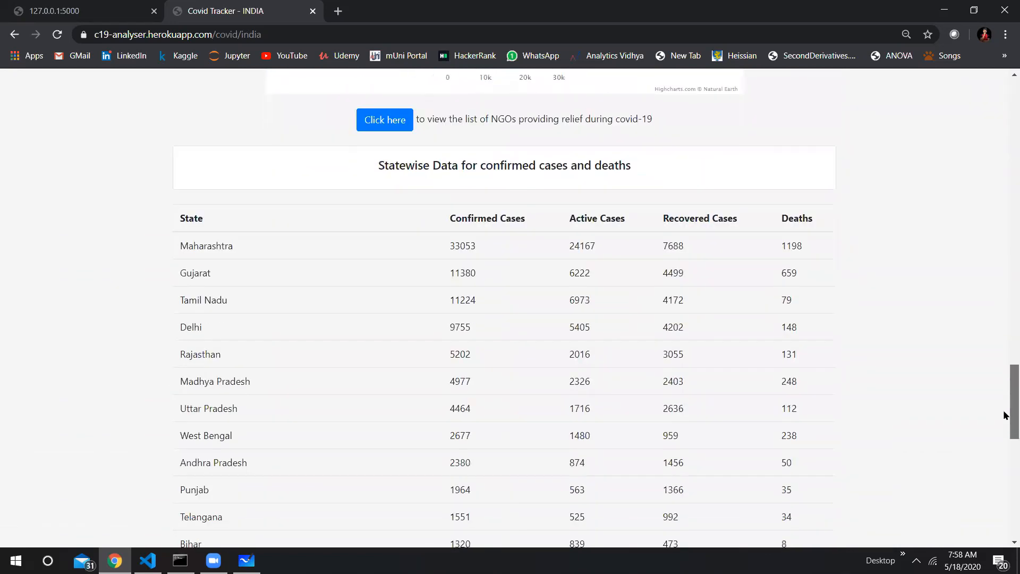
{"action": "scroll", "scroll_direction": "up", "scroll_amount": 3}
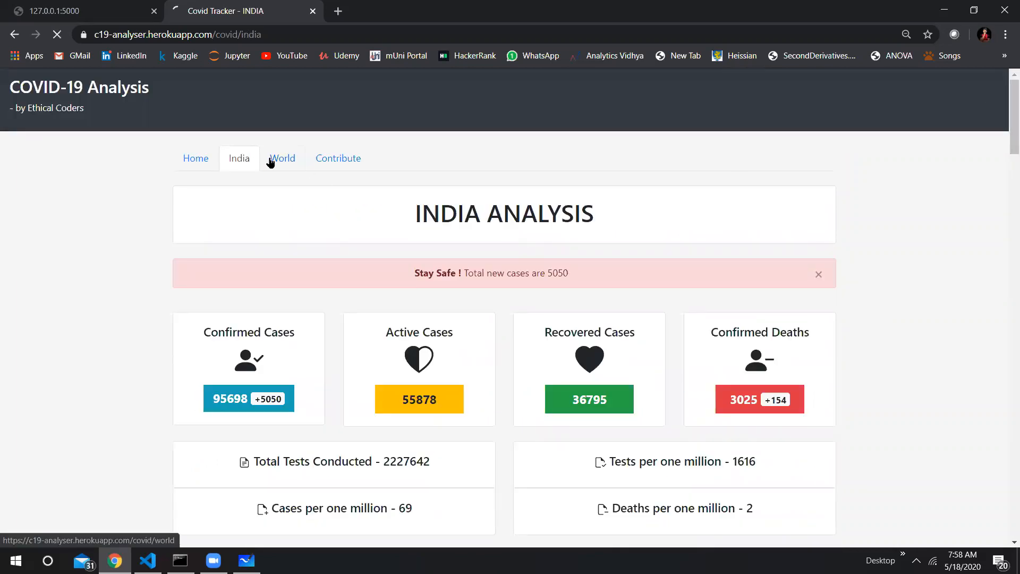
View the World analysis page, then go to the Contribute page of donation cards.
{"action": "left_click", "coordinate": [281, 158]}
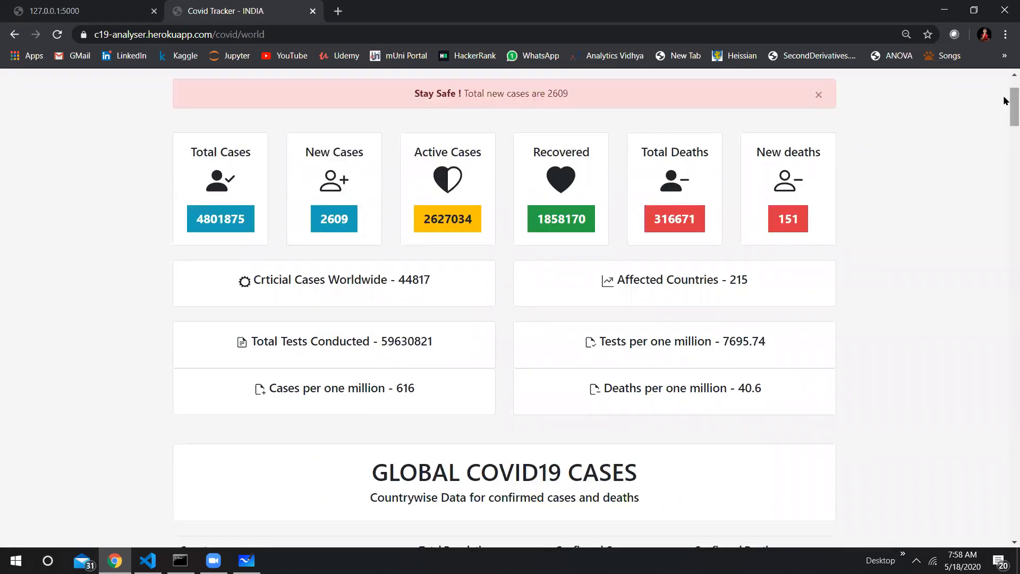
{"action": "scroll", "scroll_direction": "down", "scroll_amount": 3}
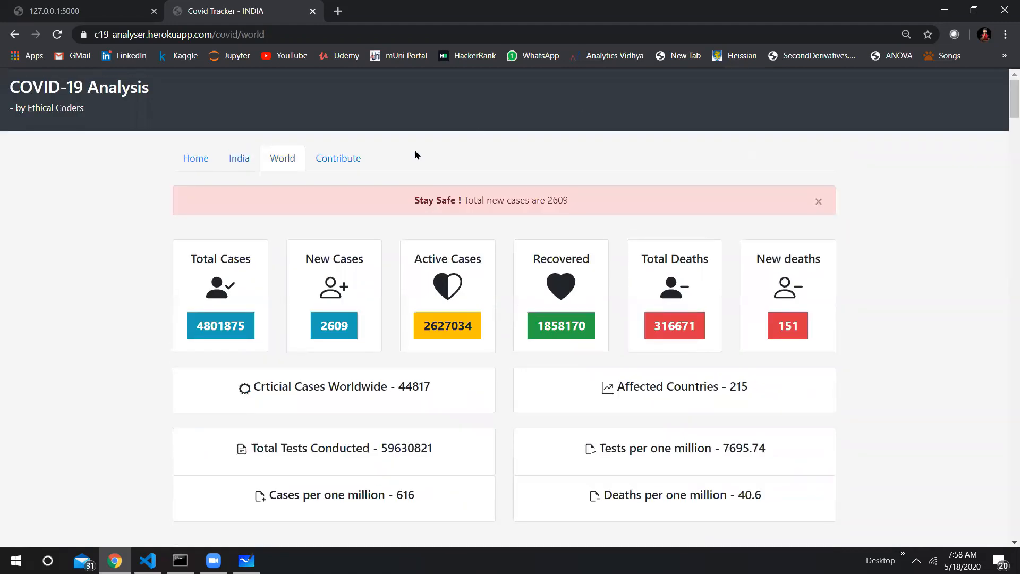
{"action": "left_click", "coordinate": [338, 158]}
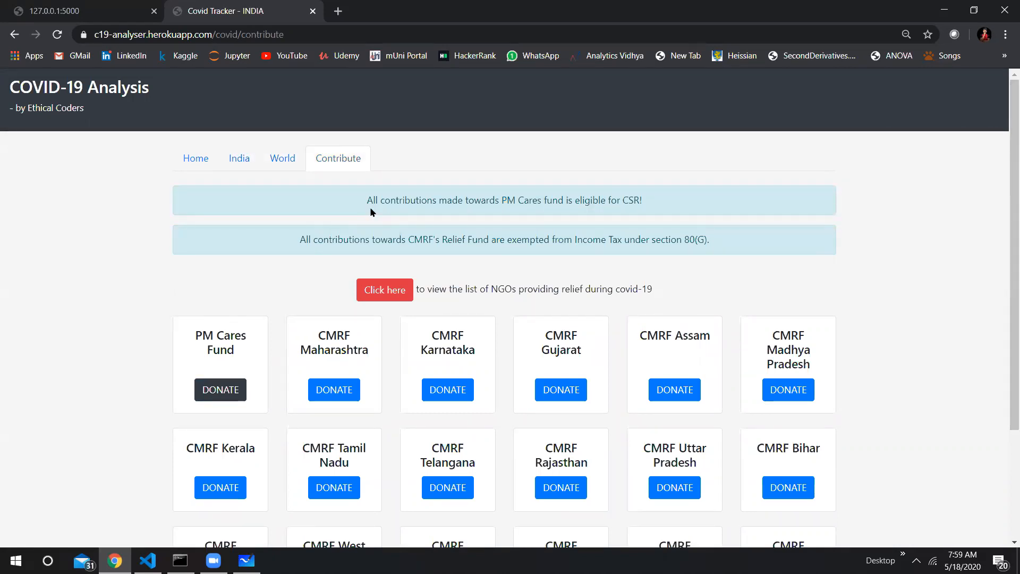
{"action": "mouse_move", "coordinate": [367, 227]}
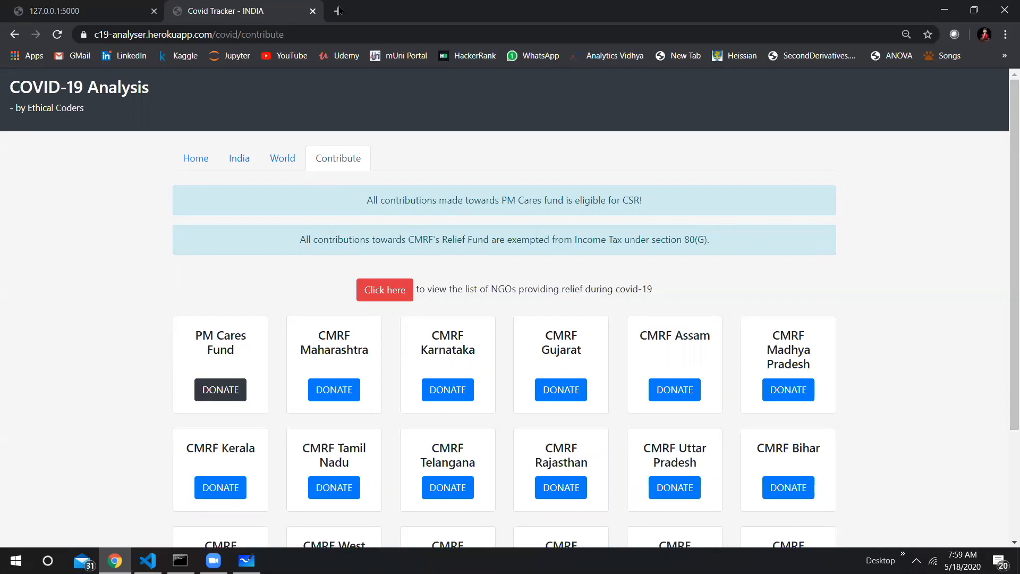
In a new tab, search Google for w3resource bootstrap and open its Bootstrap Examples page.
{"action": "left_click", "coordinate": [496, 10]}
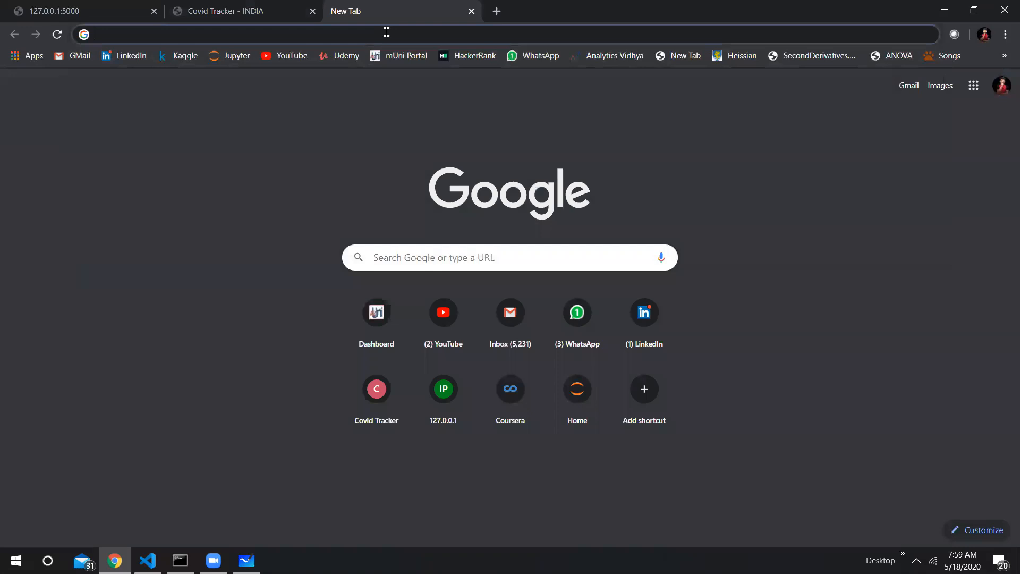
{"action": "type", "text": "w3resou"}
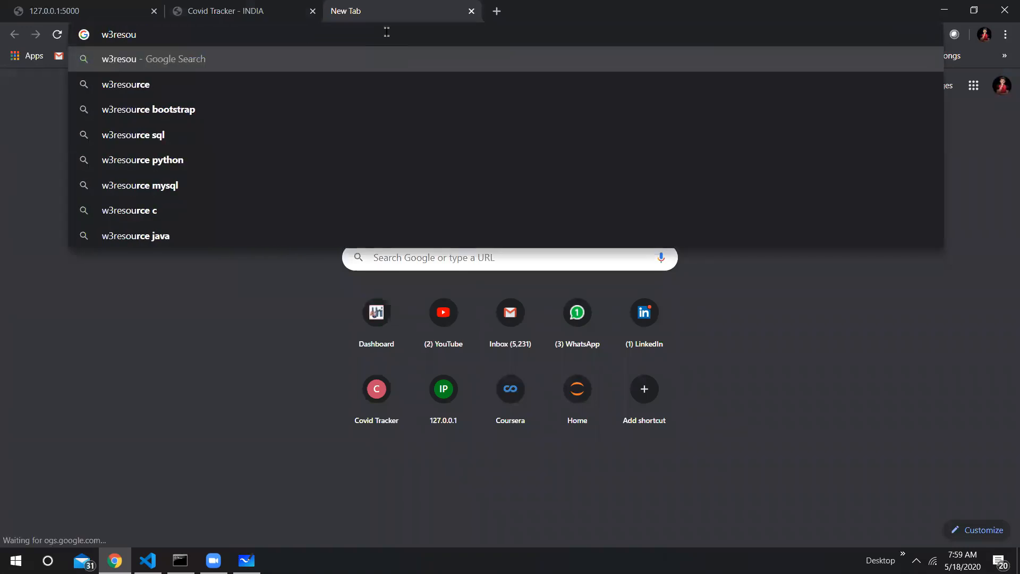
{"action": "left_click", "coordinate": [147, 110]}
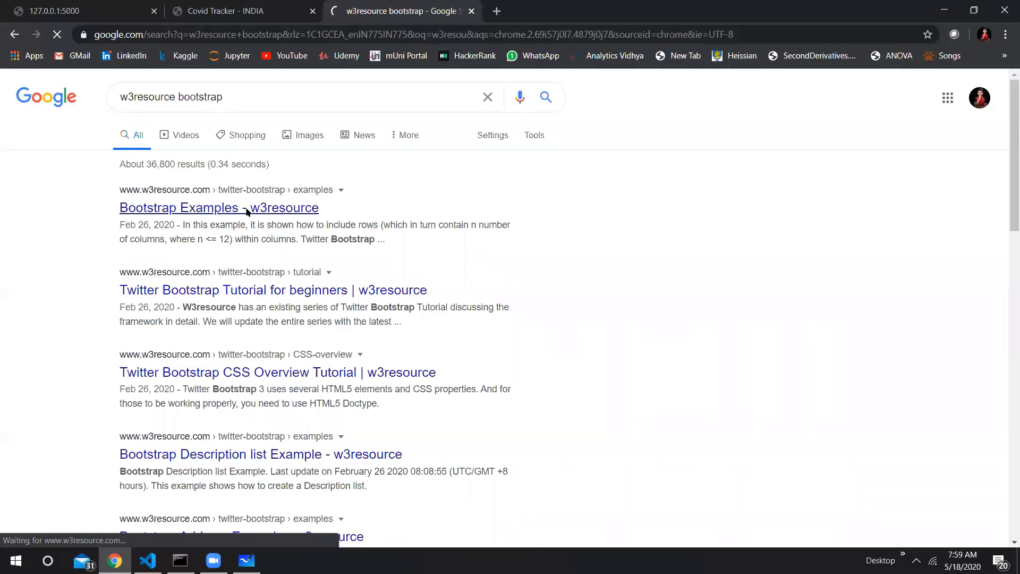
{"action": "left_click", "coordinate": [219, 207]}
{"action": "type", "text": "w3schools"}
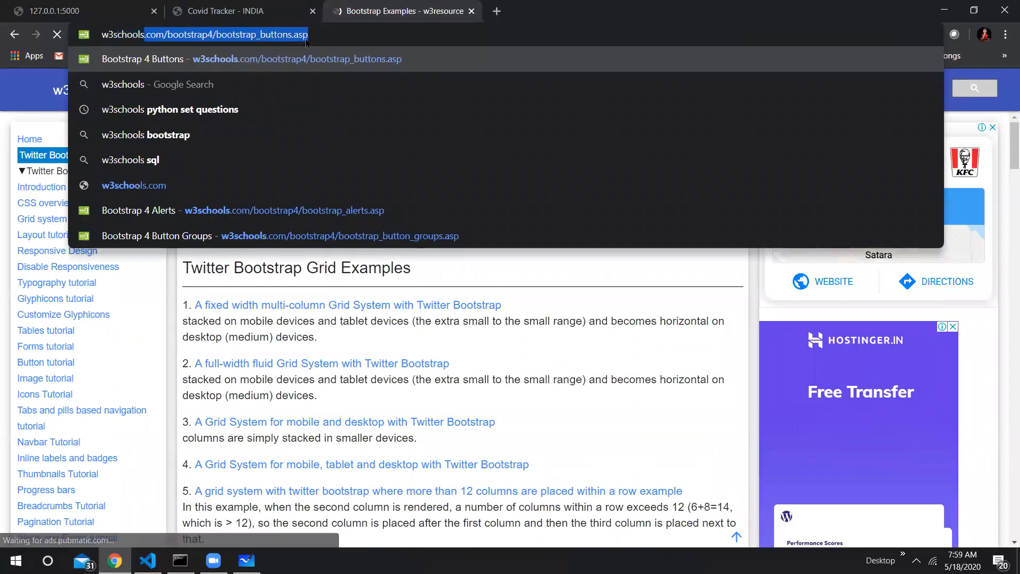
Search Google for w3schools bootstrap from the address bar.
{"action": "left_click", "coordinate": [170, 84]}
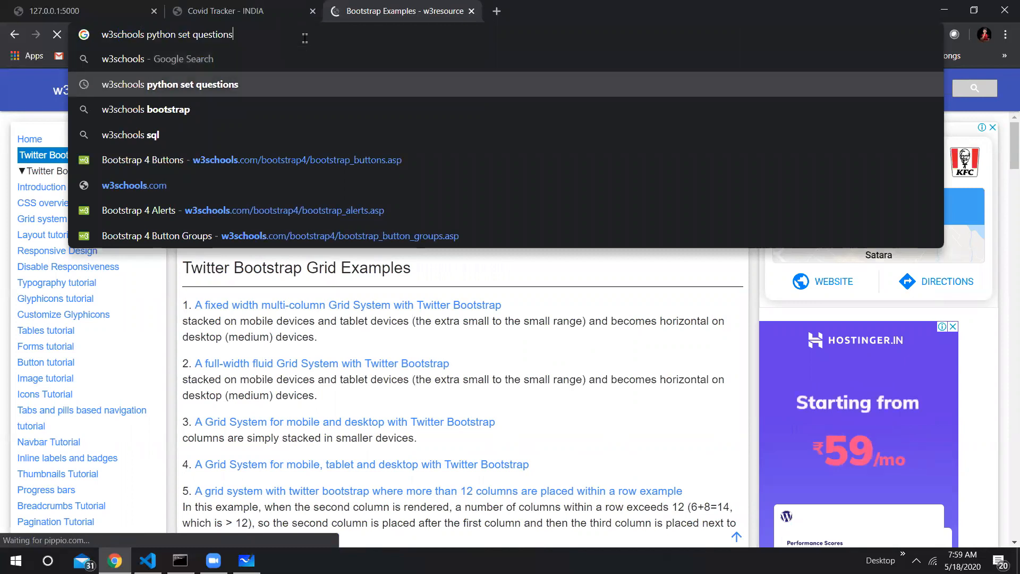
{"action": "left_click", "coordinate": [145, 109]}
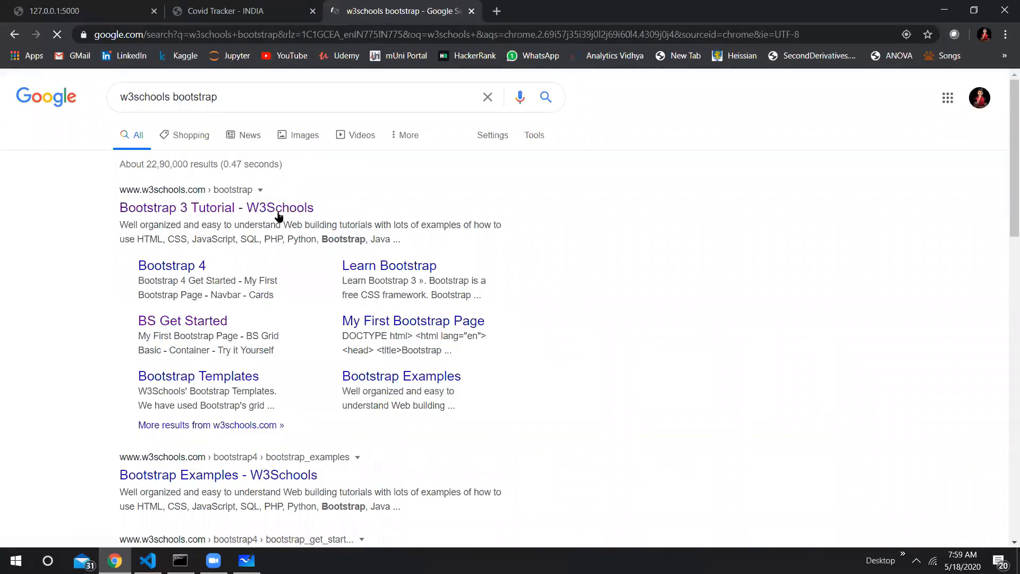
Open the W3Schools Bootstrap 3 tutorial's Jumbotron lesson and try the page header example.
{"action": "left_click", "coordinate": [216, 208]}
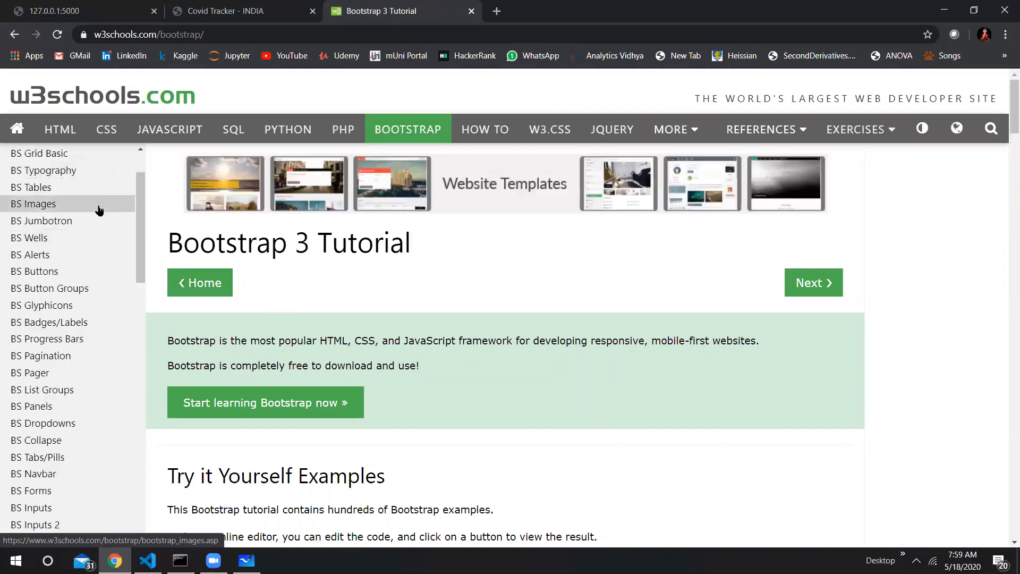
{"action": "mouse_move", "coordinate": [41, 221]}
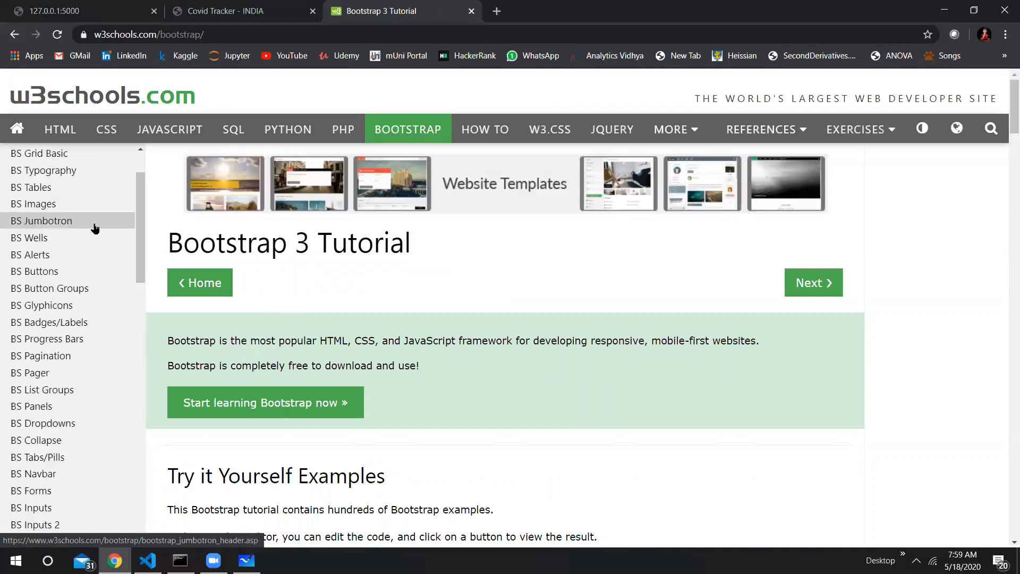
{"action": "left_click", "coordinate": [41, 221]}
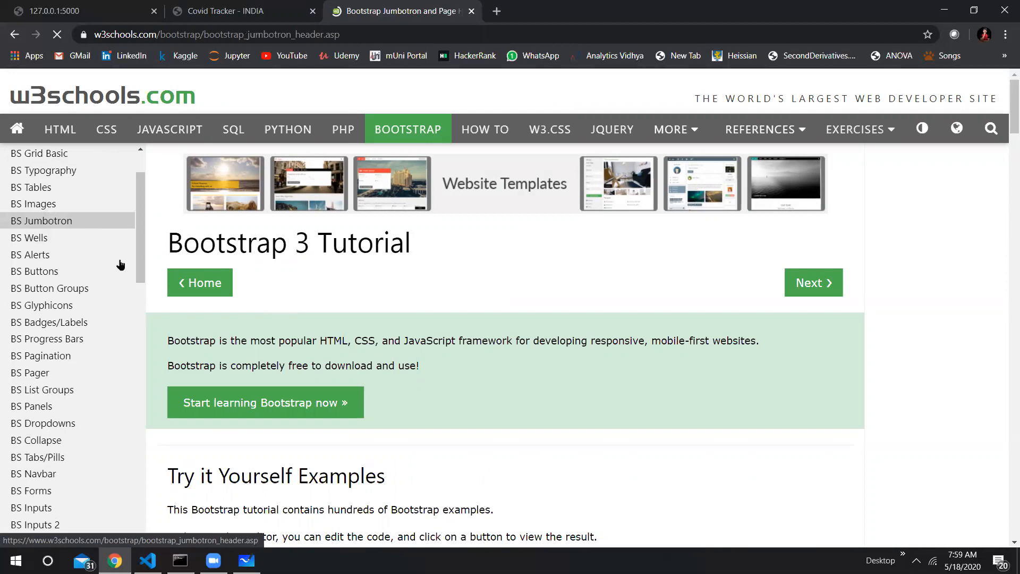
{"action": "scroll", "scroll_direction": "down", "scroll_amount": 3}
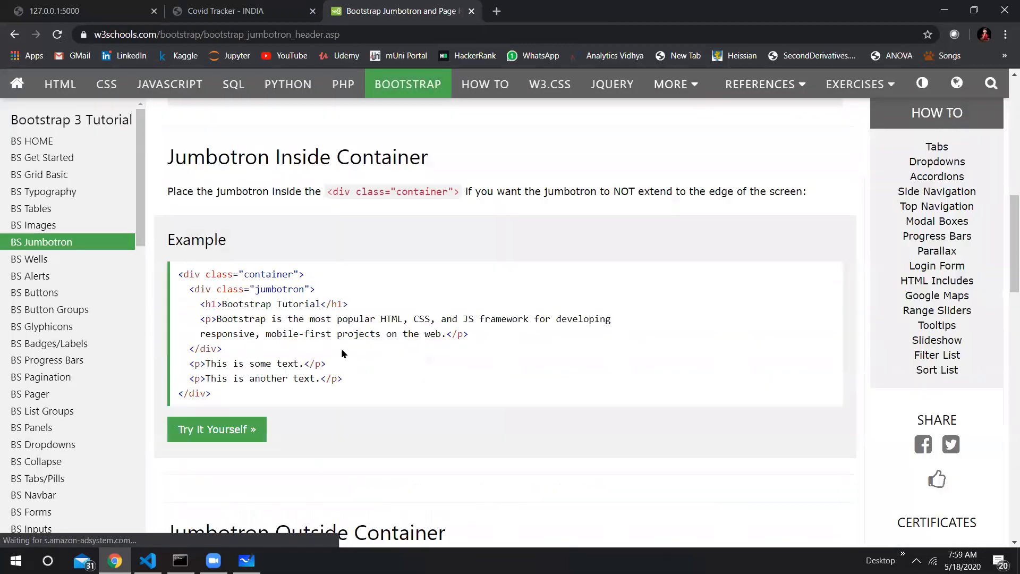
{"action": "scroll", "scroll_direction": "down", "scroll_amount": 3}
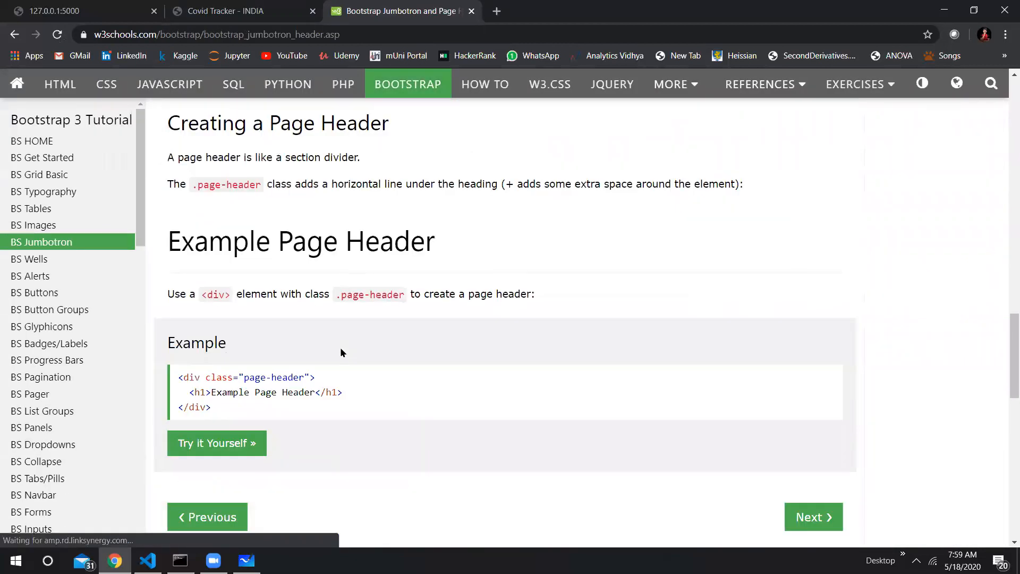
{"action": "left_click", "coordinate": [215, 443]}
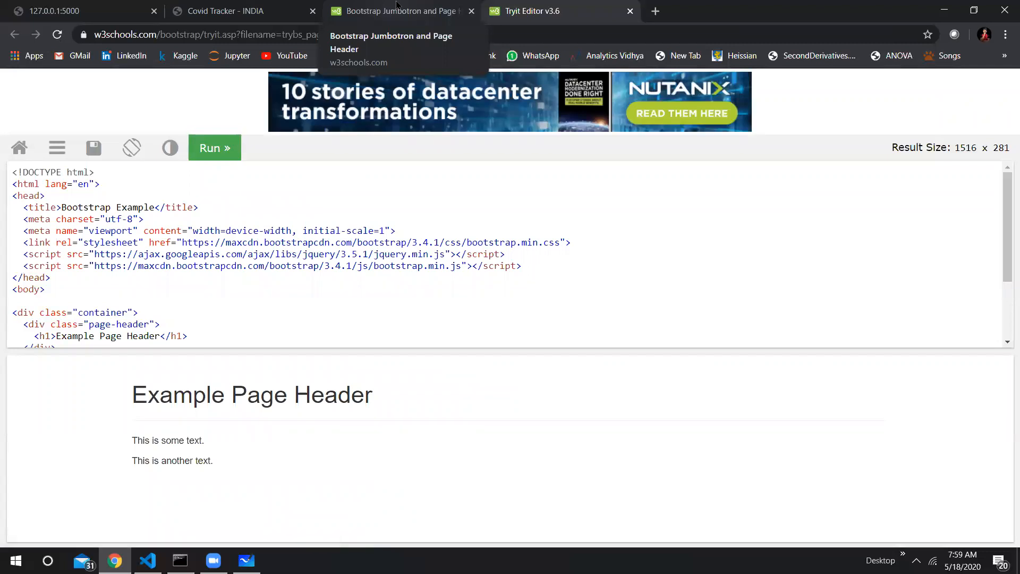
{"action": "left_click", "coordinate": [400, 10]}
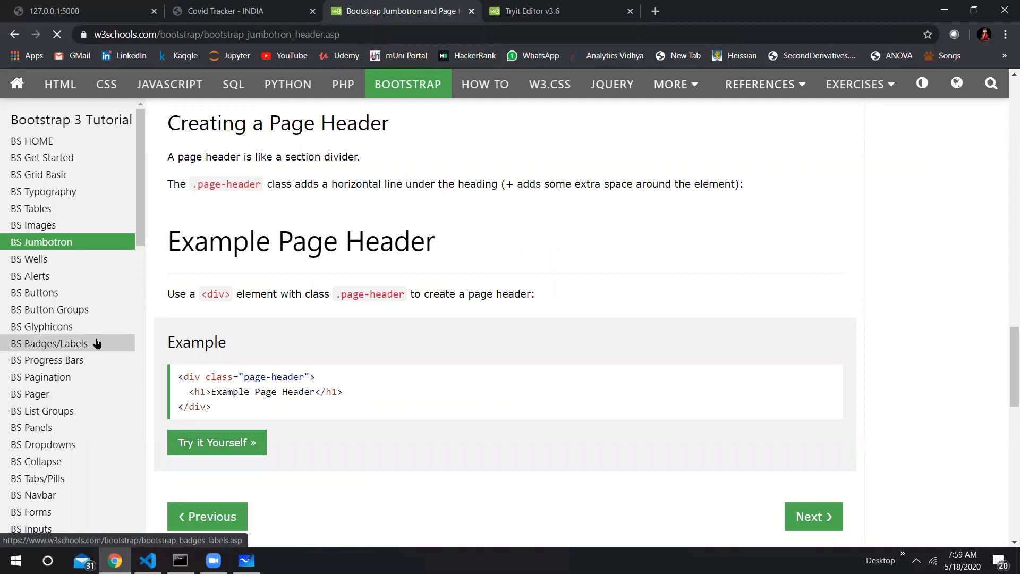
View the Badges and Labels lesson, then open the Bootstrap alerts tutorial page.
{"action": "left_click", "coordinate": [50, 343]}
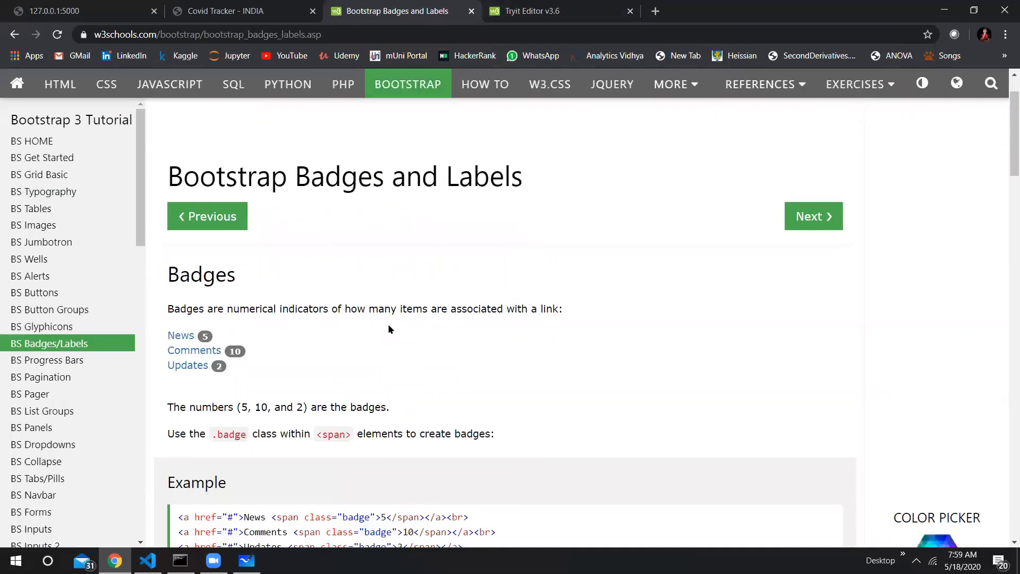
{"action": "scroll", "scroll_direction": "down", "scroll_amount": 3}
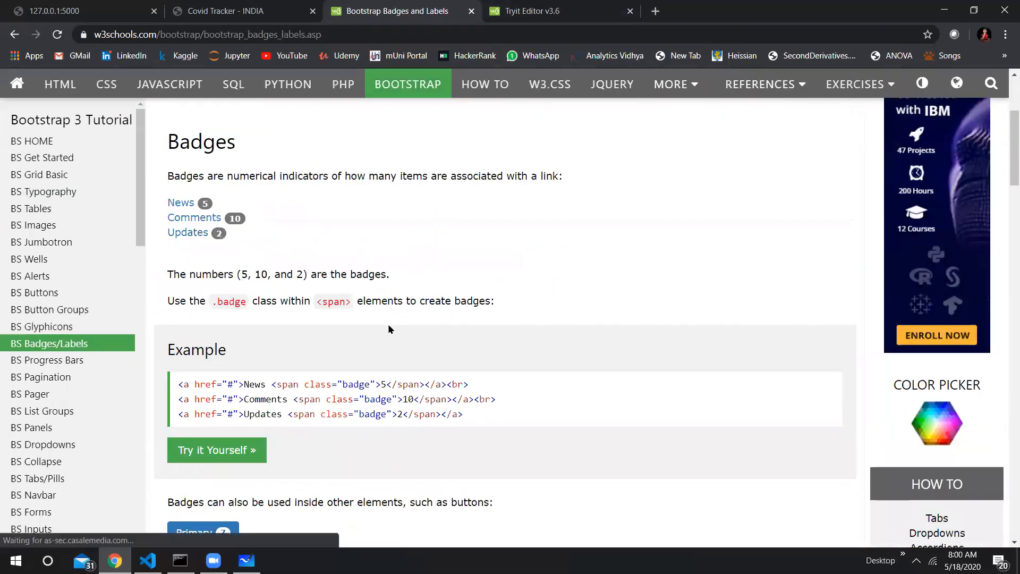
{"action": "mouse_move", "coordinate": [127, 349]}
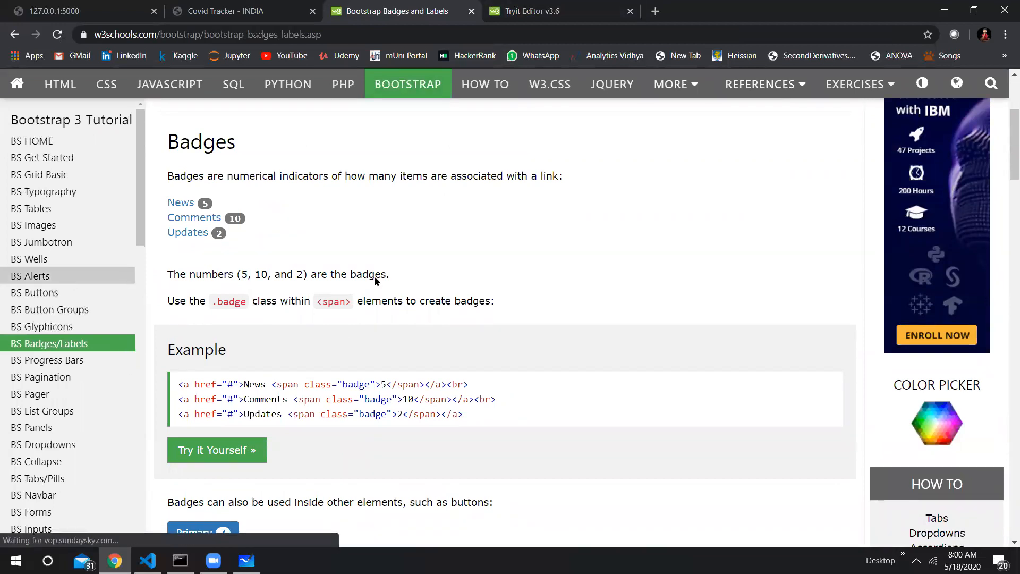
{"action": "left_click", "coordinate": [29, 276]}
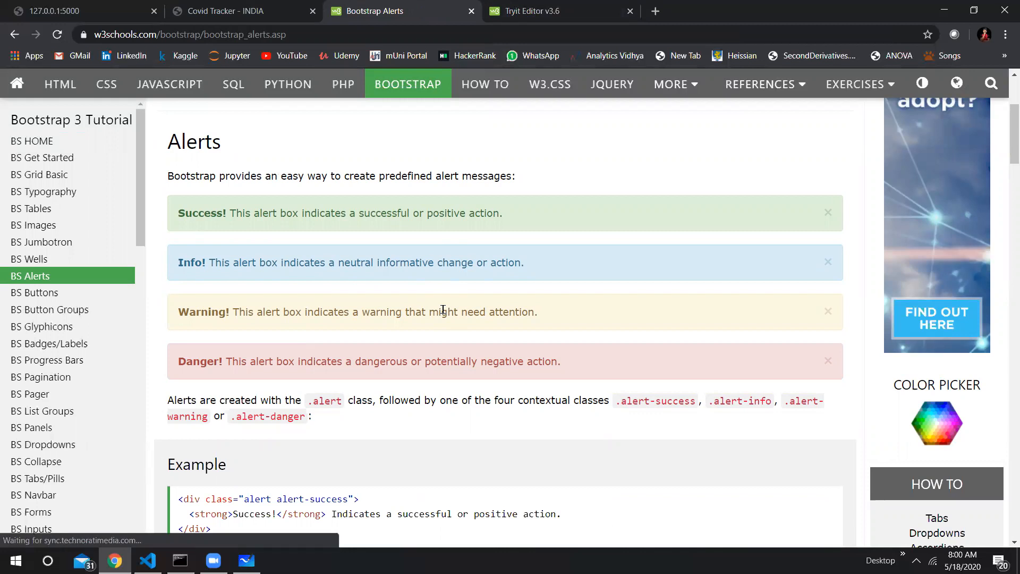
Open getbootstrap.com's Bootstrap 4.4 documentation and scroll to the Alerts component.
{"action": "left_click", "coordinate": [539, 11]}
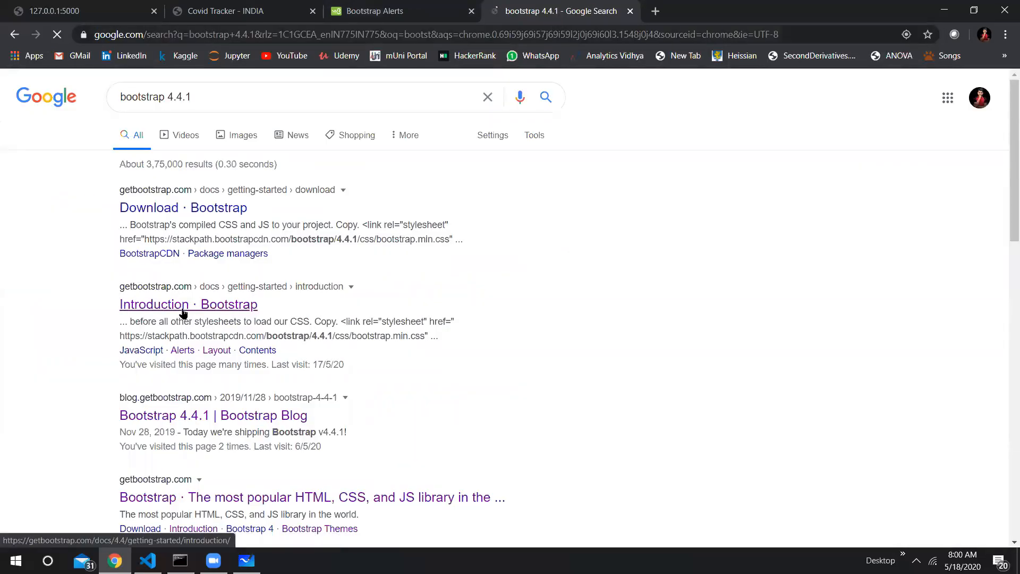
{"action": "scroll", "scroll_direction": "down", "scroll_amount": 3}
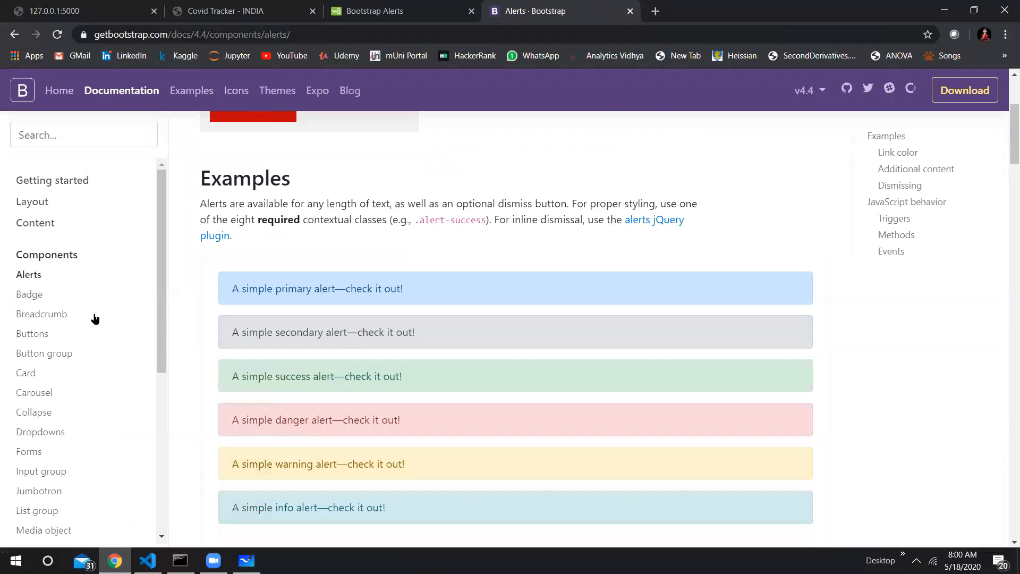
{"action": "scroll", "scroll_direction": "down", "scroll_amount": 3}
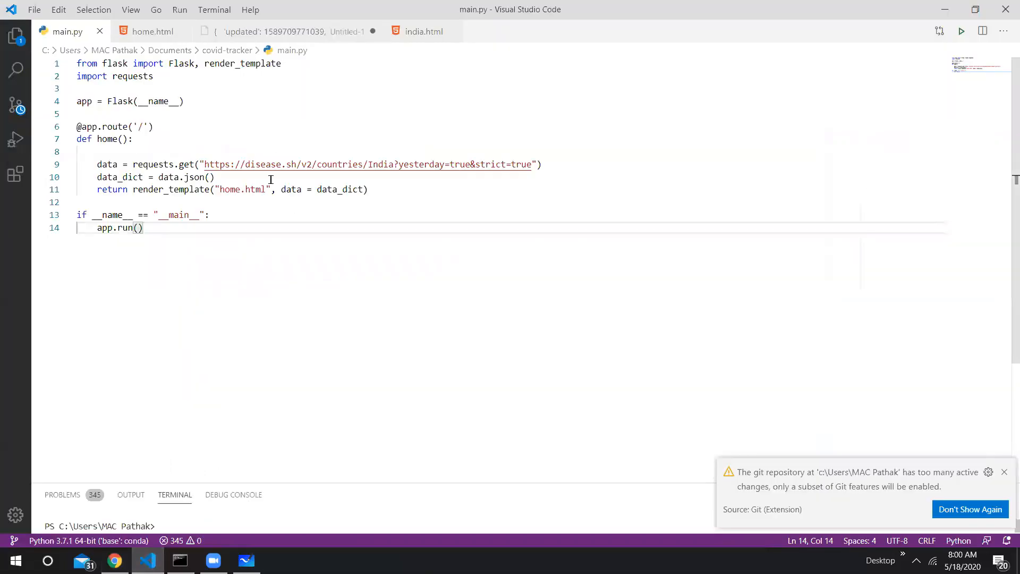
Add a head section with title 'Covid Tracker' after the html tag in home.html.
{"action": "left_click", "coordinate": [152, 30]}
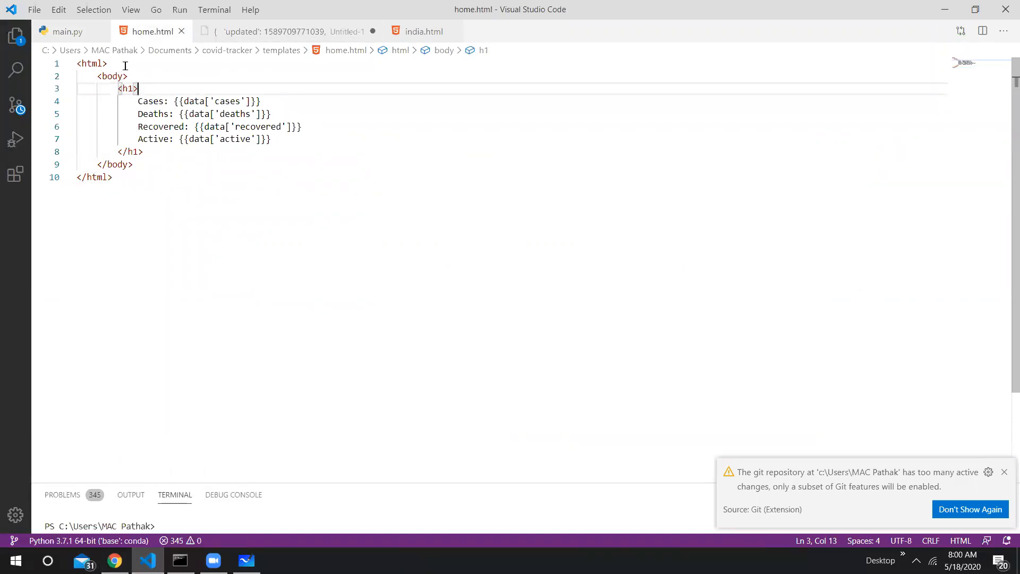
{"action": "key", "text": "Enter"}
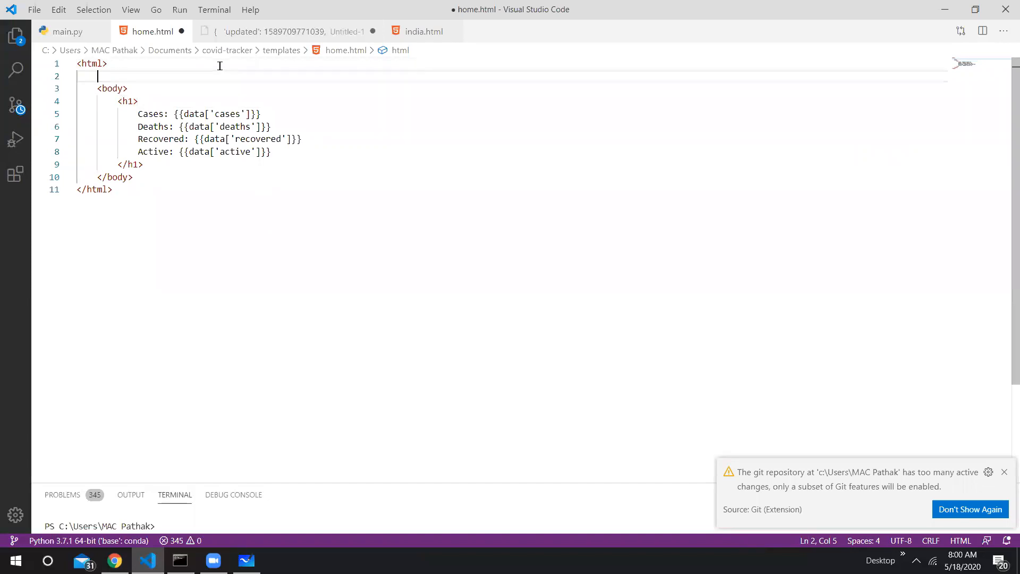
{"action": "type", "text": "<head>"}
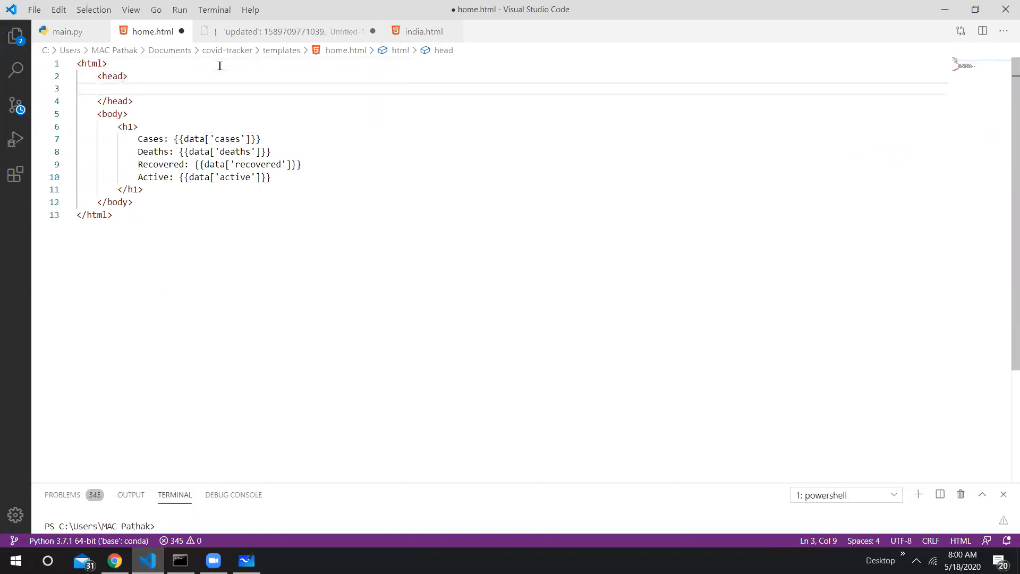
{"action": "type", "text": "<title>"}
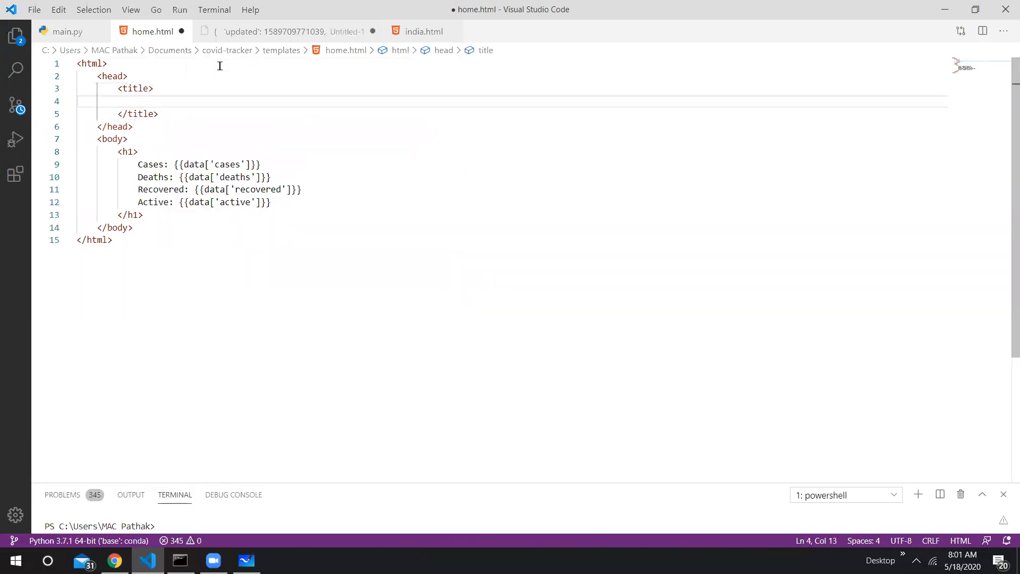
{"action": "type", "text": "Covid"}
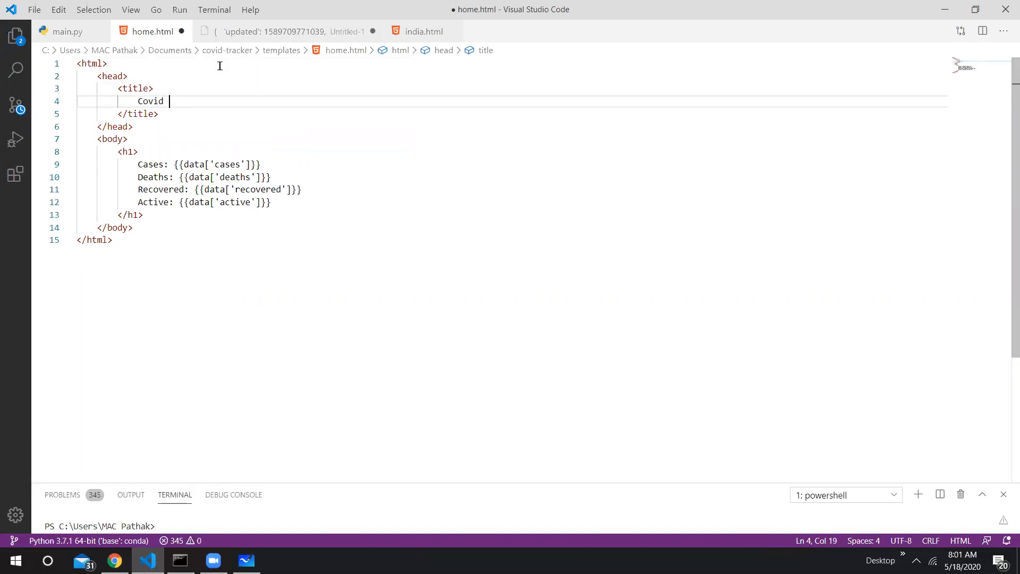
{"action": "type", "text": "Tracker"}
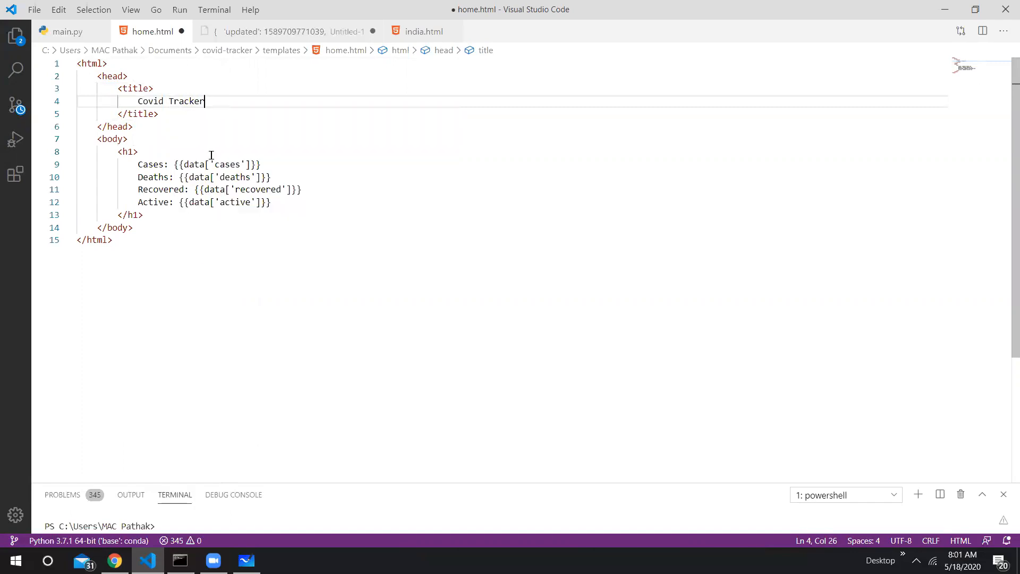
Open a blank line after the opening body tag.
{"action": "left_click", "coordinate": [128, 138]}
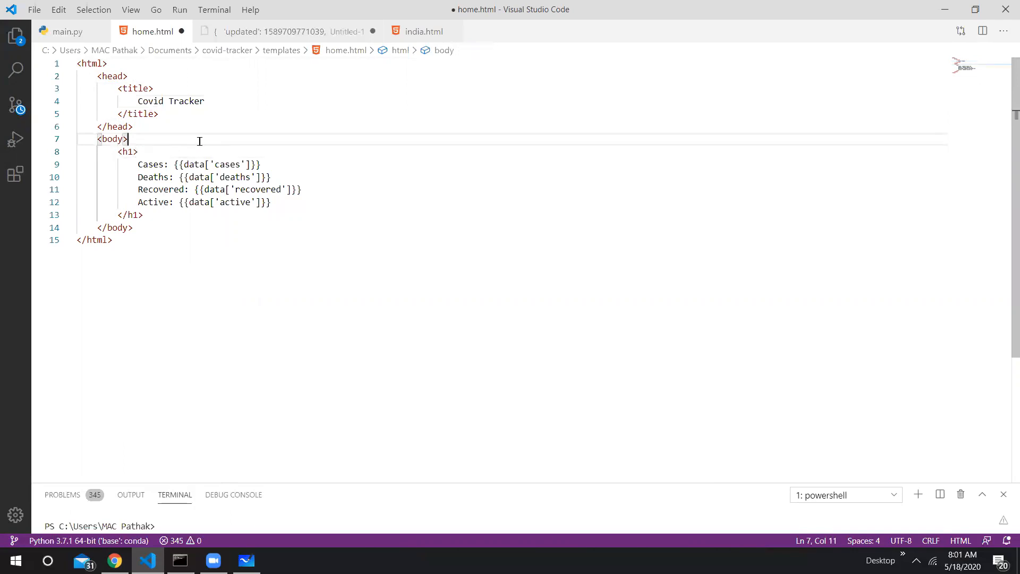
{"action": "key", "text": "Enter"}
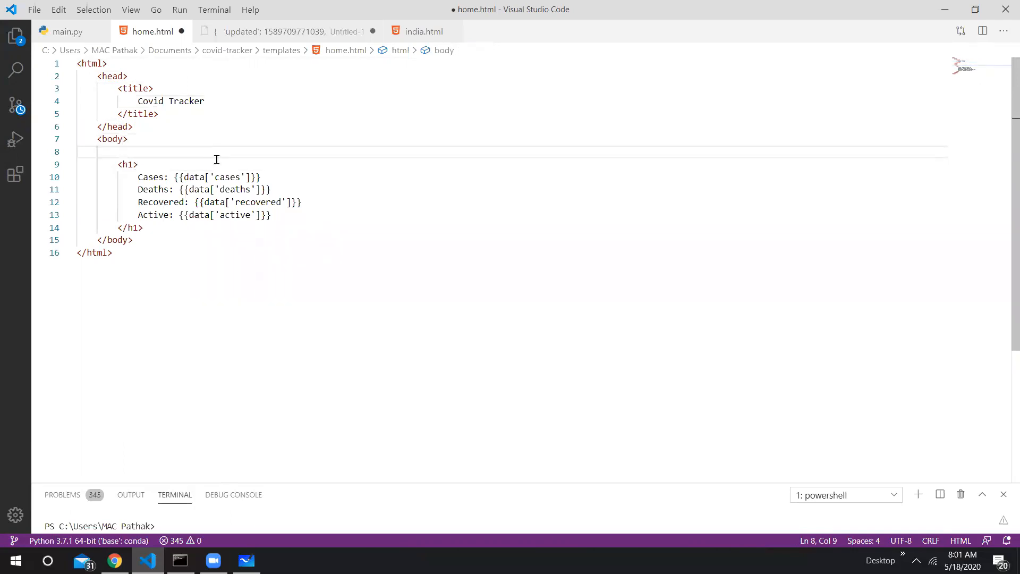
{"action": "mouse_move", "coordinate": [410, 153]}
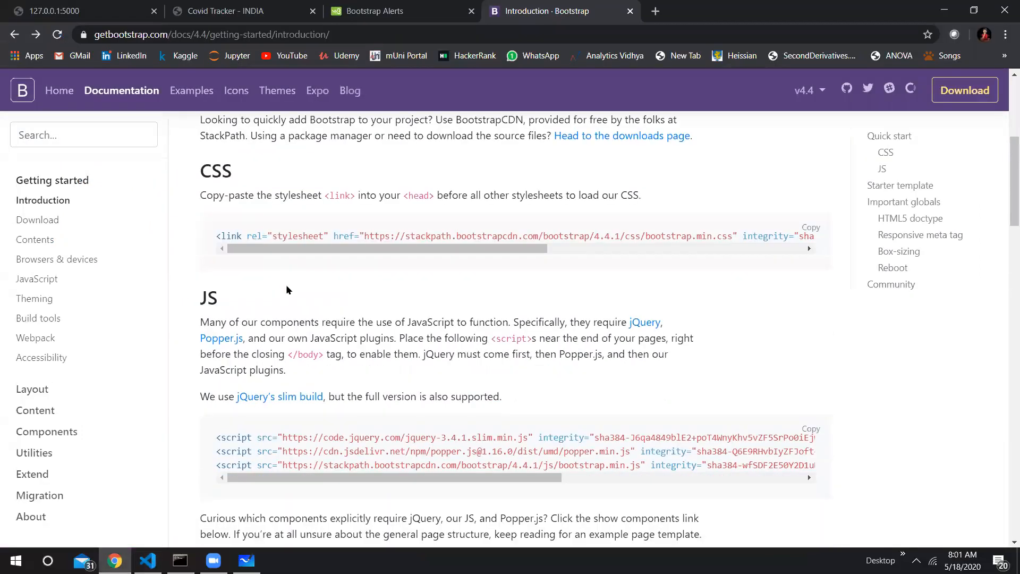
Scroll to the CSS quick start section and select the Bootstrap stylesheet link snippet.
{"action": "scroll", "scroll_direction": "down", "scroll_amount": 3}
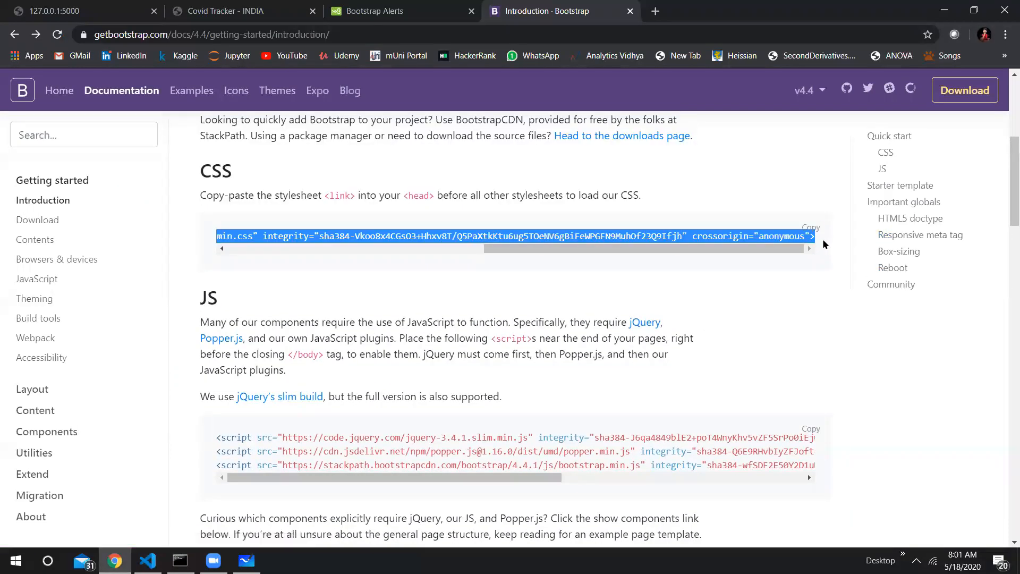
Paste the Bootstrap CSS link into home.html's head section.
{"action": "left_click", "coordinate": [147, 560]}
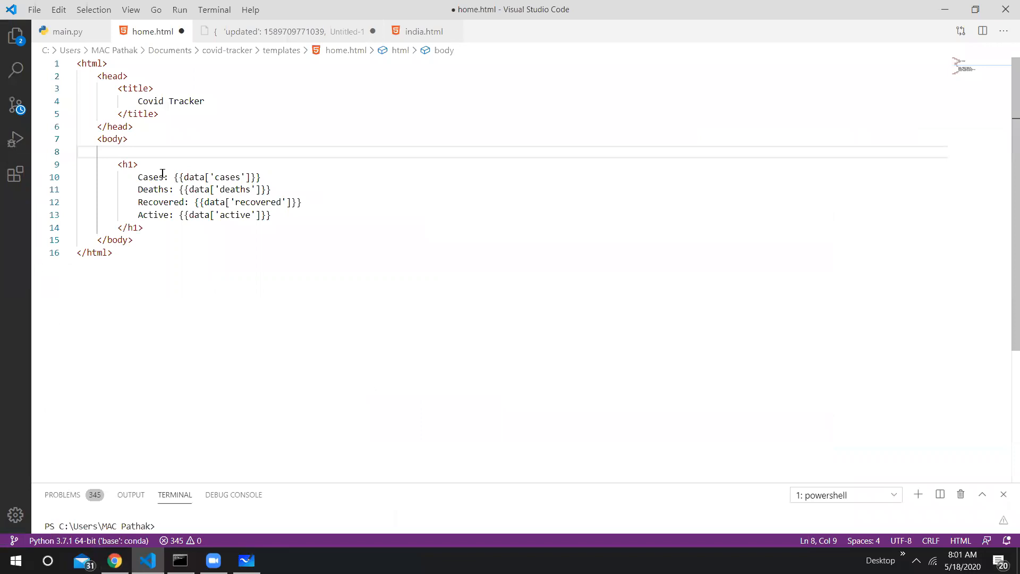
{"action": "left_click", "coordinate": [158, 114]}
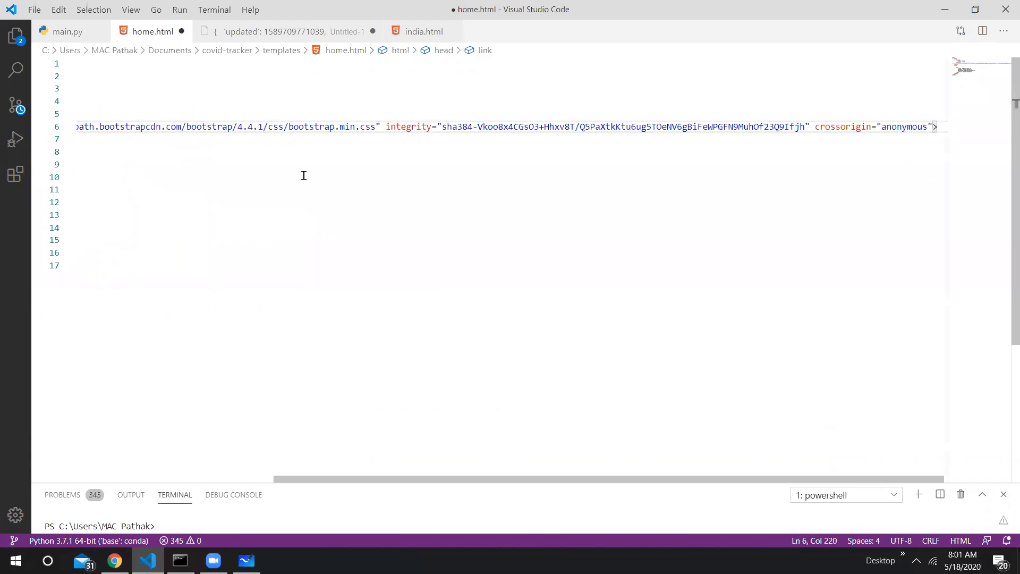
{"action": "scroll", "scroll_direction": "left", "scroll_amount": 3}
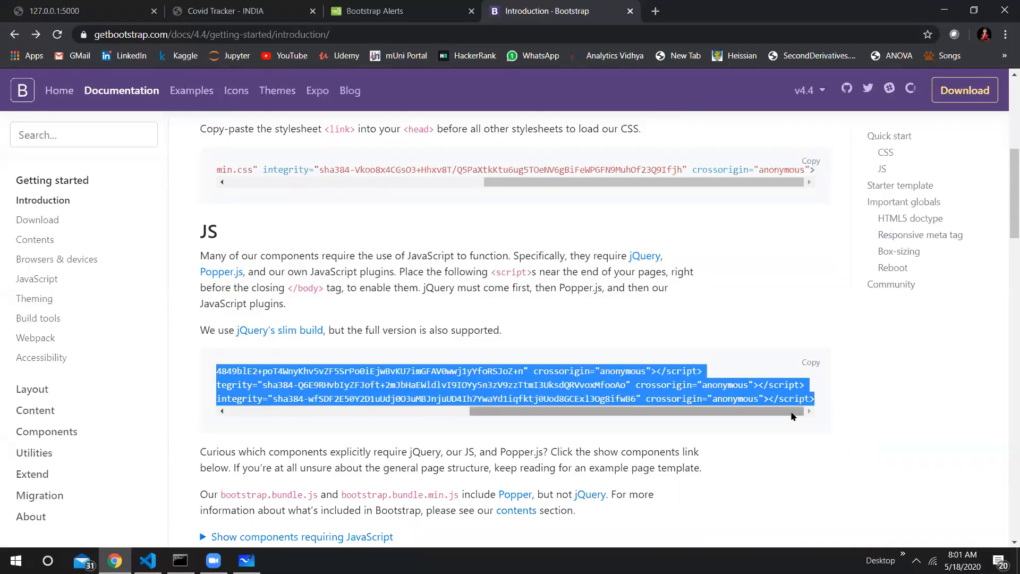
Select the jQuery, Popper and Bootstrap script tags under JS in the Bootstrap docs.
{"action": "left_click", "coordinate": [146, 560]}
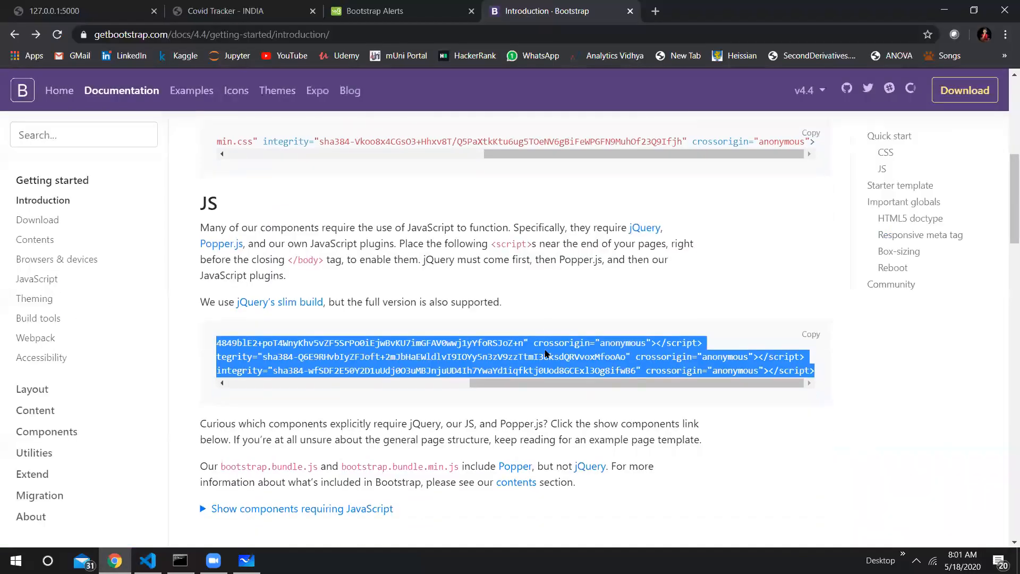
{"action": "scroll", "scroll_direction": "up", "scroll_amount": 3}
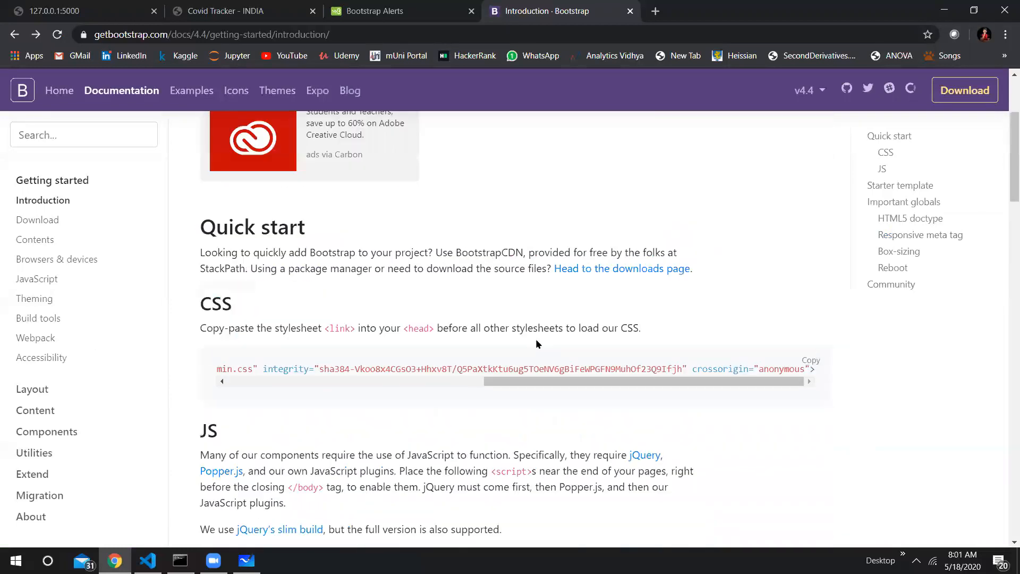
{"action": "scroll", "scroll_direction": "up", "scroll_amount": 3}
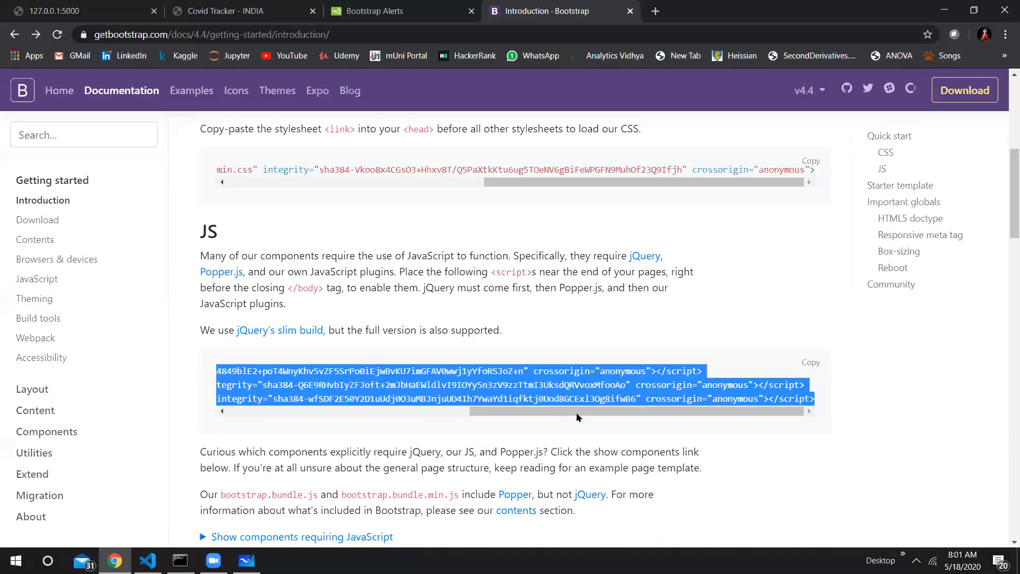
{"action": "left_click_drag", "start_coordinate": [576, 410], "coordinate": [386, 410]}
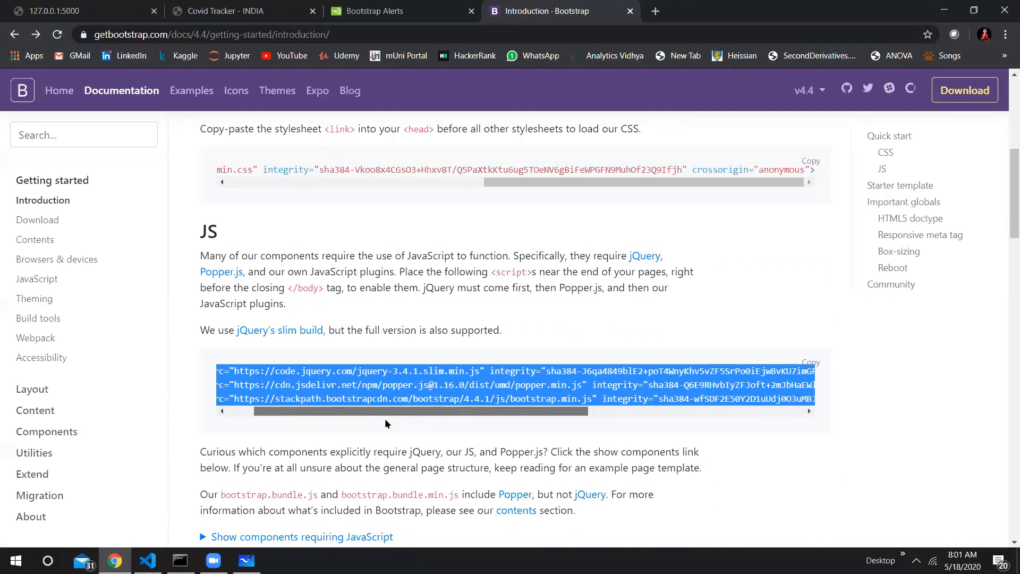
{"action": "scroll", "scroll_direction": "down", "scroll_amount": 3}
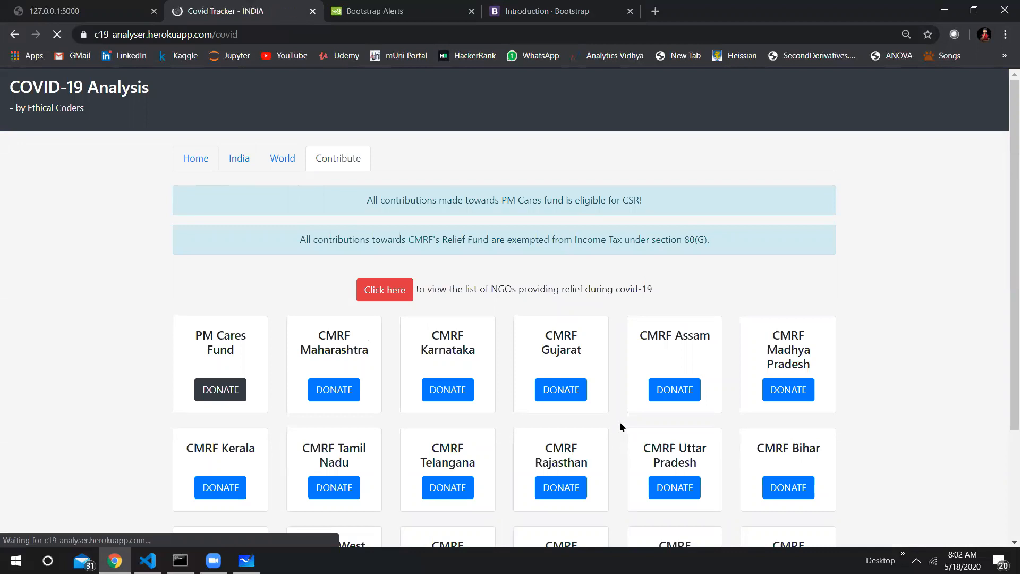
View the c19-analyser site's Home case cards, then return to the Bootstrap documentation.
{"action": "left_click", "coordinate": [195, 158]}
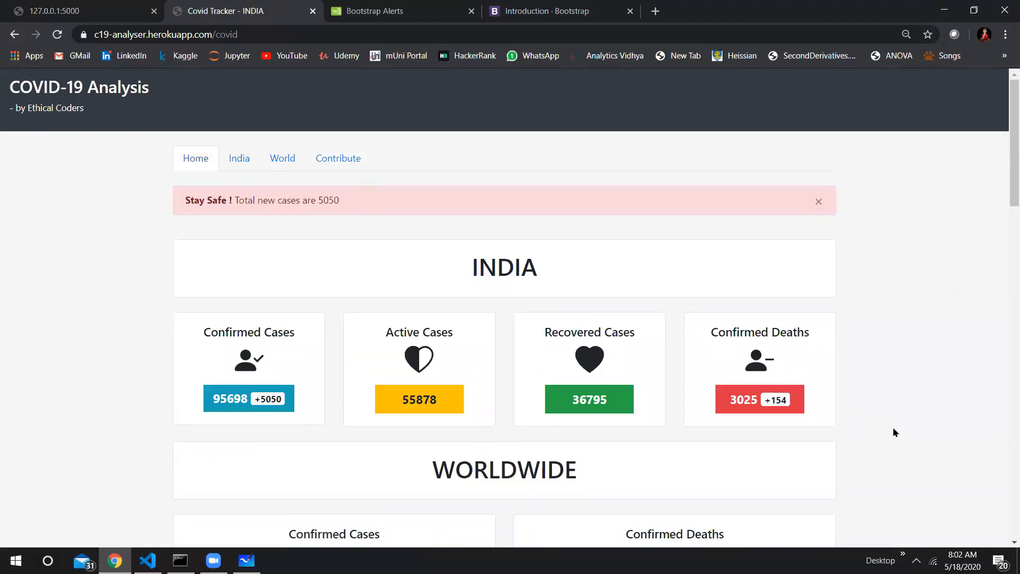
{"action": "mouse_move", "coordinate": [874, 382]}
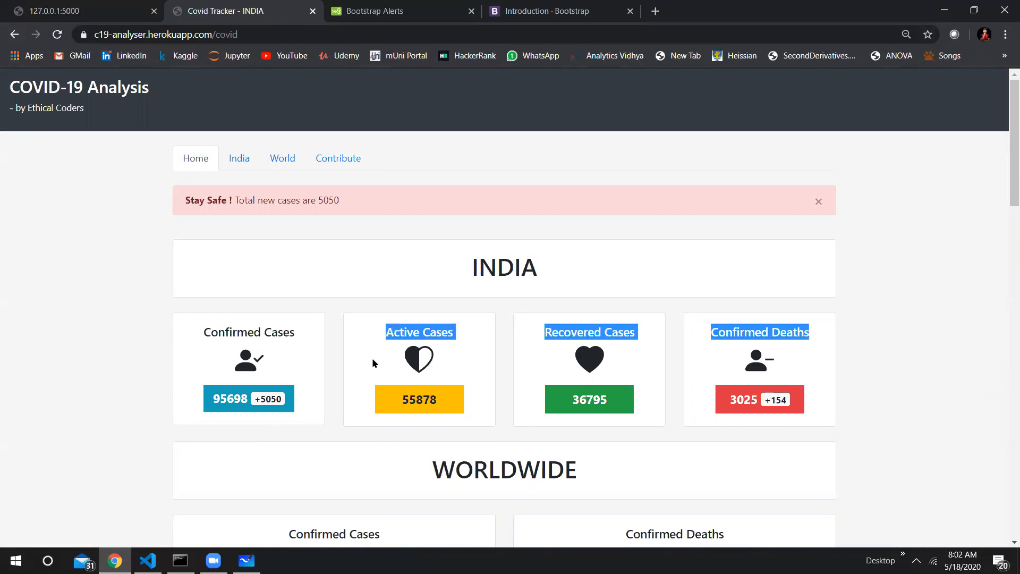
{"action": "mouse_move", "coordinate": [917, 366]}
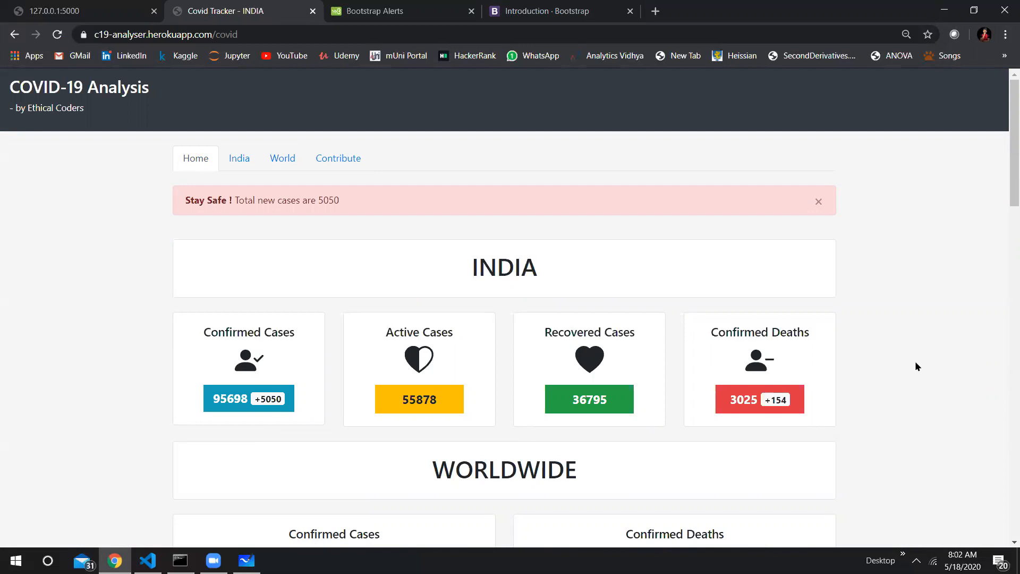
{"action": "mouse_move", "coordinate": [370, 410]}
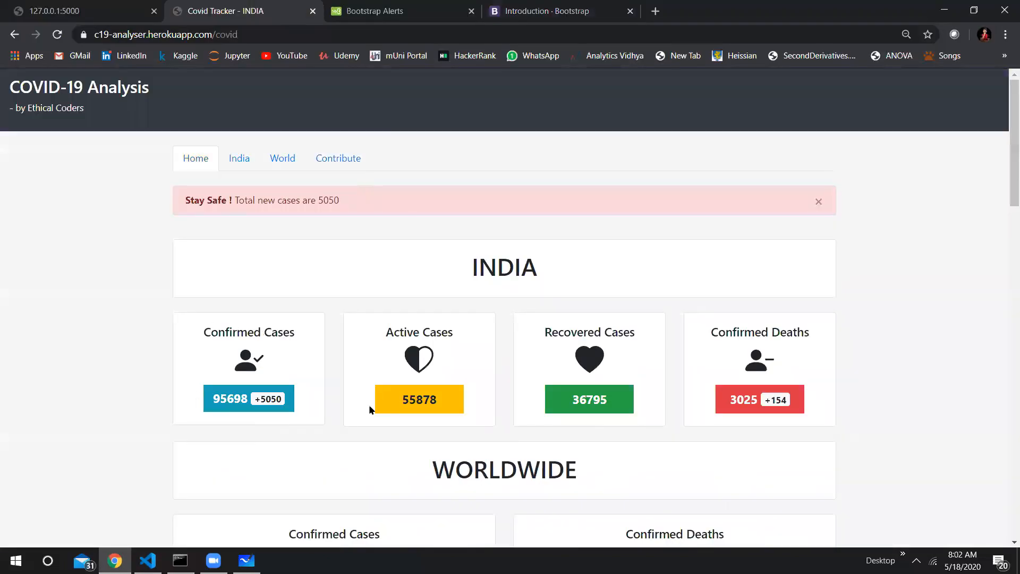
{"action": "mouse_move", "coordinate": [266, 398]}
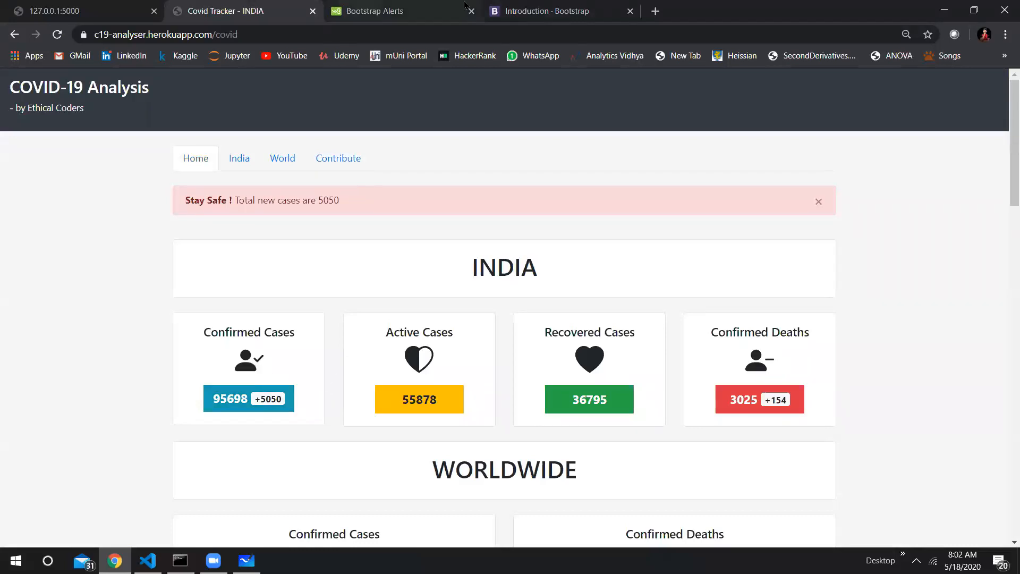
{"action": "left_click", "coordinate": [558, 11]}
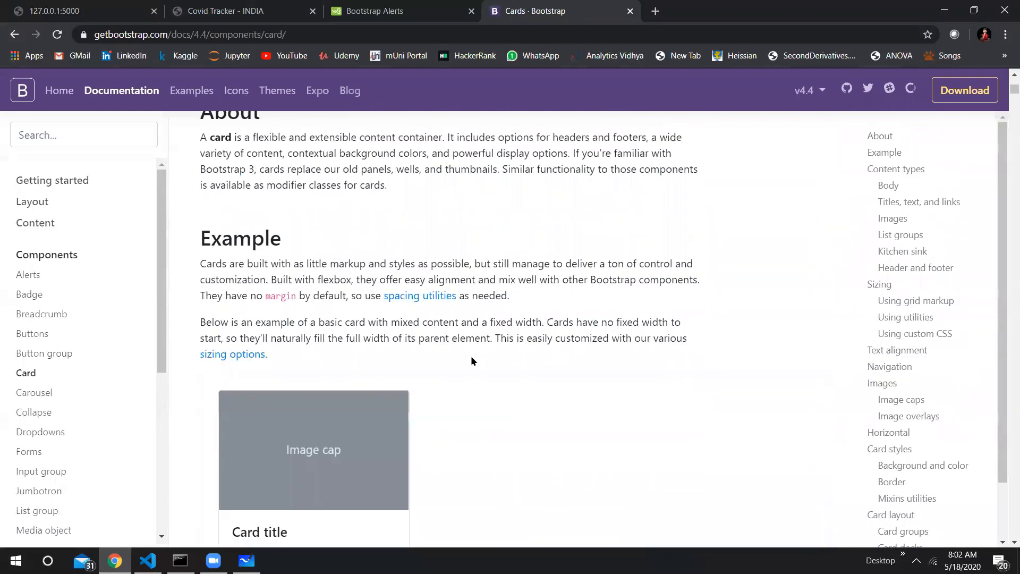
Scroll to the Cards page's first example and select its HTML markup.
{"action": "scroll", "scroll_direction": "down", "scroll_amount": 3}
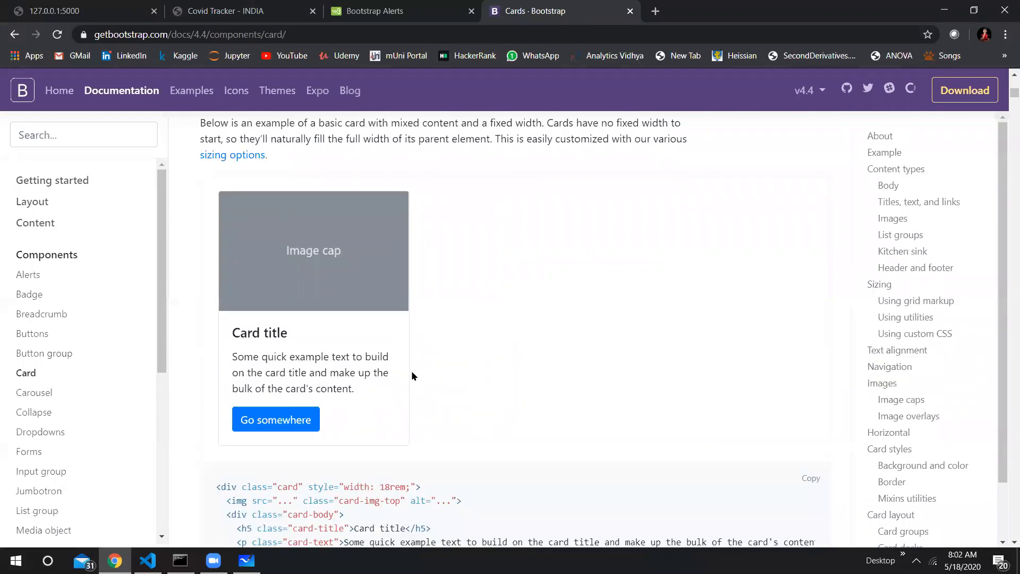
{"action": "scroll", "scroll_direction": "down", "scroll_amount": 3}
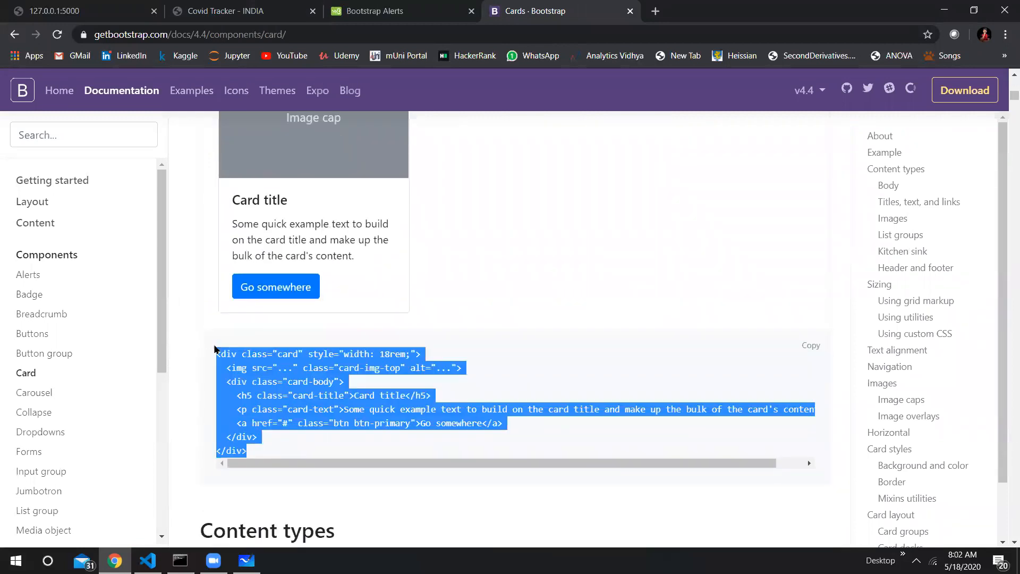
Add a <div class="container text-center"> wrapper at the top of the body.
{"action": "left_click", "coordinate": [147, 560]}
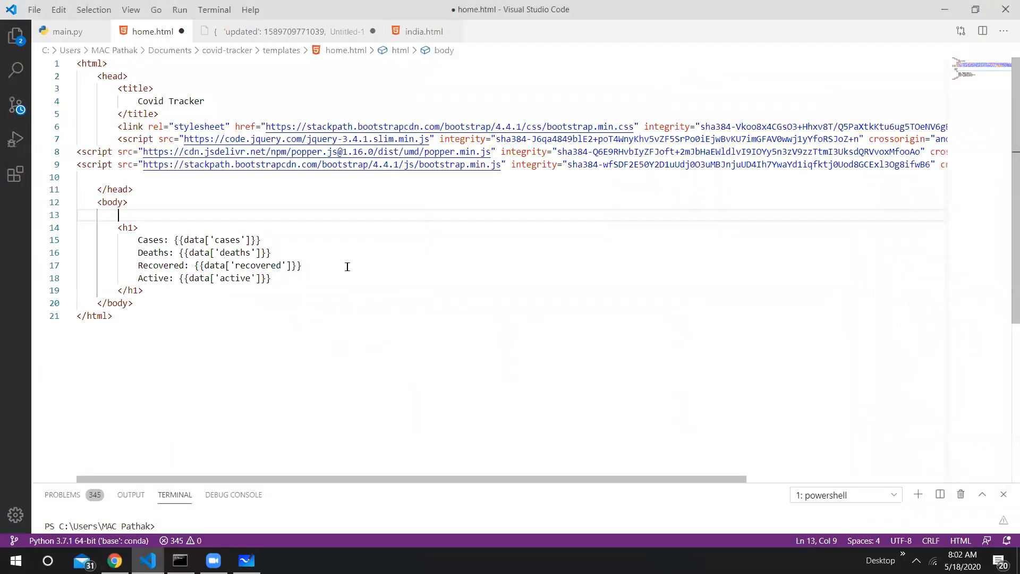
{"action": "type", "text": "<"}
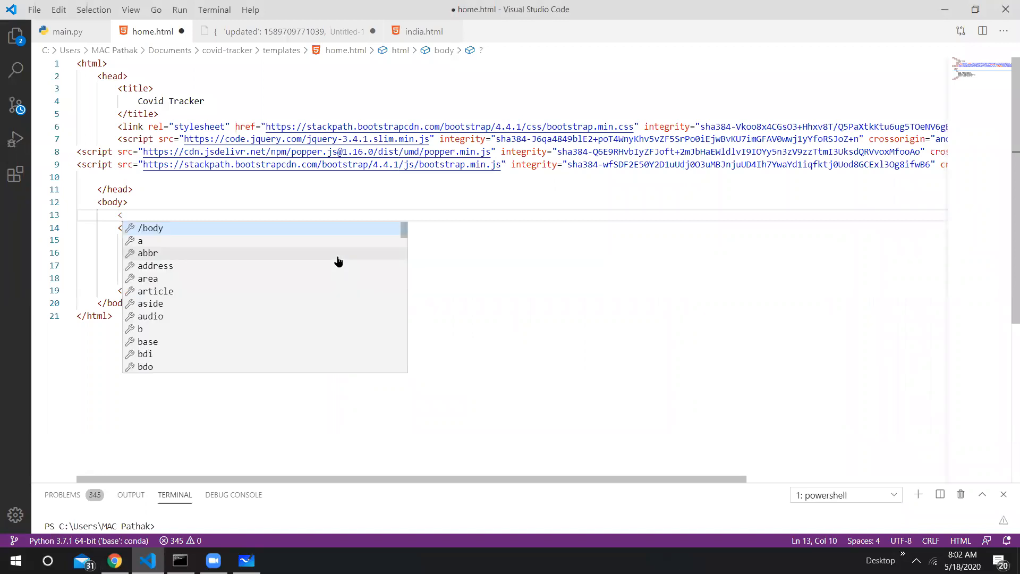
{"action": "type", "text": "div class="}
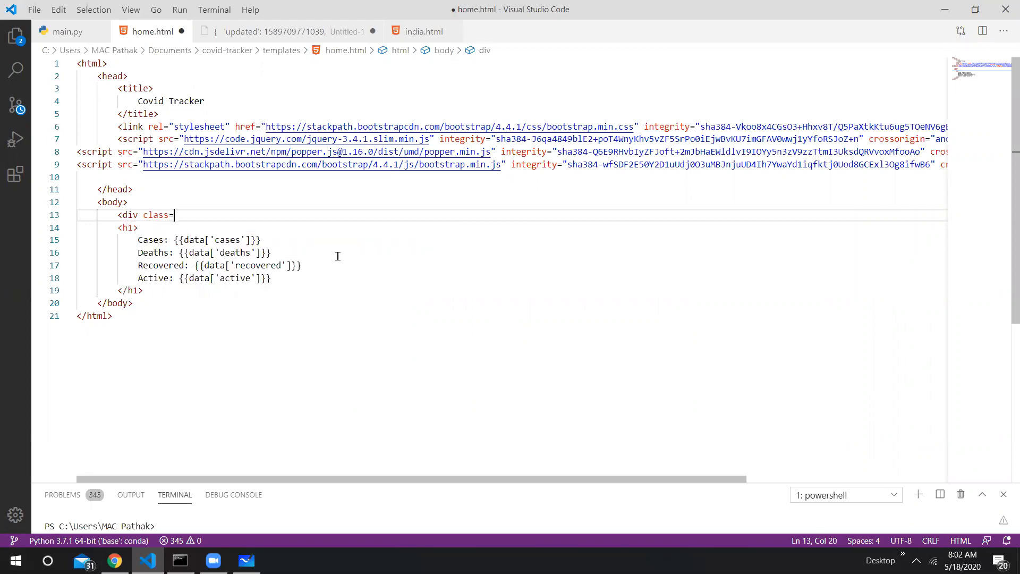
{"action": "type", "text": "\"container te"}
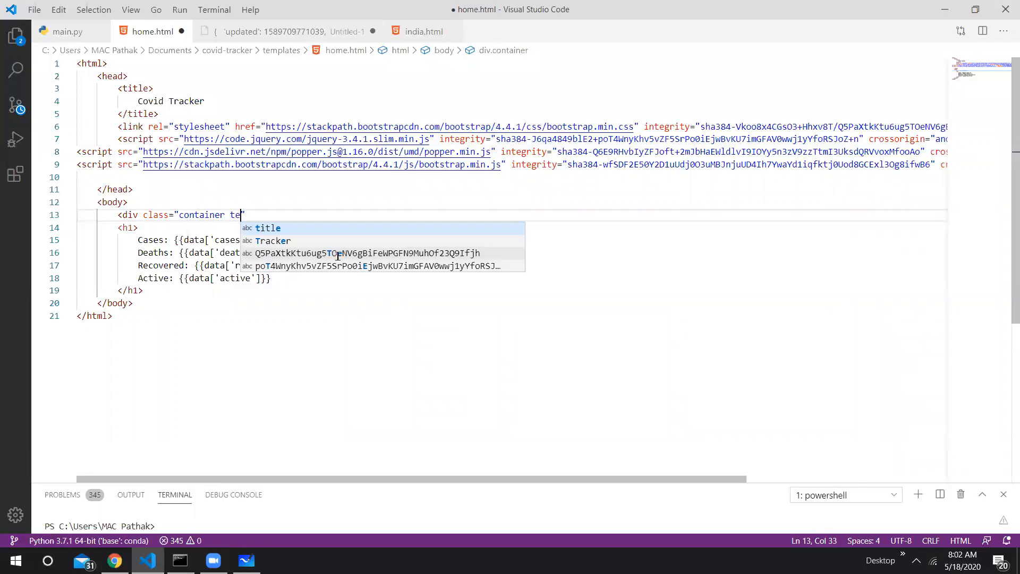
{"action": "type", "text": "xt"}
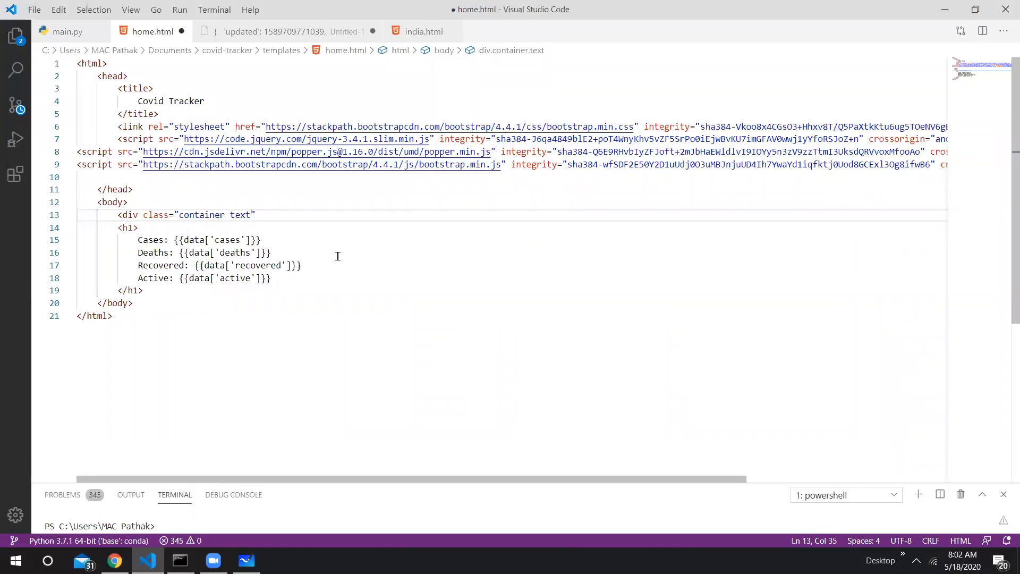
{"action": "type", "text": "-cent"}
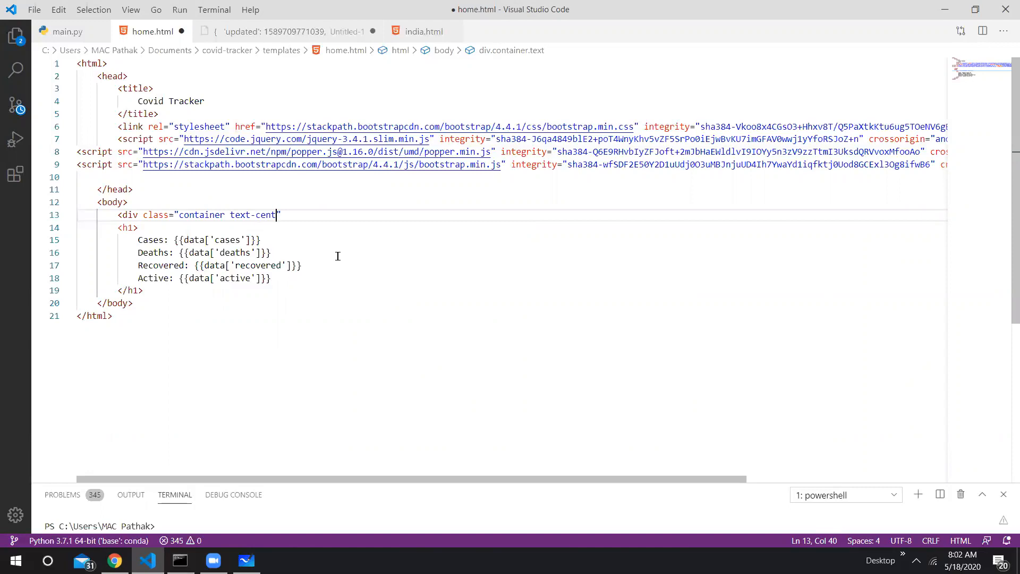
{"action": "type", "text": "er"}
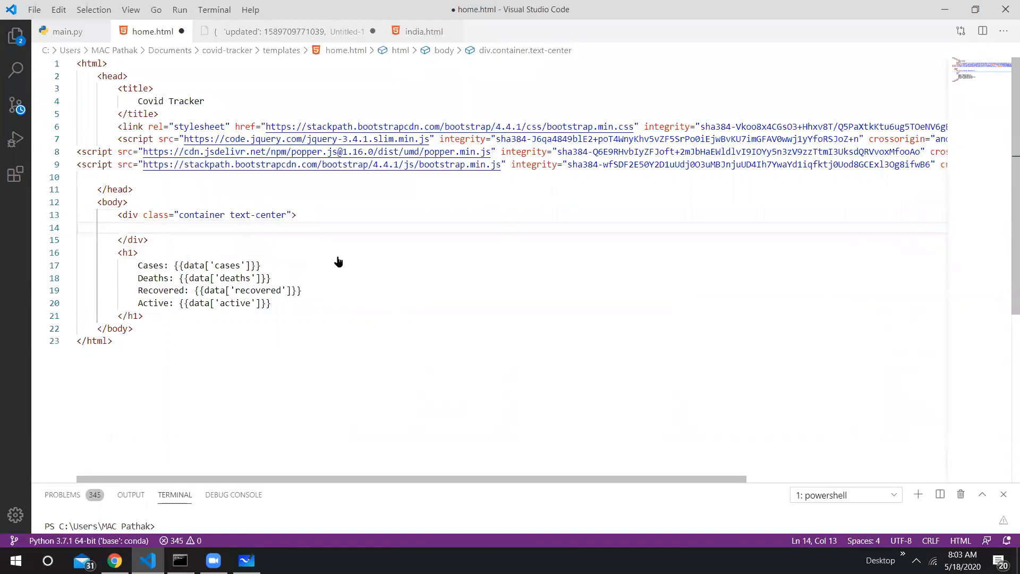
Nest a <div class="row"> and start a <div class="col-sm"> column inside the container.
{"action": "type", "text": "<div"}
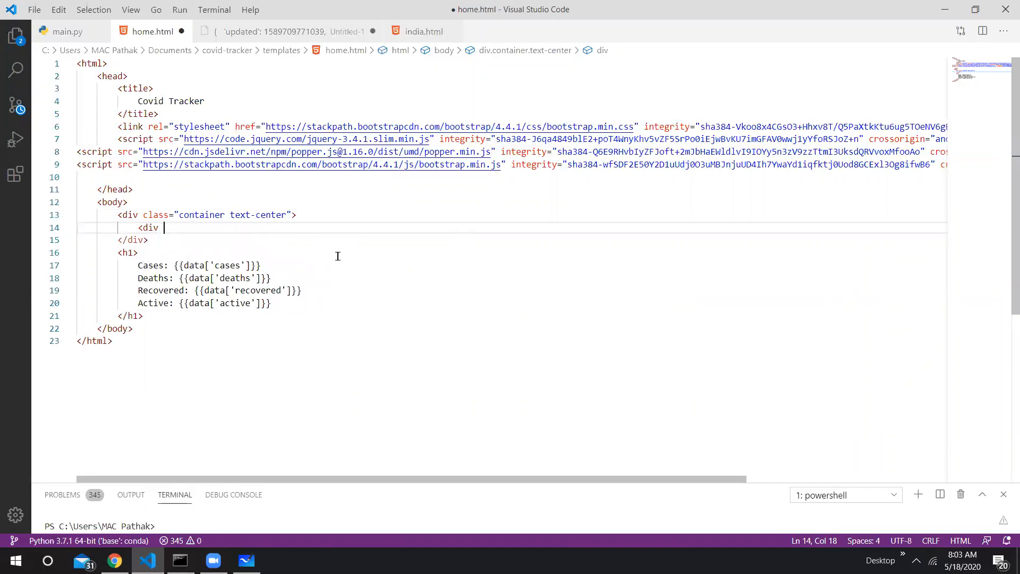
{"action": "type", "text": "class=\"row\">"}
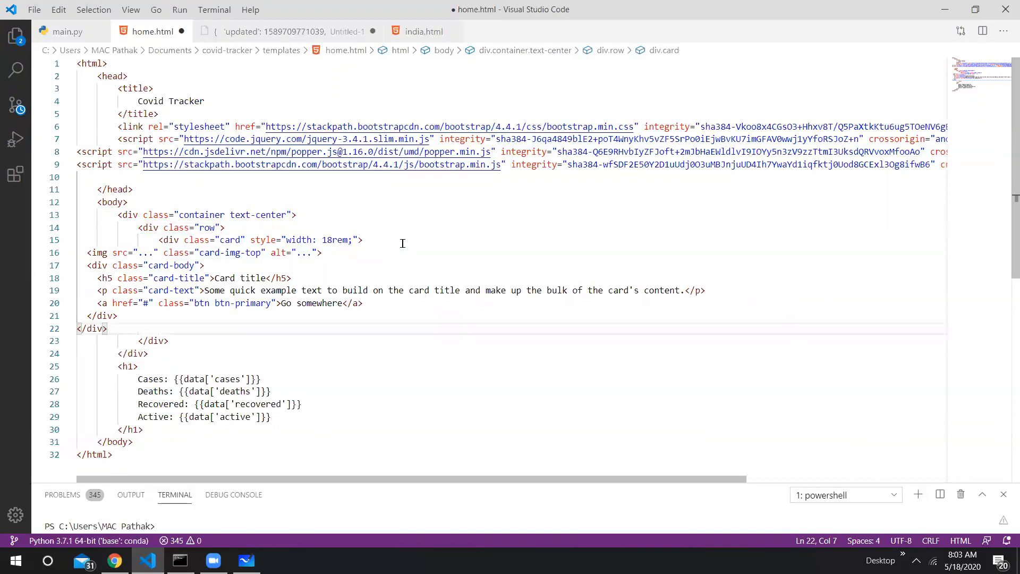
{"action": "type", "text": "<"}
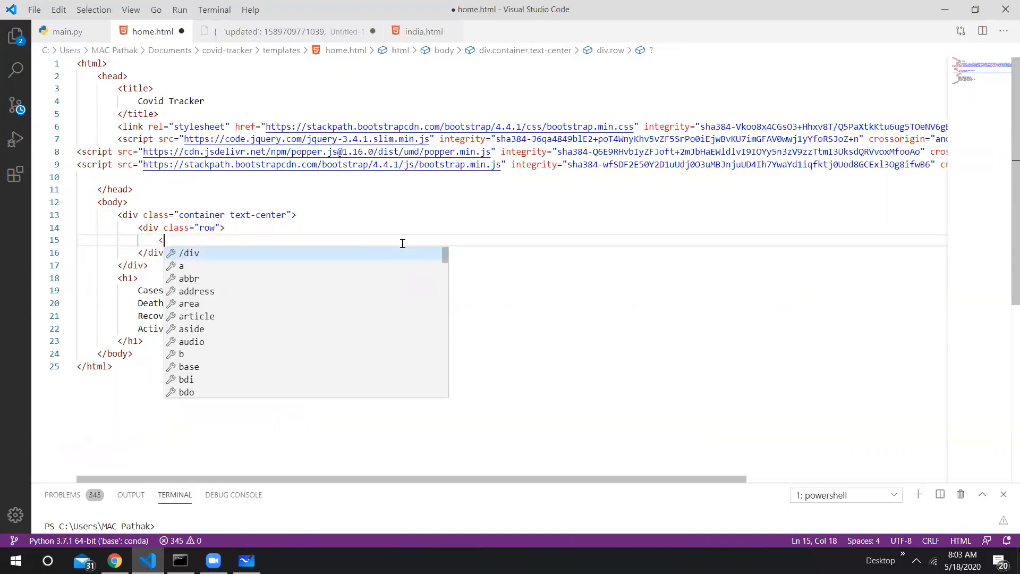
{"action": "type", "text": "div c"}
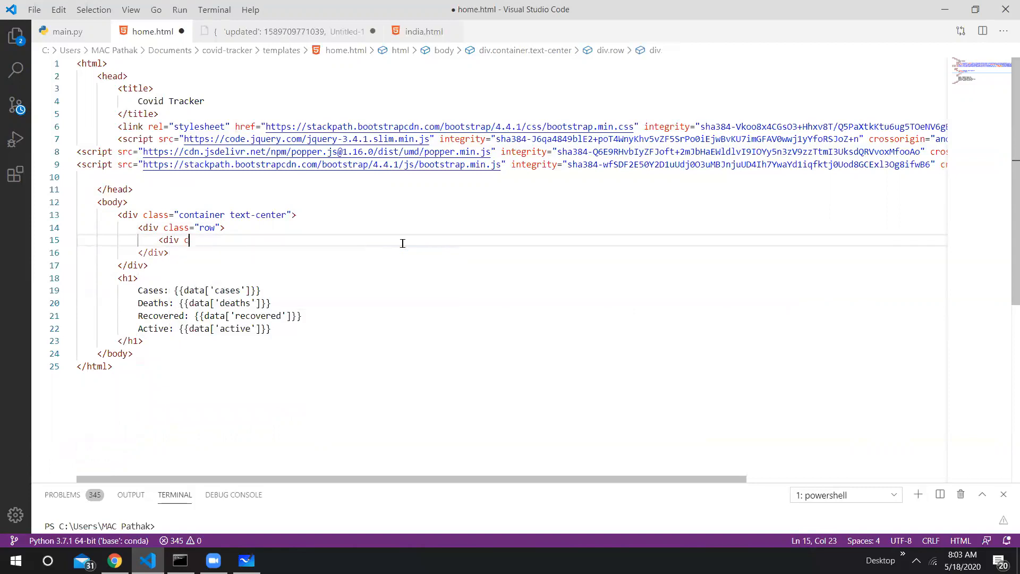
{"action": "type", "text": "lass=\"\""}
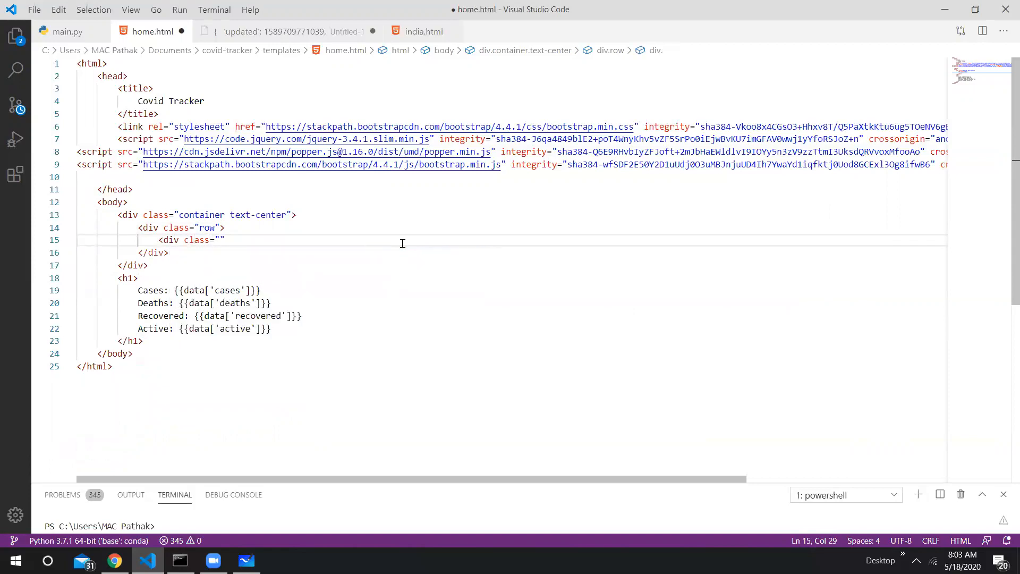
{"action": "type", "text": "col-sm"}
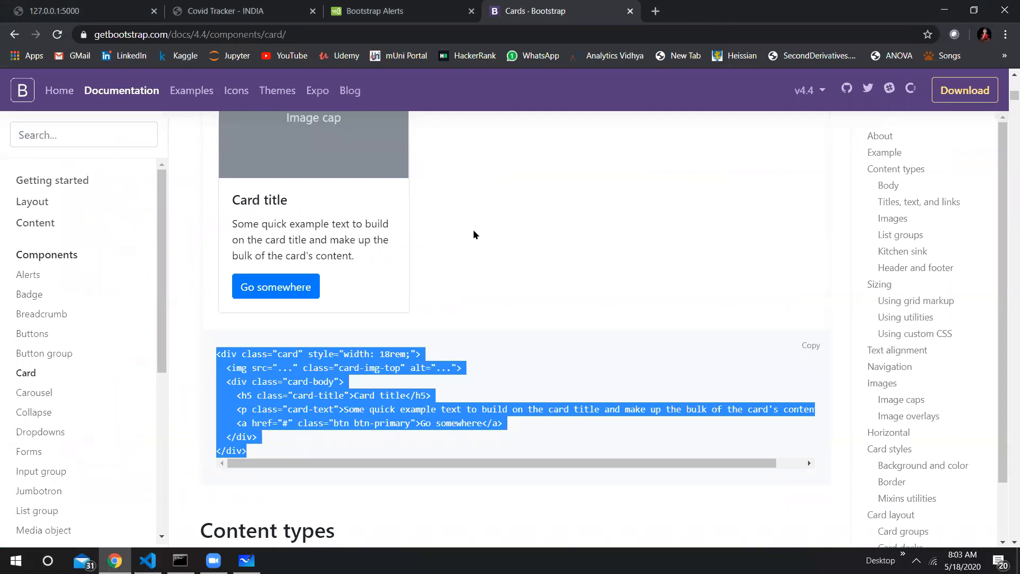
{"action": "mouse_move", "coordinate": [104, 143]}
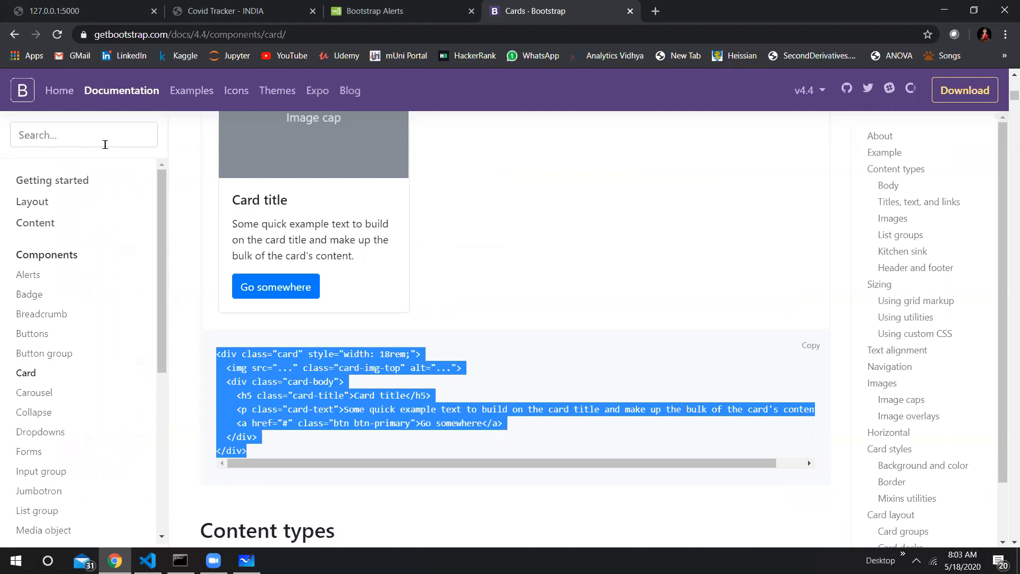
{"action": "mouse_move", "coordinate": [5, 164]}
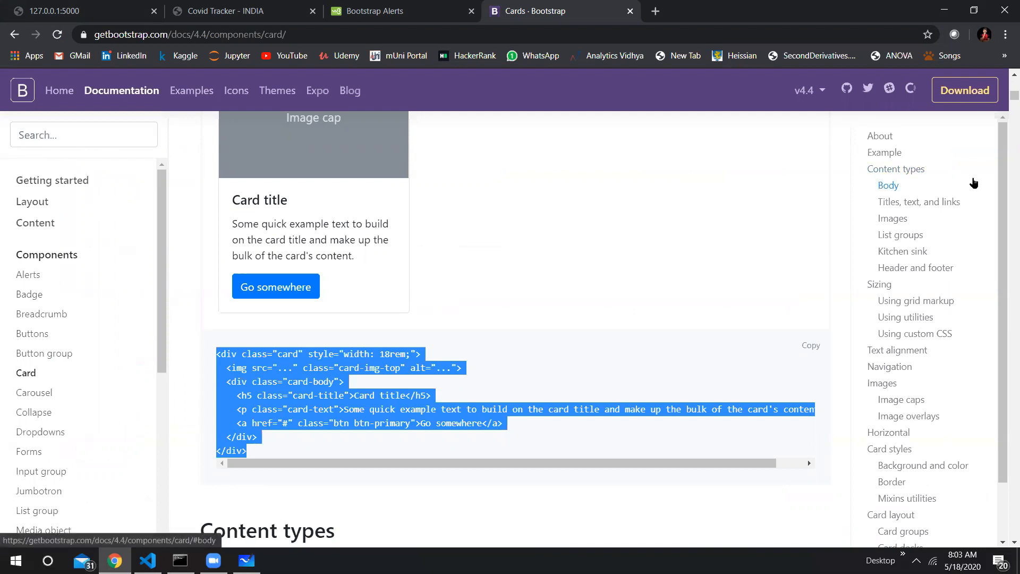
{"action": "mouse_move", "coordinate": [496, 384]}
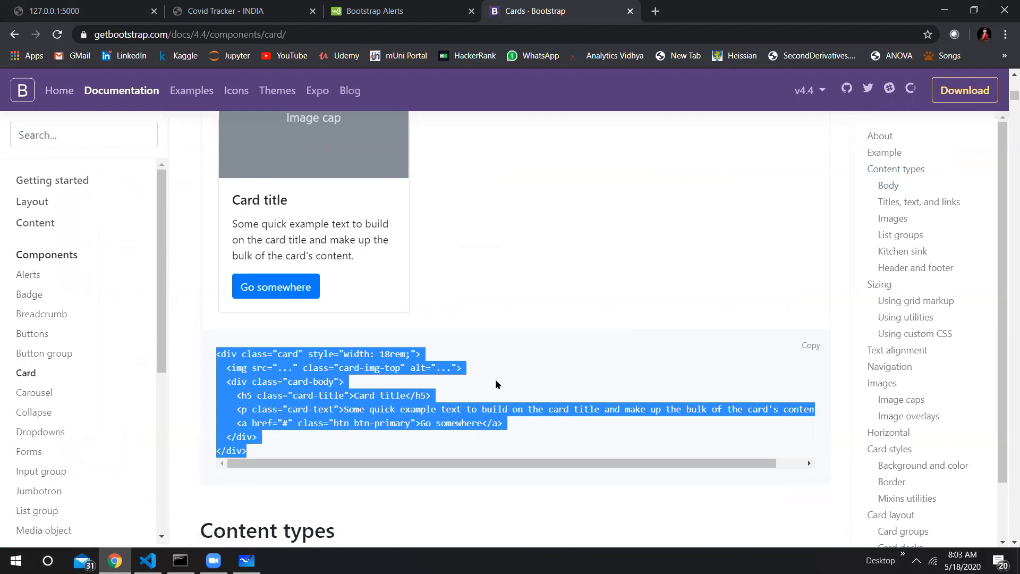
{"action": "left_click", "coordinate": [147, 559]}
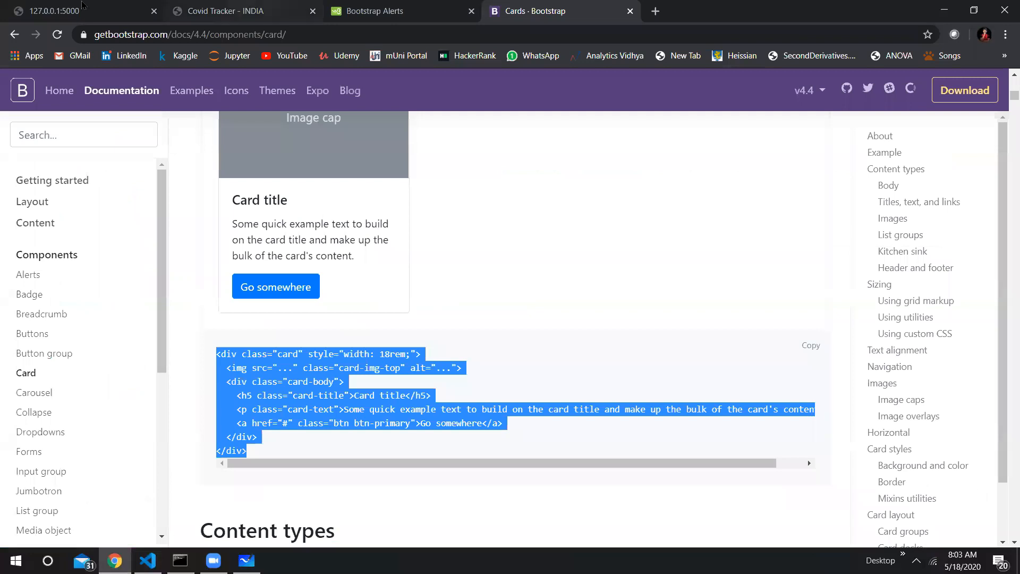
{"action": "left_click", "coordinate": [244, 11]}
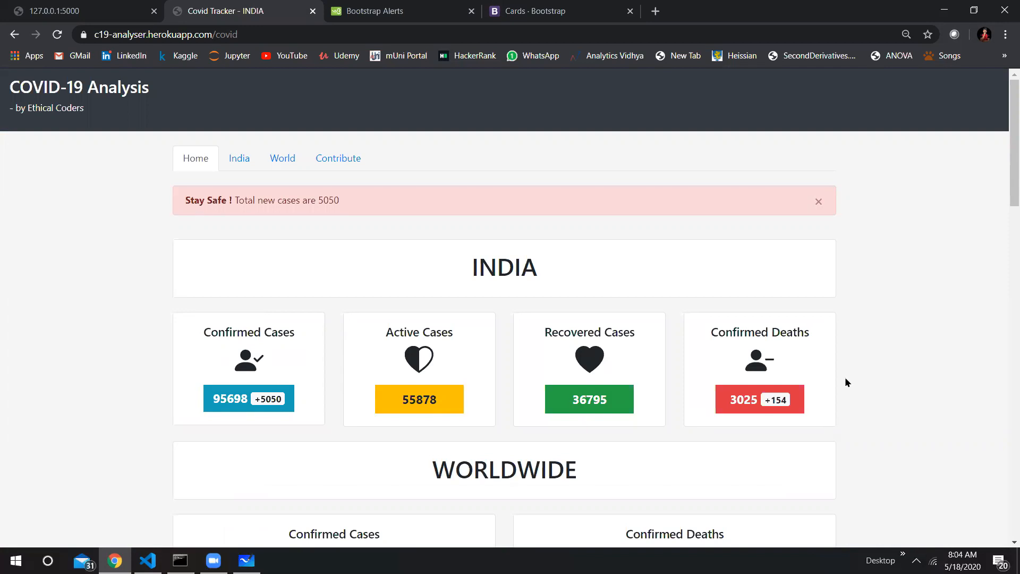
{"action": "mouse_move", "coordinate": [295, 358]}
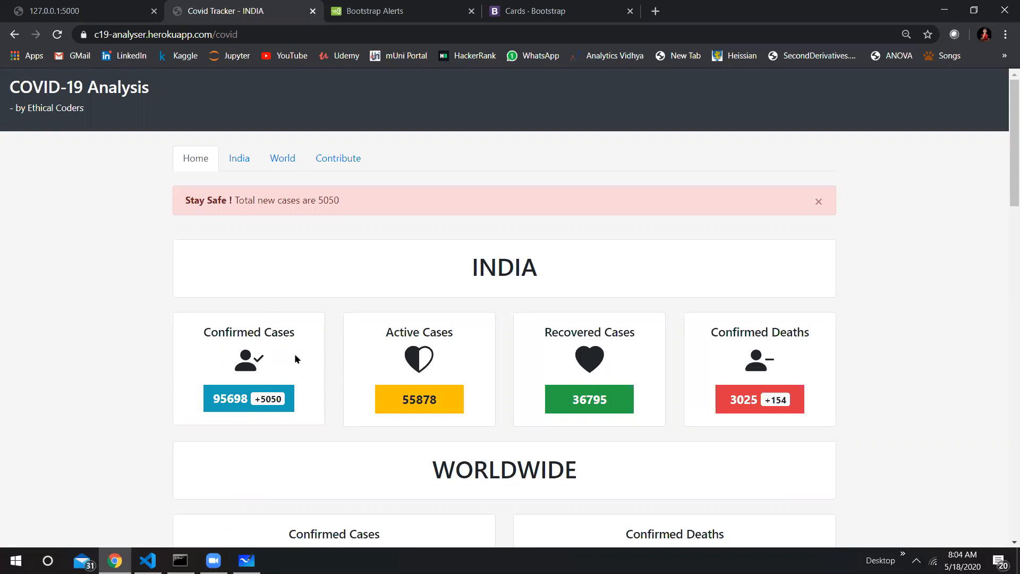
{"action": "mouse_move", "coordinate": [720, 346]}
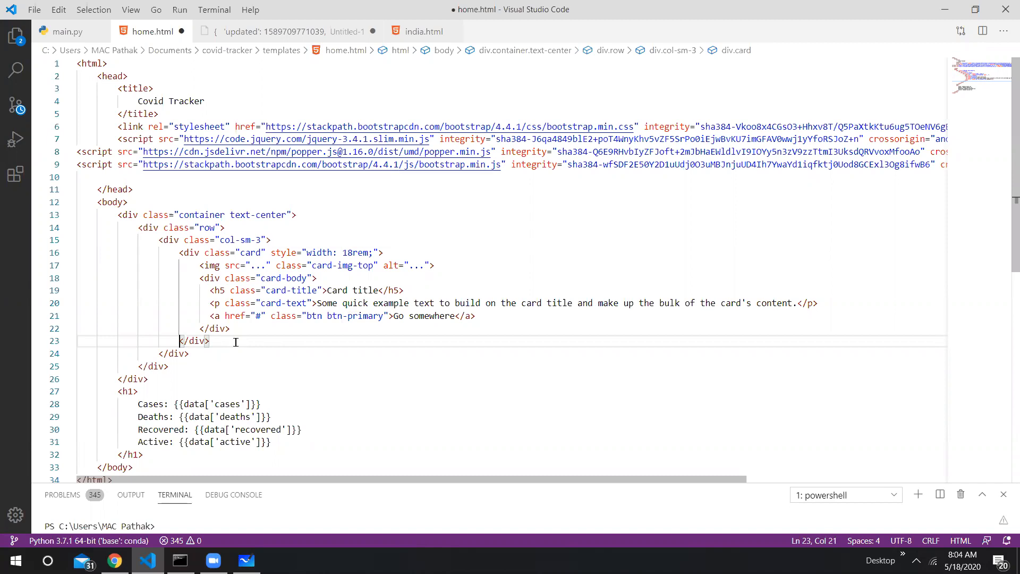
{"action": "mouse_move", "coordinate": [203, 264]}
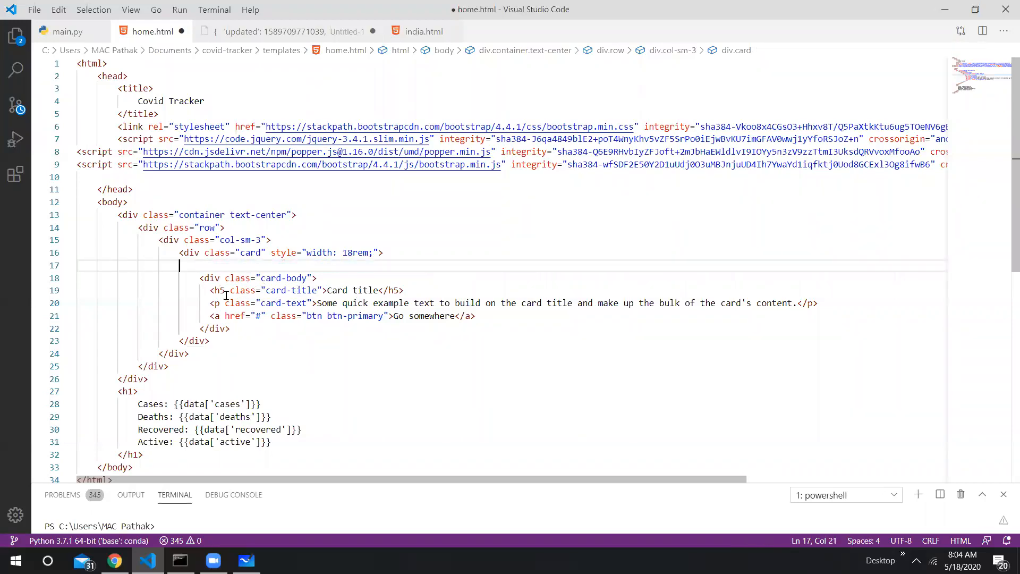
Rename the card's h5 title to Confirmed Cases and remove the sample link line.
{"action": "double_click", "coordinate": [365, 290]}
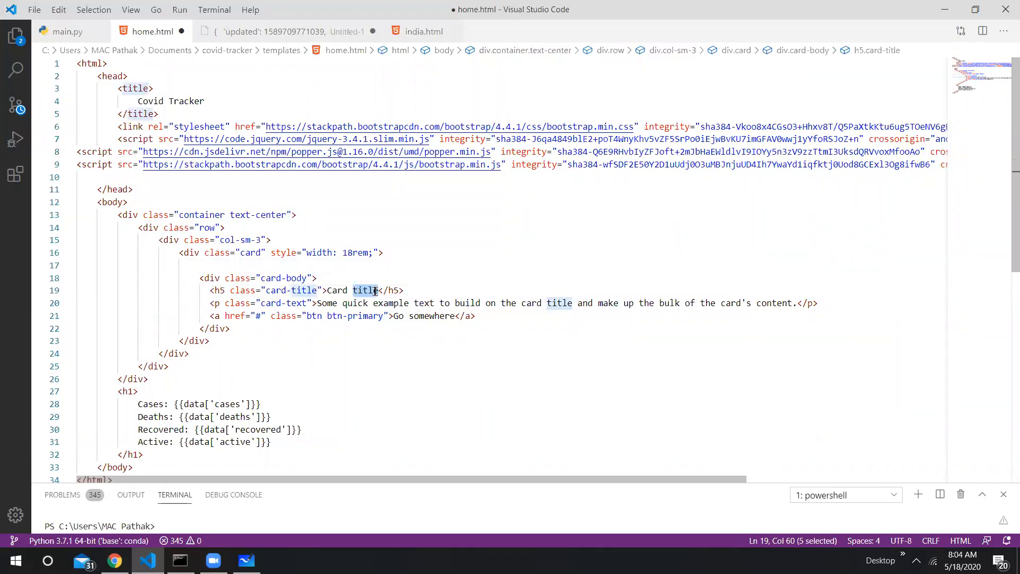
{"action": "type", "text": "Con"}
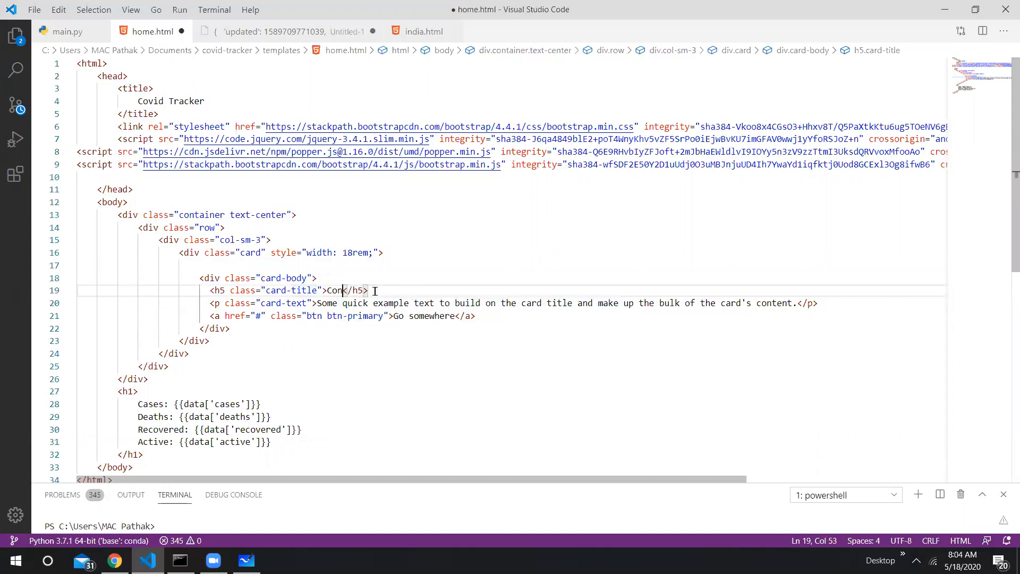
{"action": "type", "text": "firmed"}
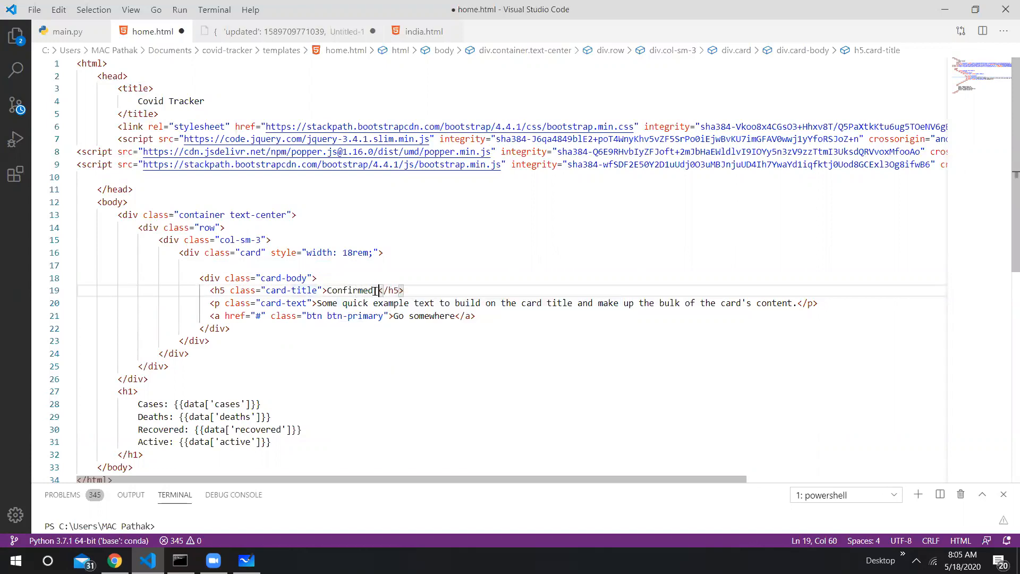
{"action": "type", "text": "Cases"}
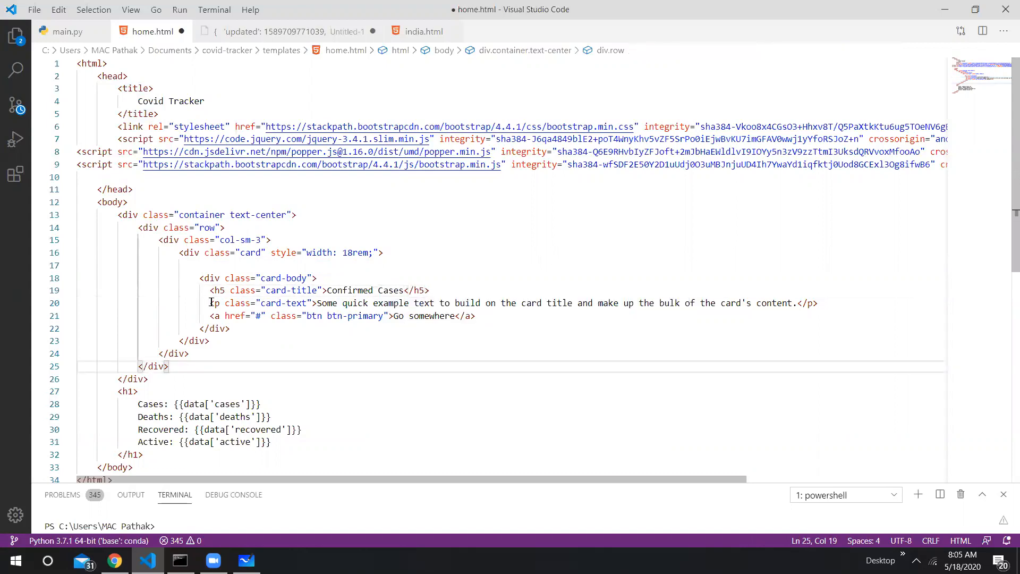
{"action": "left_click_drag", "start_coordinate": [208, 303], "coordinate": [816, 303]}
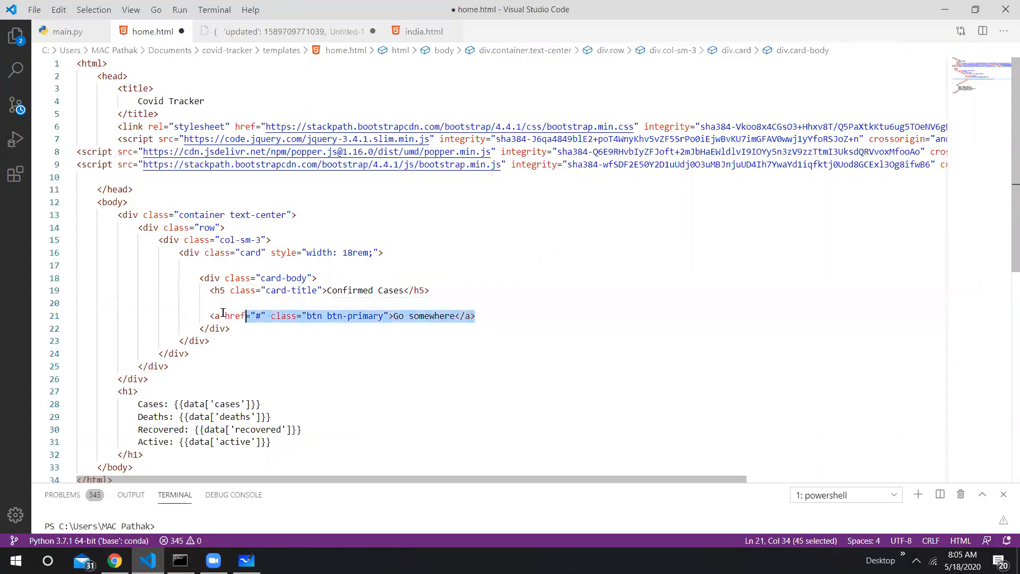
{"action": "key", "text": "Delete"}
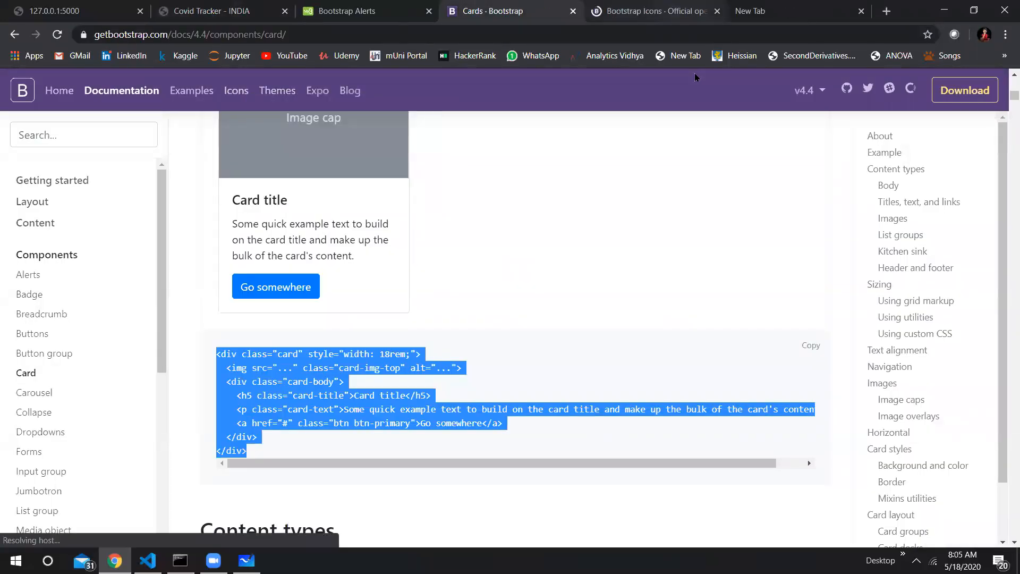
On the Bootstrap Icons site, locate the heart icons and open one heart icon's page.
{"action": "left_click", "coordinate": [650, 11]}
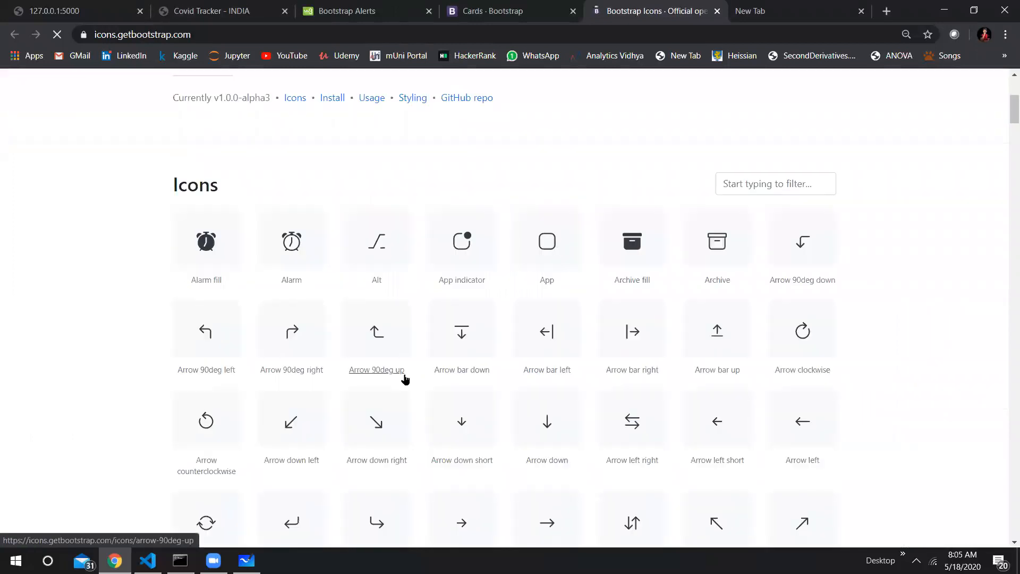
{"action": "scroll", "scroll_direction": "down", "scroll_amount": 3}
{"action": "type", "text": "heart"}
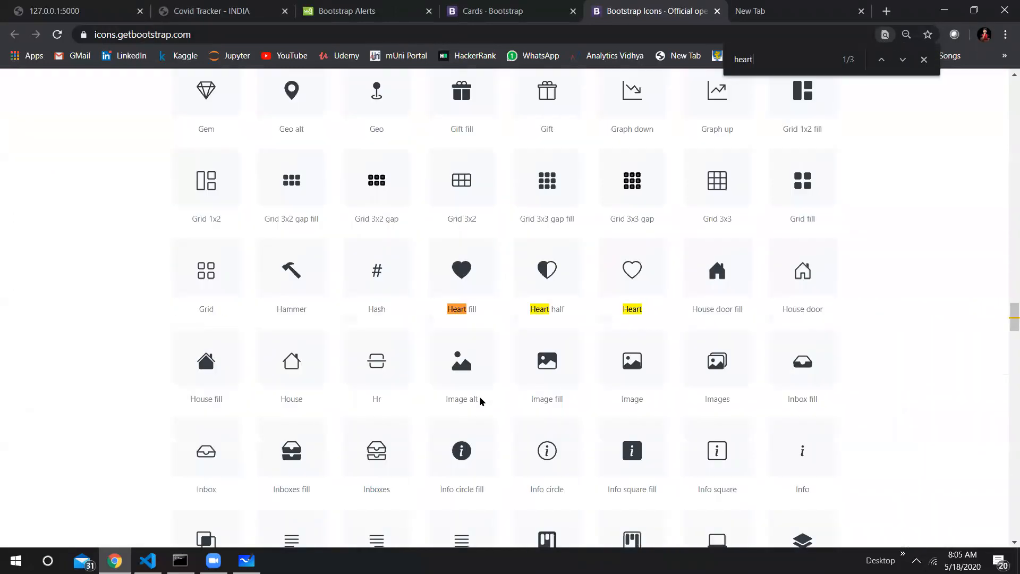
{"action": "mouse_move", "coordinate": [481, 273]}
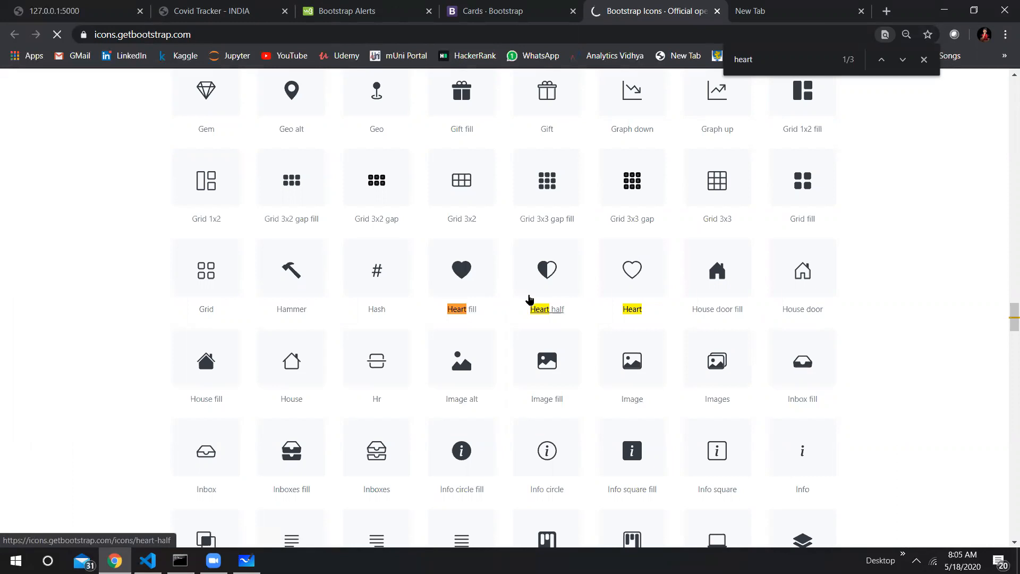
{"action": "left_click", "coordinate": [461, 268]}
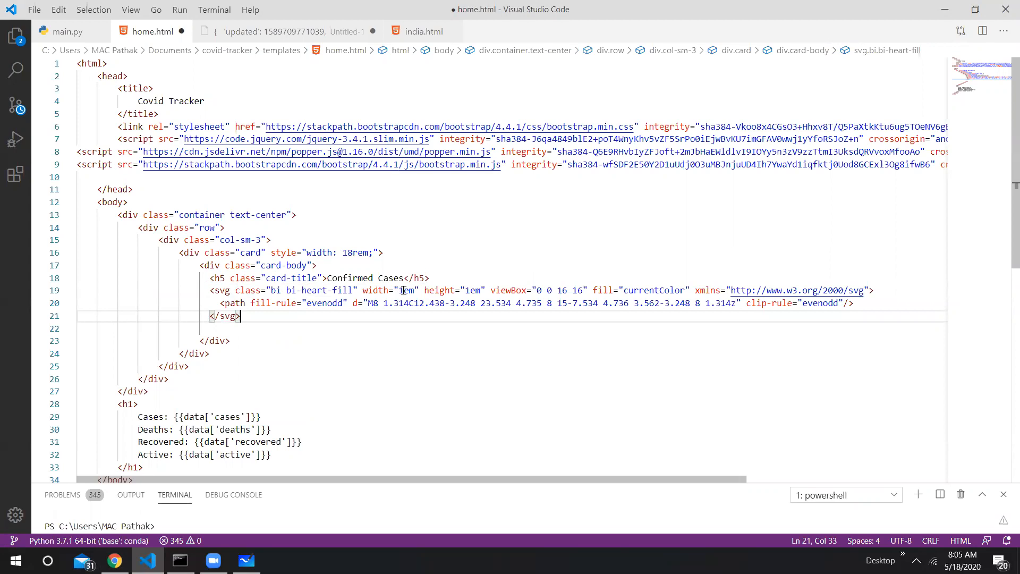
{"action": "mouse_move", "coordinate": [450, 293]}
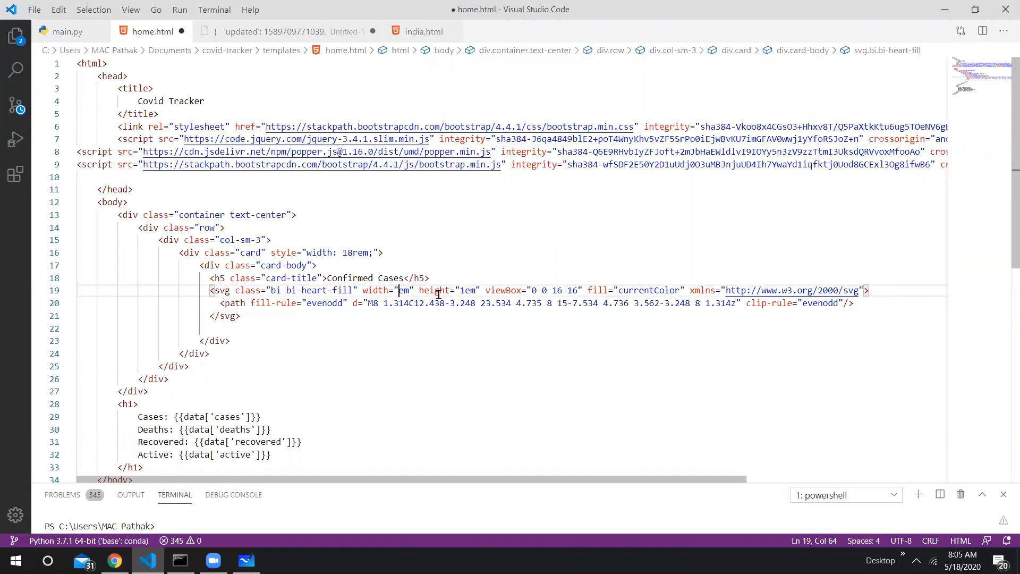
Change the pasted heart-fill SVG width from 1em to 4em.
{"action": "type", "text": "4"}
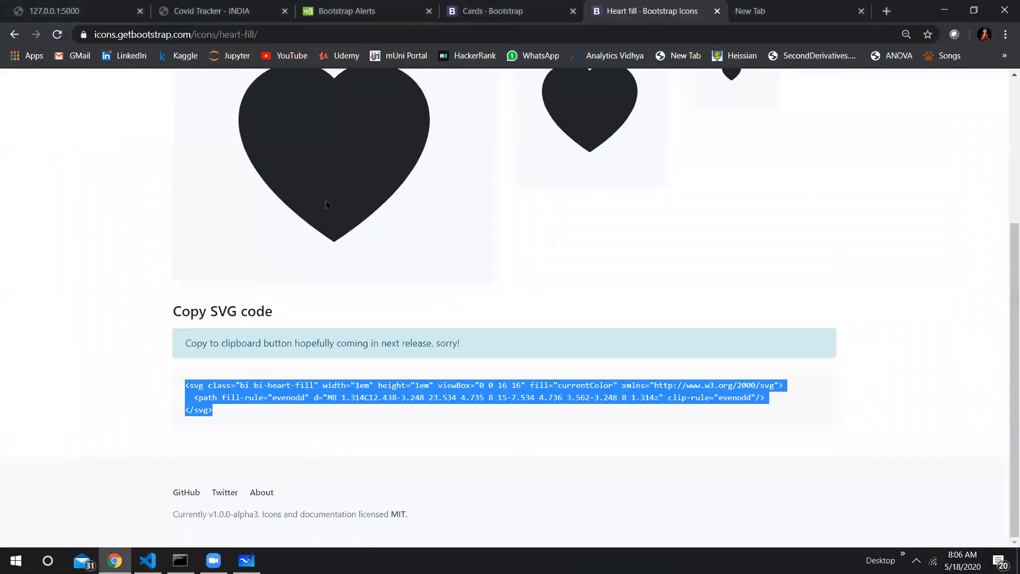
Review the reference COVID tracker and move from Bootstrap Cards to the Buttons docs.
{"action": "left_click", "coordinate": [215, 10]}
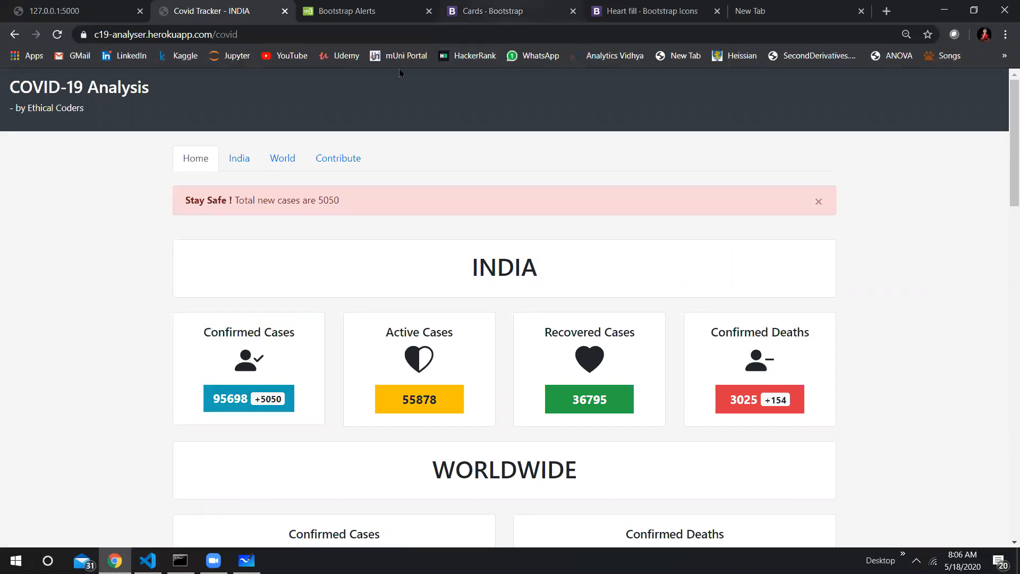
{"action": "left_click", "coordinate": [511, 11]}
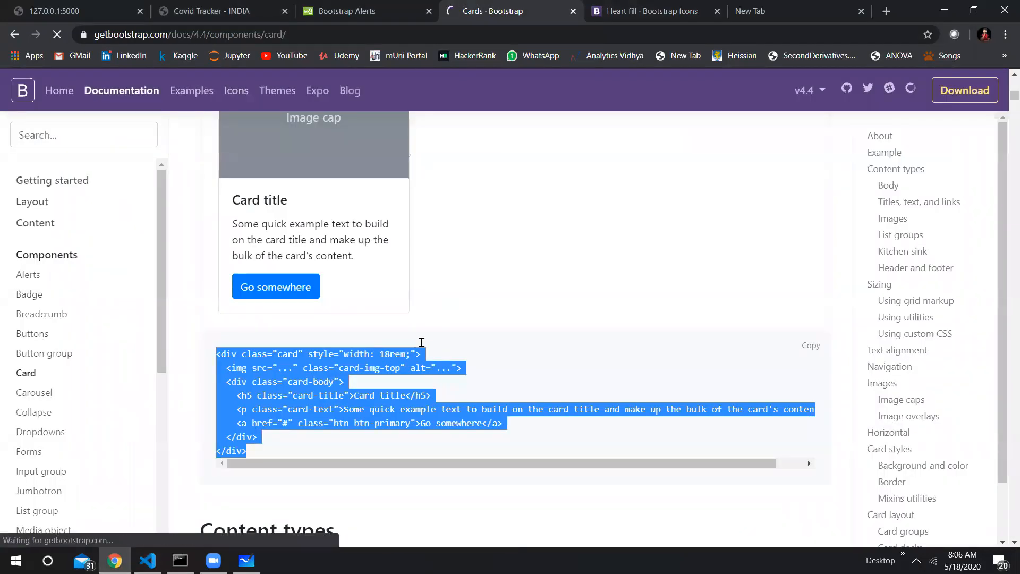
{"action": "left_click", "coordinate": [33, 332]}
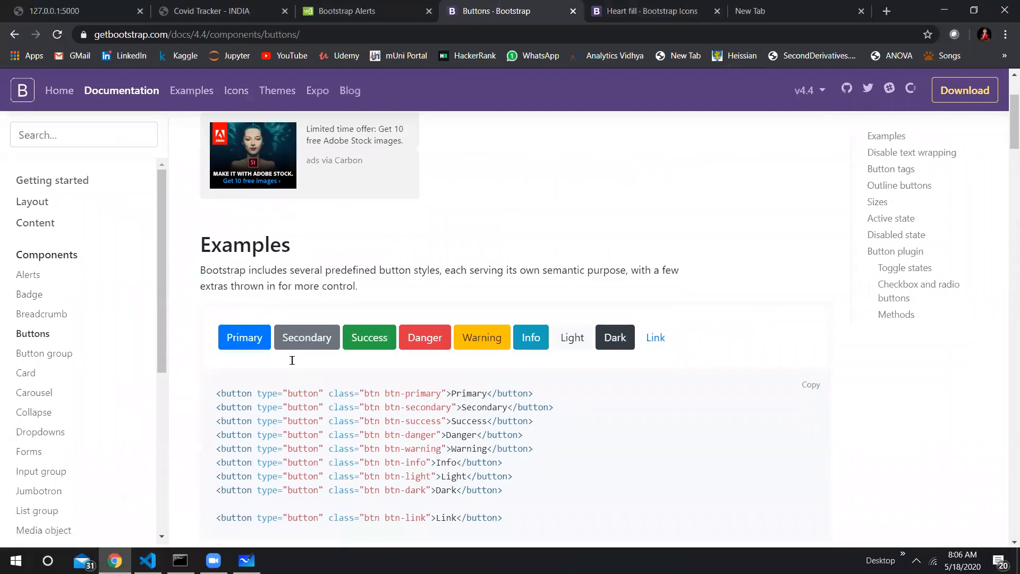
{"action": "left_click", "coordinate": [215, 11]}
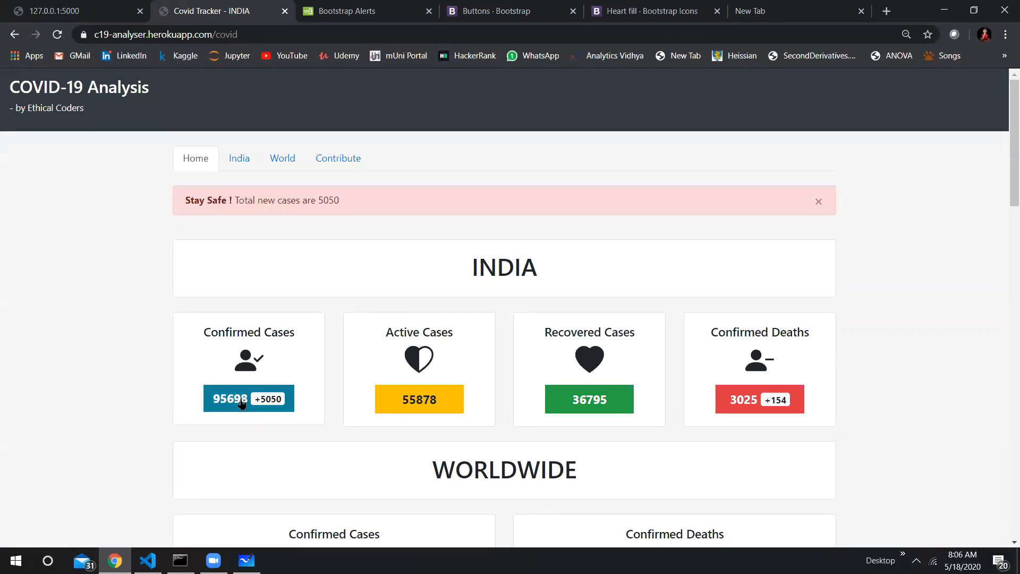
{"action": "mouse_move", "coordinate": [418, 398]}
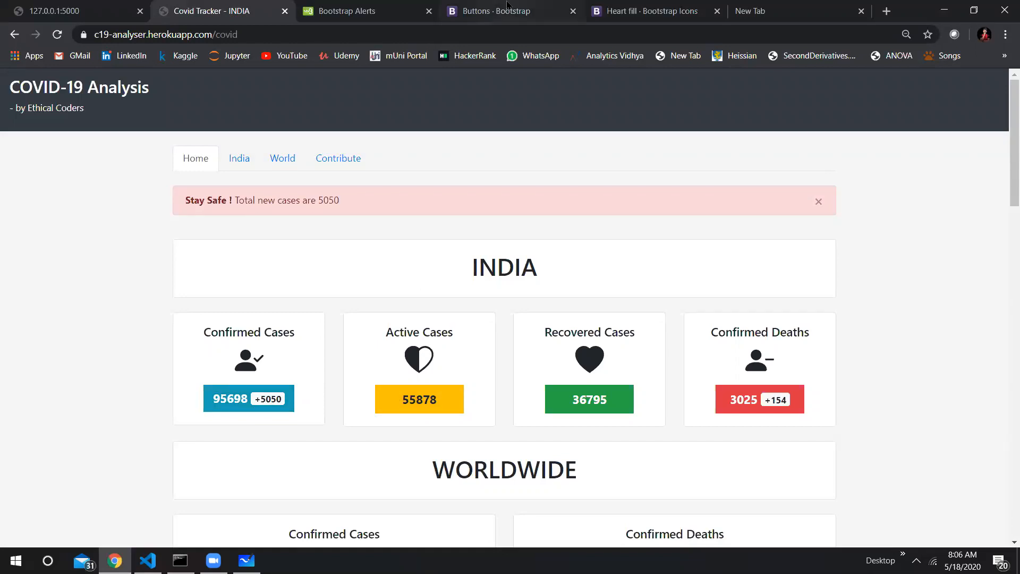
On the Buttons docs page, select the btn-primary button example code.
{"action": "left_click", "coordinate": [511, 10]}
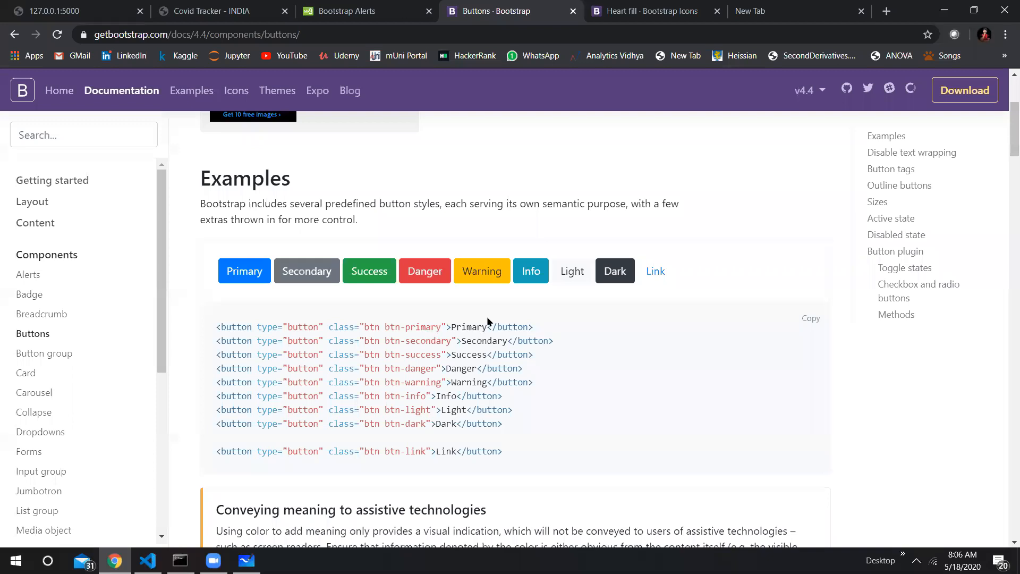
{"action": "scroll", "scroll_direction": "down", "scroll_amount": 3}
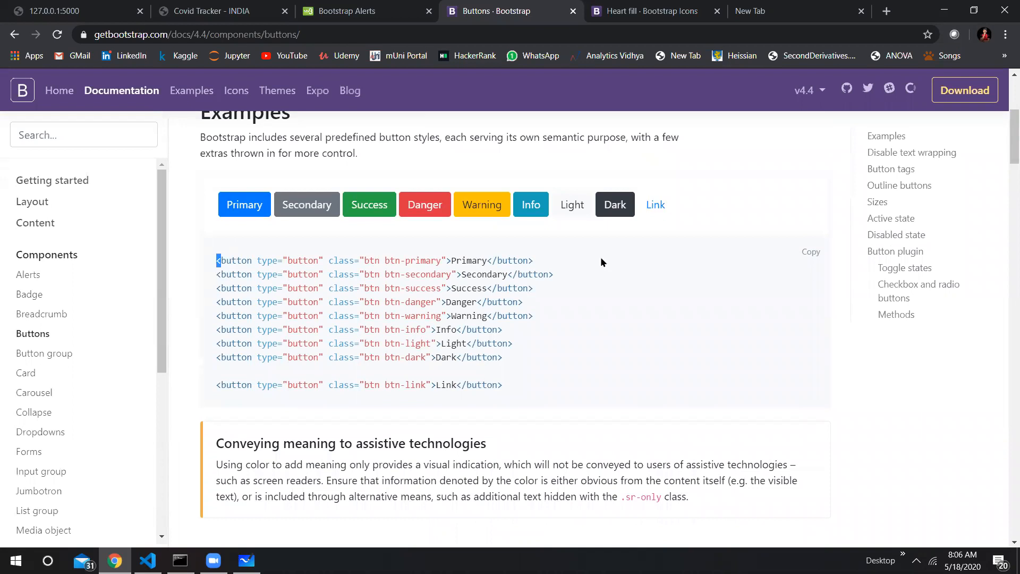
{"action": "left_click", "coordinate": [147, 560]}
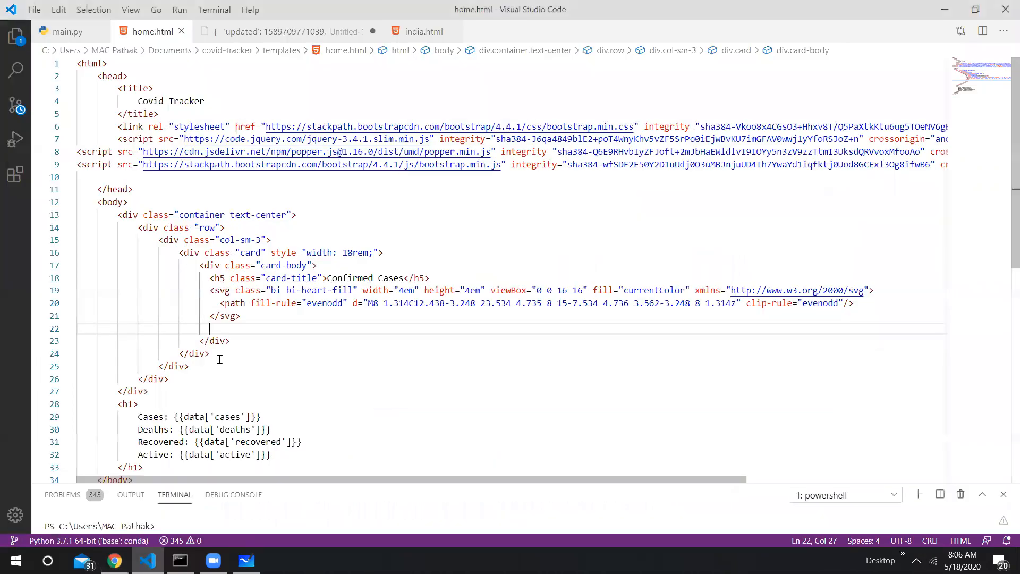
Insert a btn-primary button below the heart icon labelled {{data['cases']}}.
{"action": "type", "text": "<button type=\"button\" class=\"btn btn-primary\">Primary</button>"}
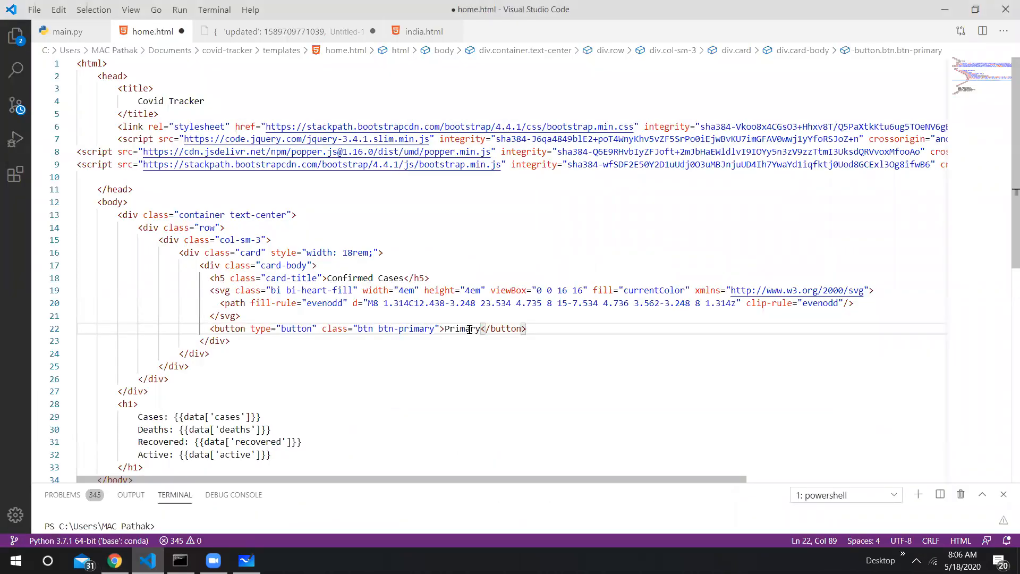
{"action": "double_click", "coordinate": [462, 328]}
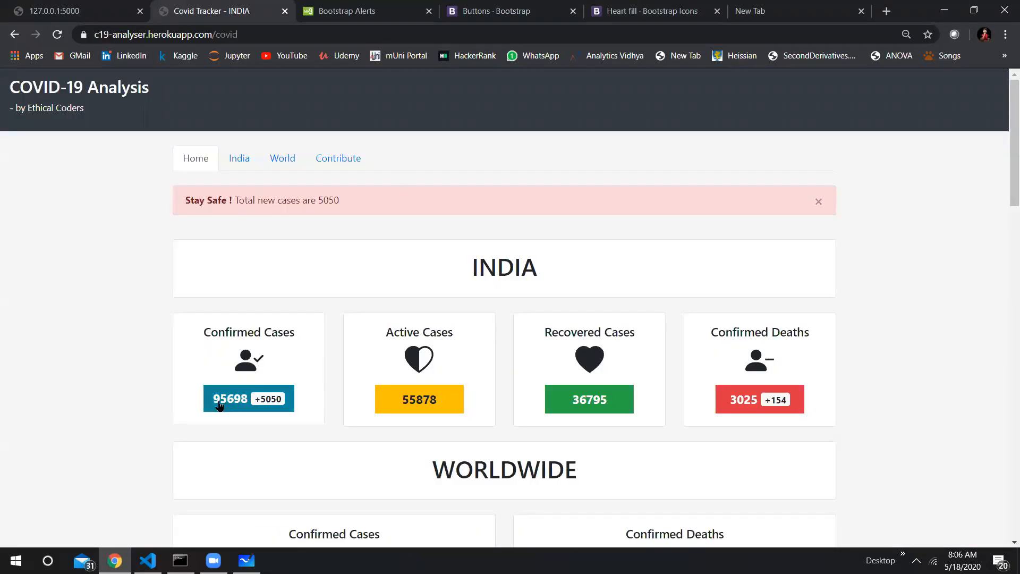
{"action": "mouse_move", "coordinate": [271, 389]}
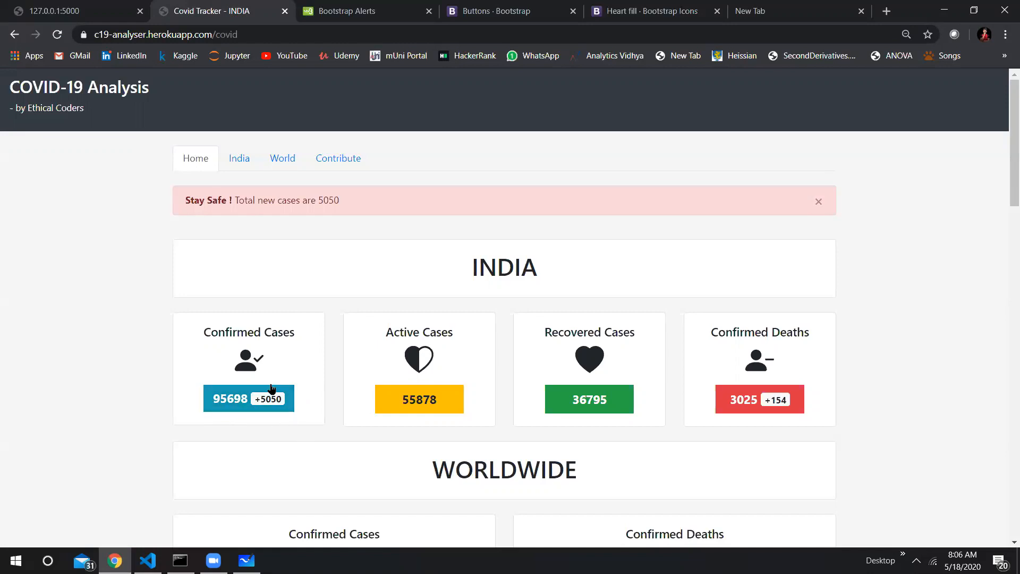
{"action": "left_click", "coordinate": [146, 560]}
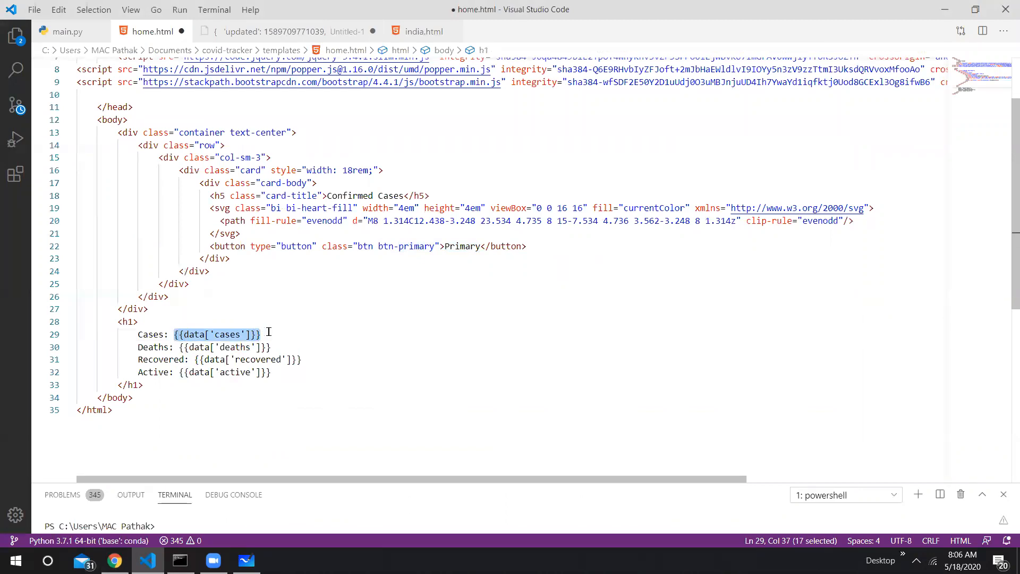
{"action": "double_click", "coordinate": [461, 245]}
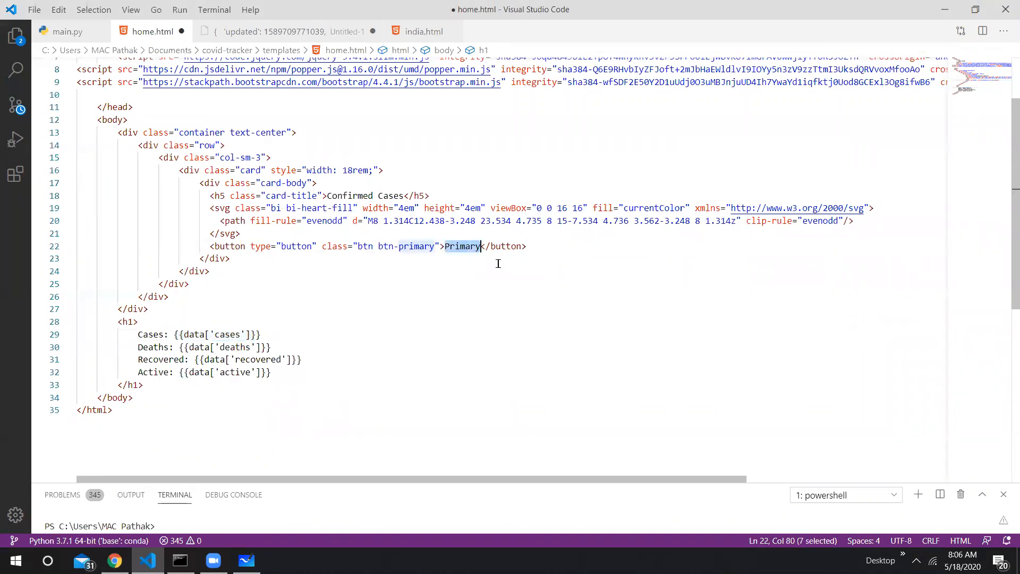
{"action": "type", "text": "{{data['cases']}}"}
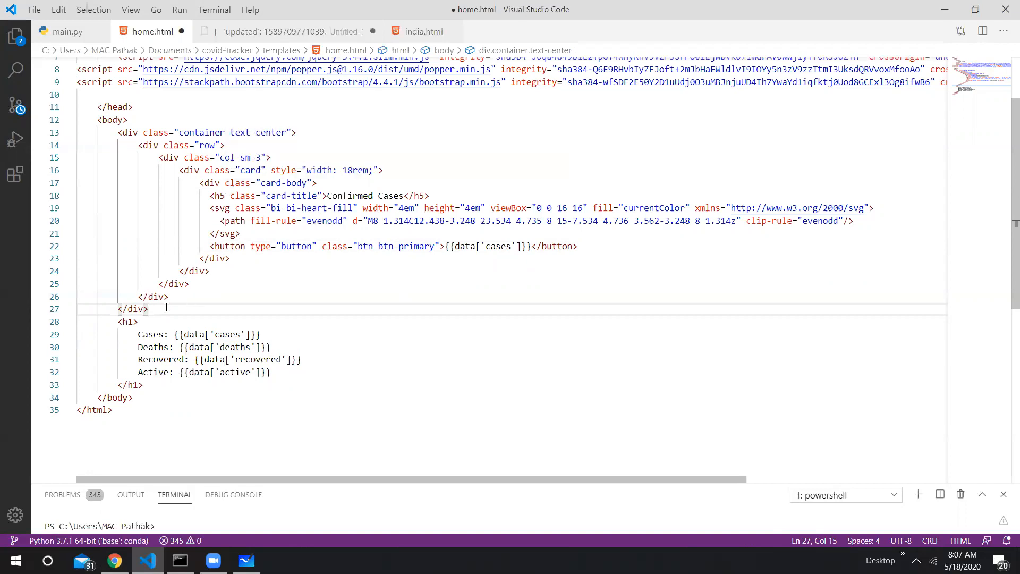
{"action": "mouse_move", "coordinate": [140, 144]}
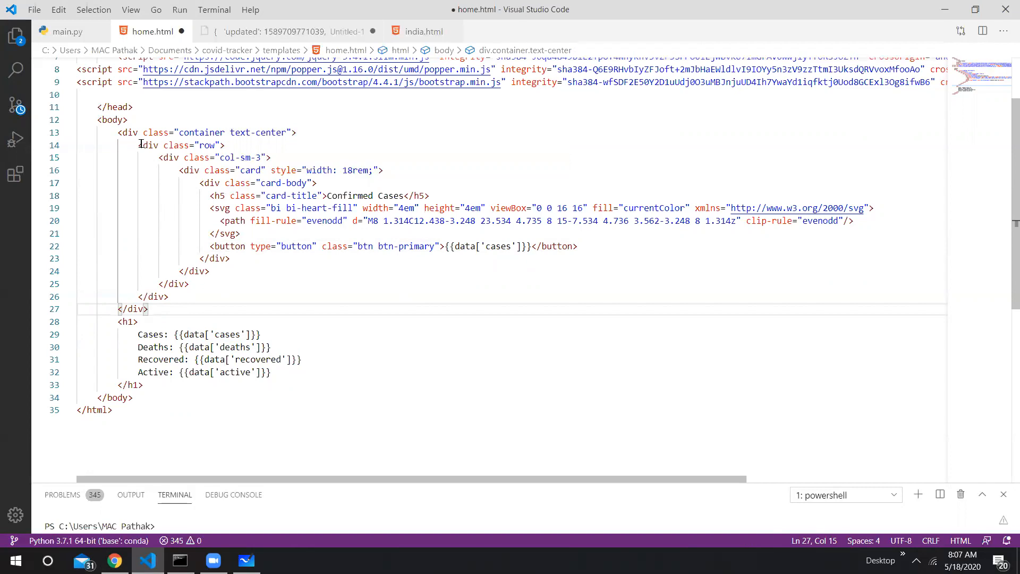
Duplicate the col-sm-3 Confirmed Cases card block so the row holds three cards.
{"action": "left_click_drag", "start_coordinate": [158, 157], "coordinate": [185, 245]}
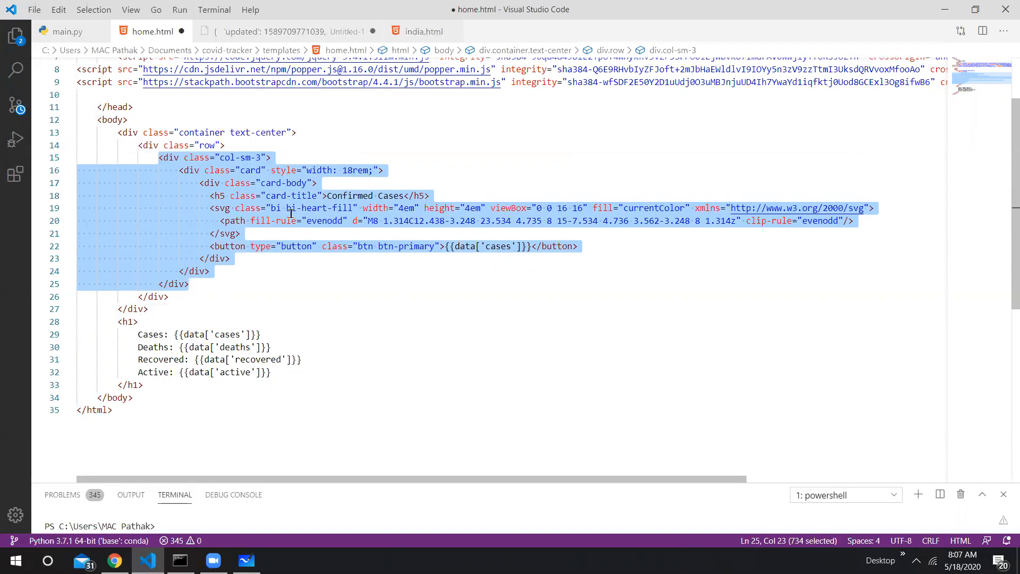
{"action": "left_click", "coordinate": [241, 291]}
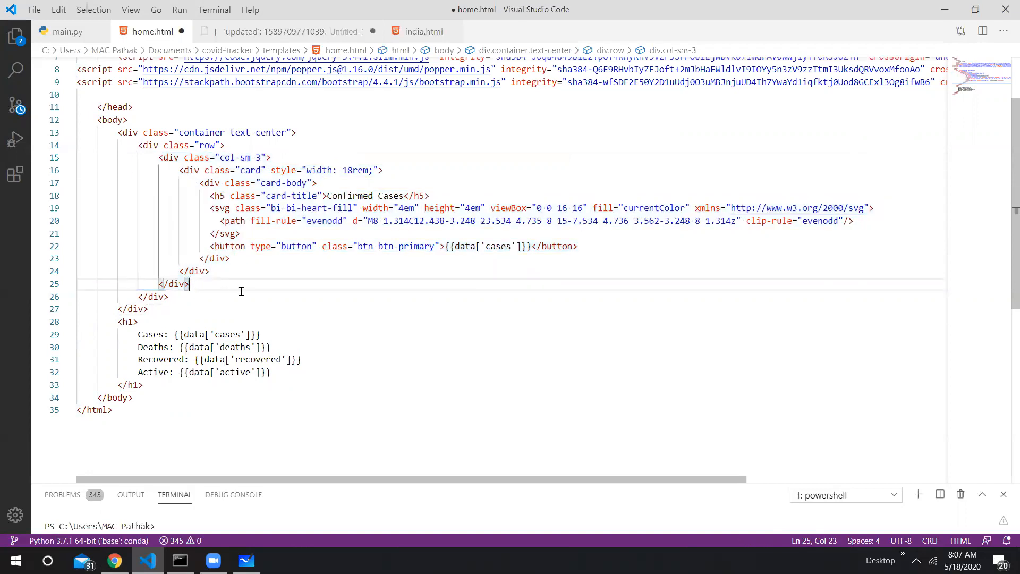
{"action": "left_click", "coordinate": [209, 146]}
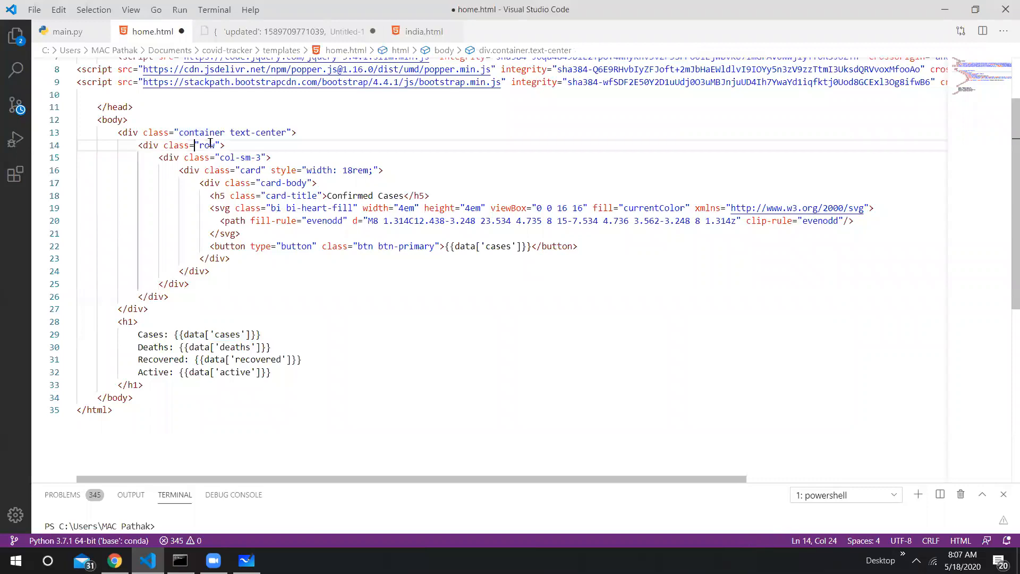
{"action": "key", "text": "enter"}
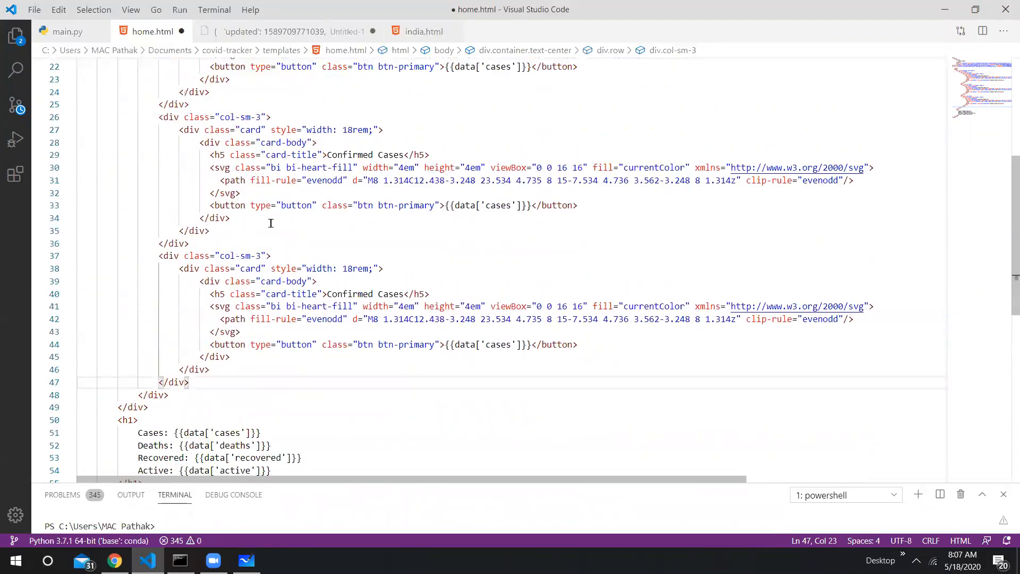
Retitle the copied cards Active Cases and Recovered Cases.
{"action": "scroll", "scroll_direction": "down", "scroll_amount": 3}
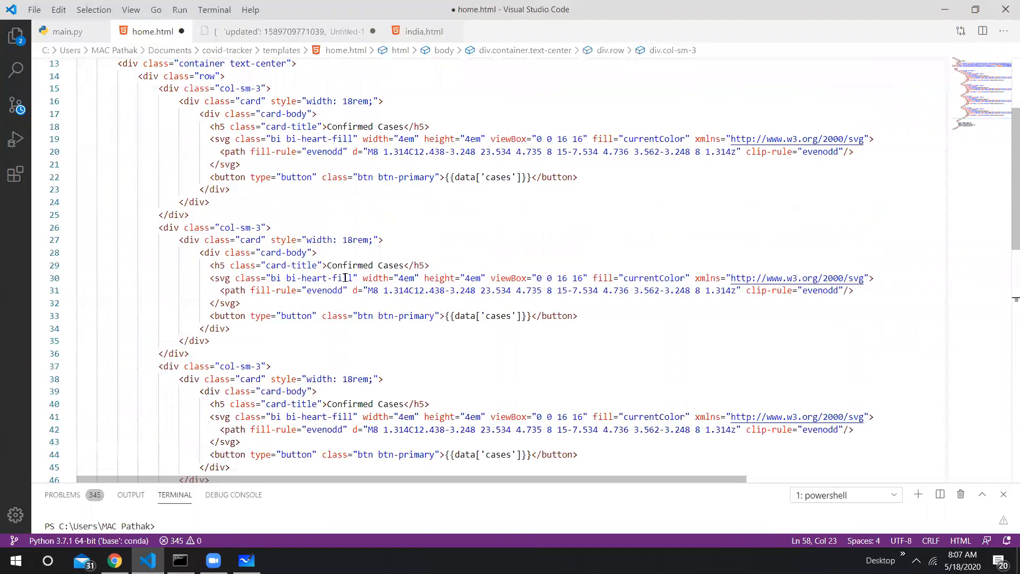
{"action": "type", "text": "A"}
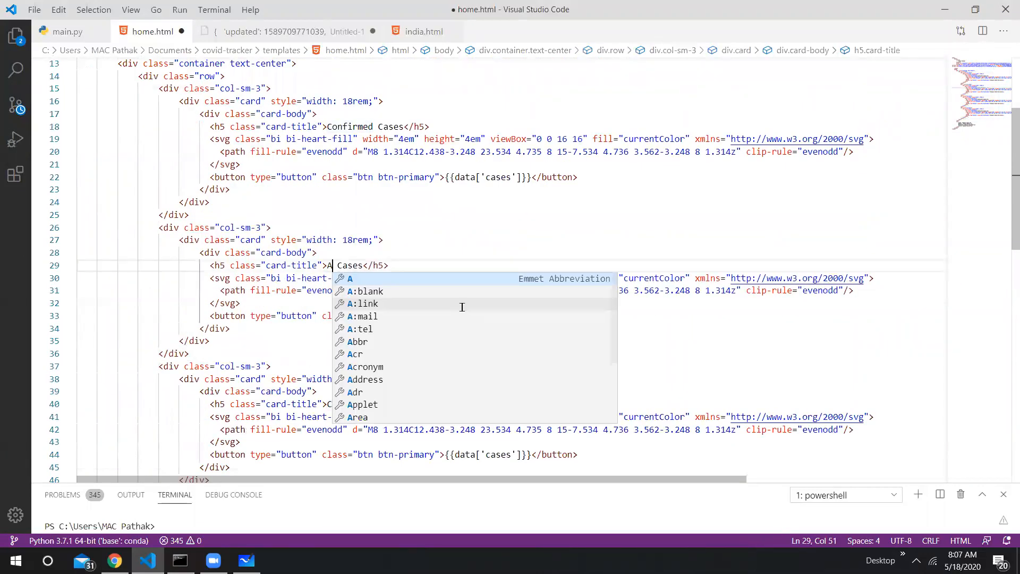
{"action": "type", "text": "ctive"}
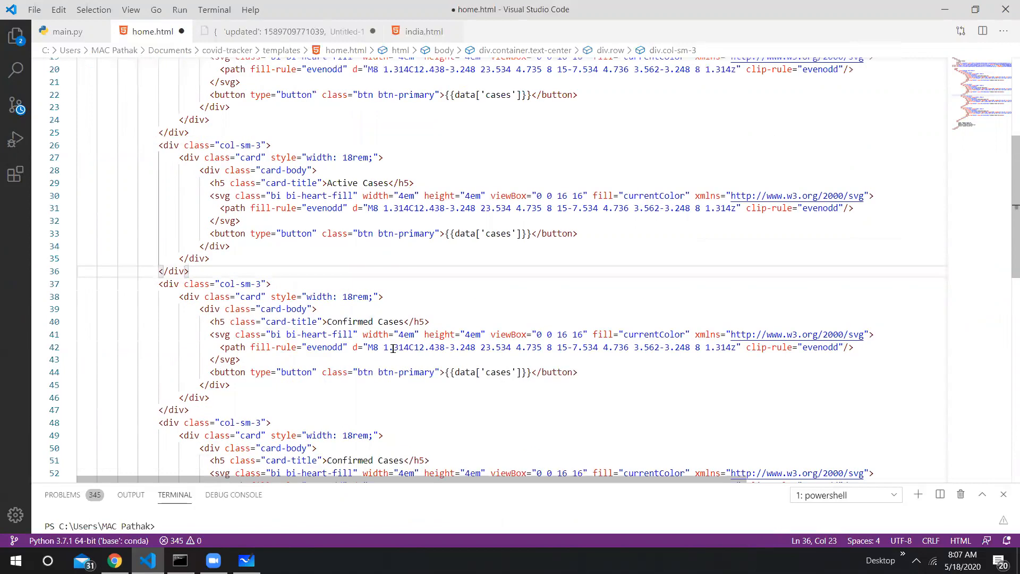
{"action": "double_click", "coordinate": [349, 321]}
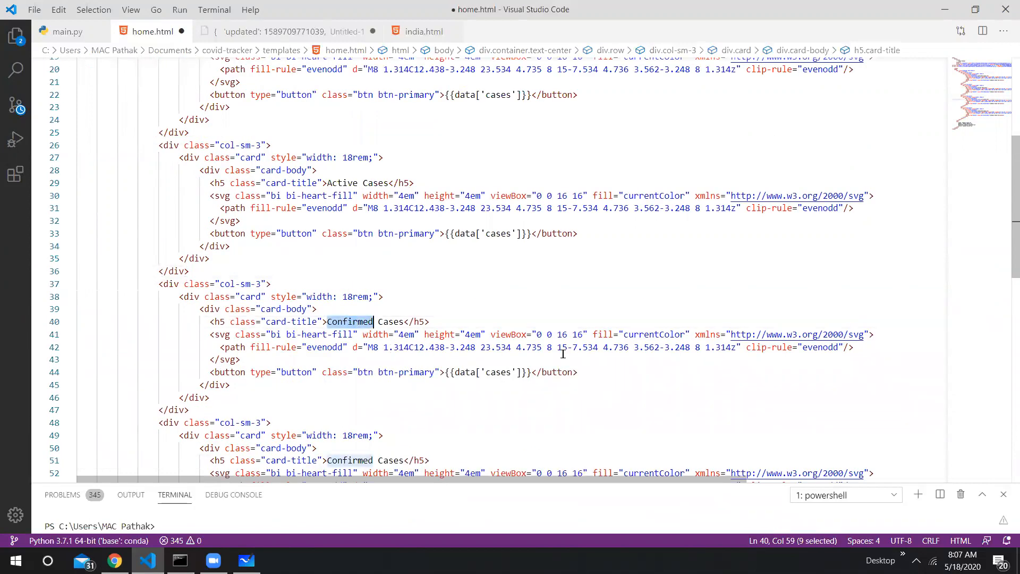
{"action": "type", "text": "Recovered"}
{"action": "left_click", "coordinate": [320, 460]}
{"action": "type", "text": "Death"}
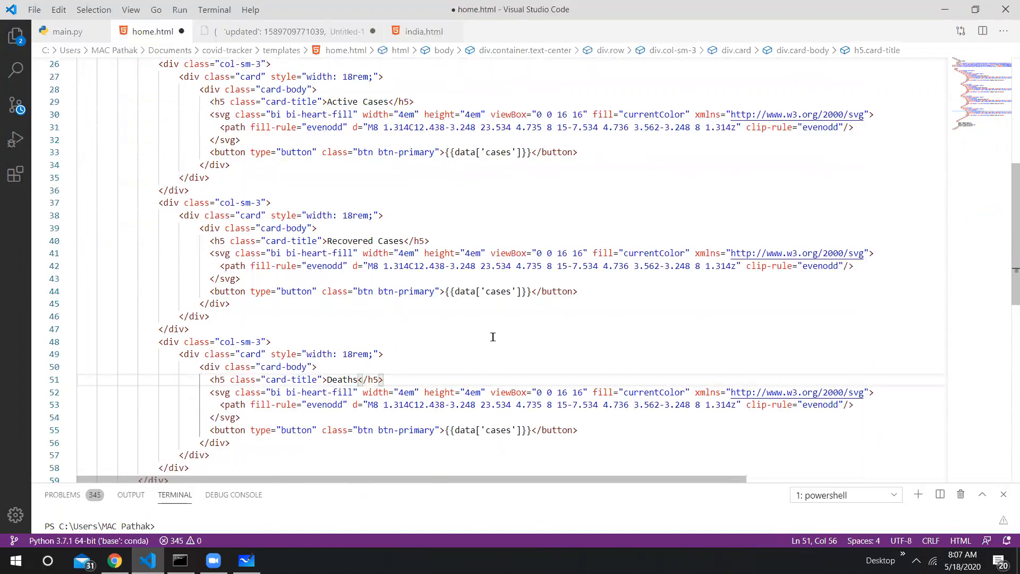
Point the copied cards' buttons at data['active'] and data['recovered'].
{"action": "scroll", "scroll_direction": "up", "scroll_amount": 3}
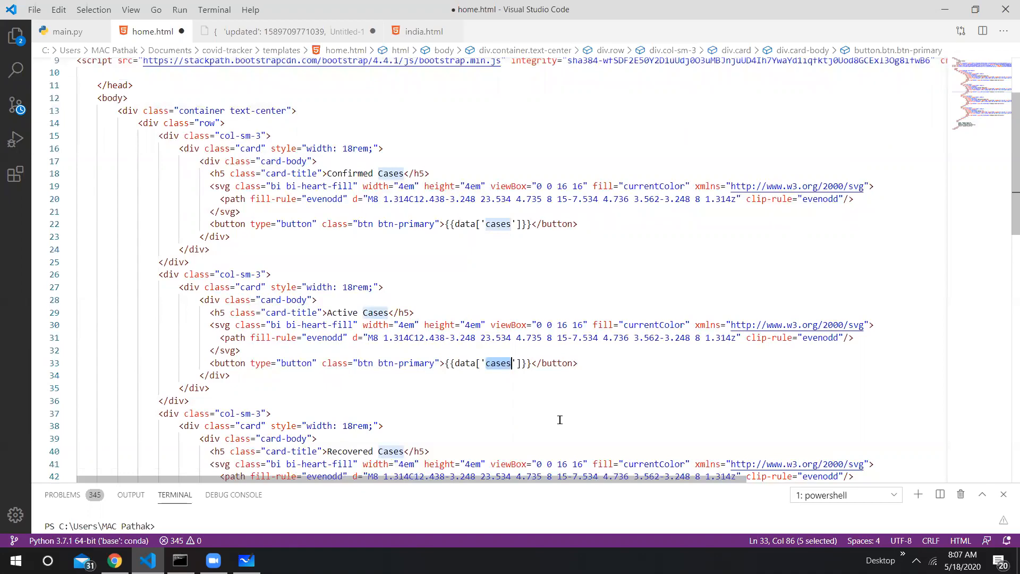
{"action": "type", "text": "active"}
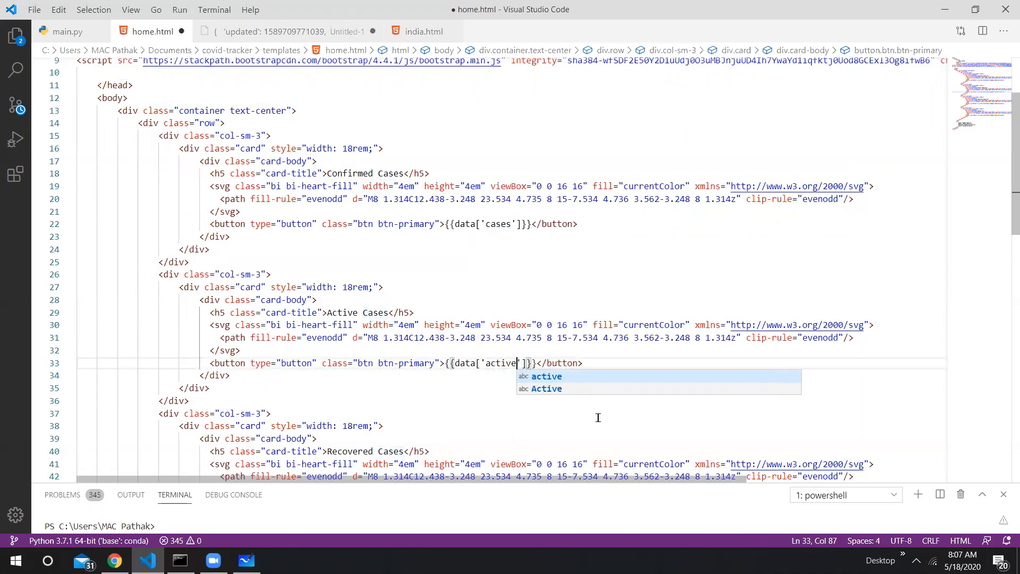
{"action": "type", "text": "re']}}</button>"}
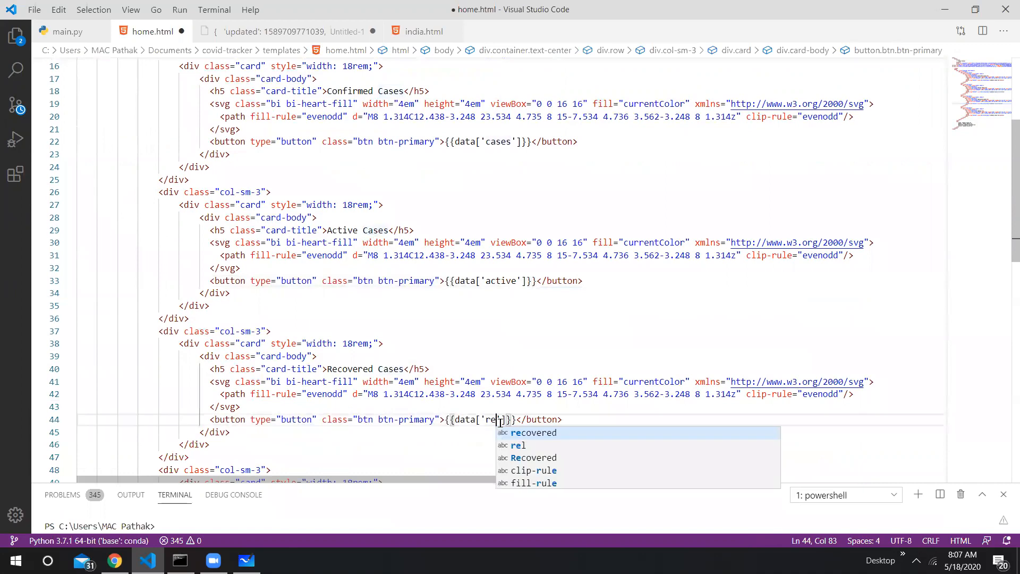
{"action": "type", "text": "covered"}
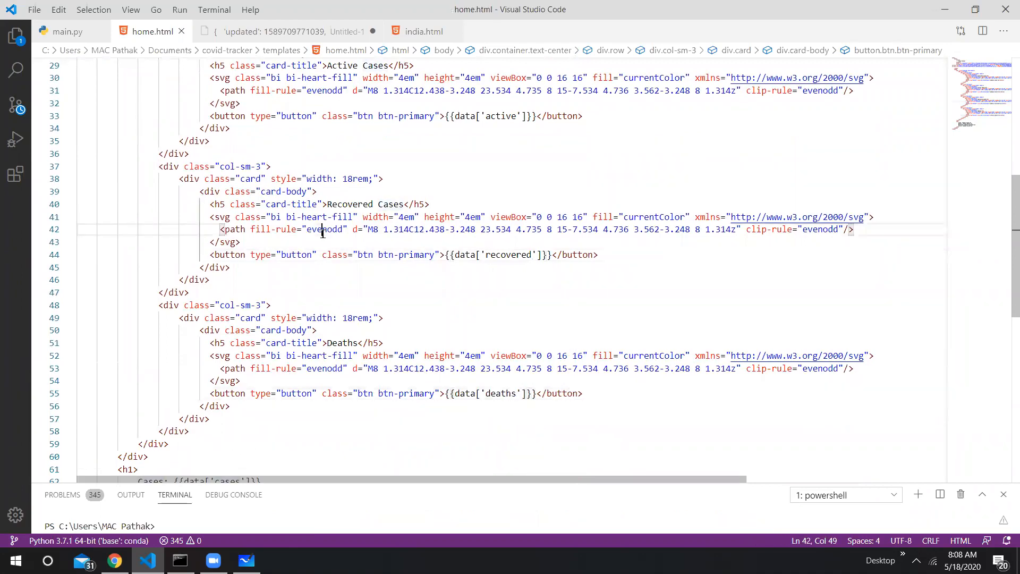
{"action": "scroll", "scroll_direction": "down", "scroll_amount": 3}
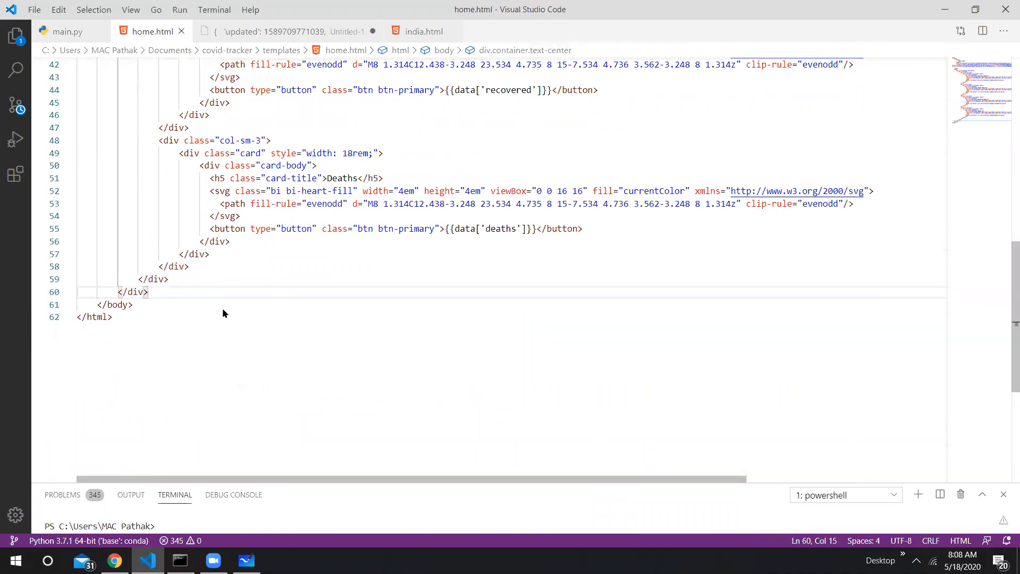
In Command Prompt, run python main.py to restart the Flask server.
{"action": "left_click", "coordinate": [179, 560]}
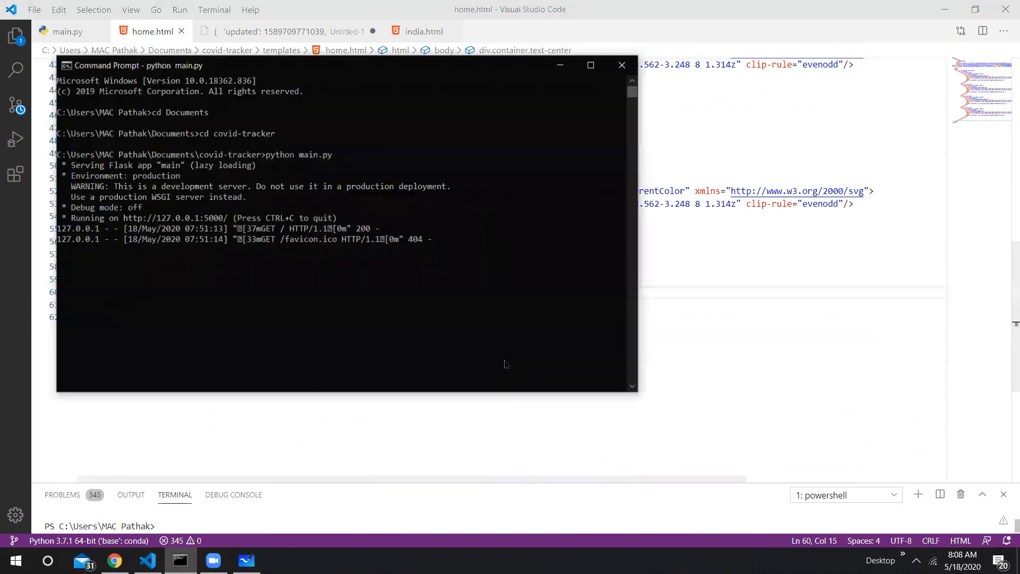
{"action": "type", "text": "python main.py"}
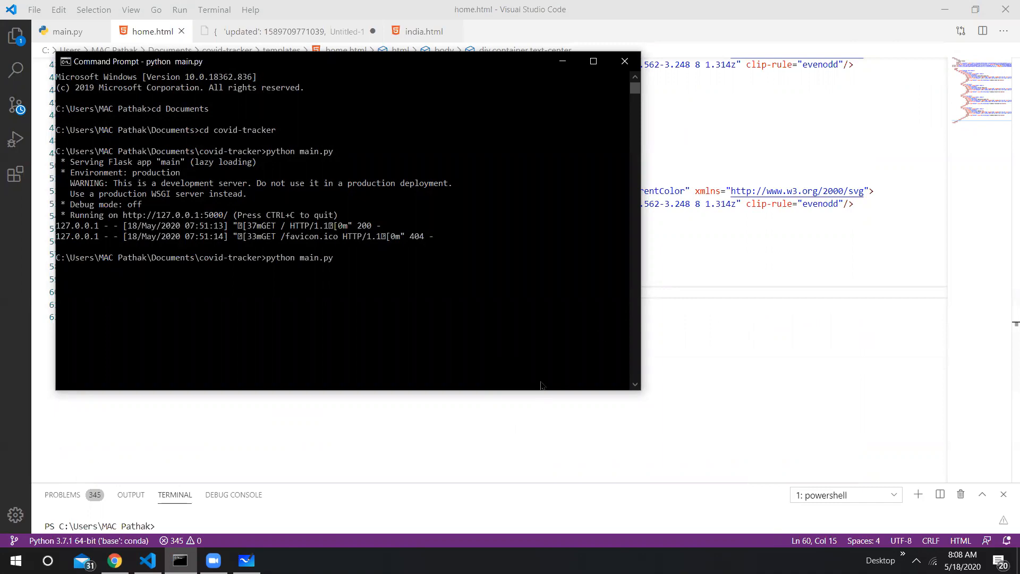
{"action": "mouse_move", "coordinate": [500, 369]}
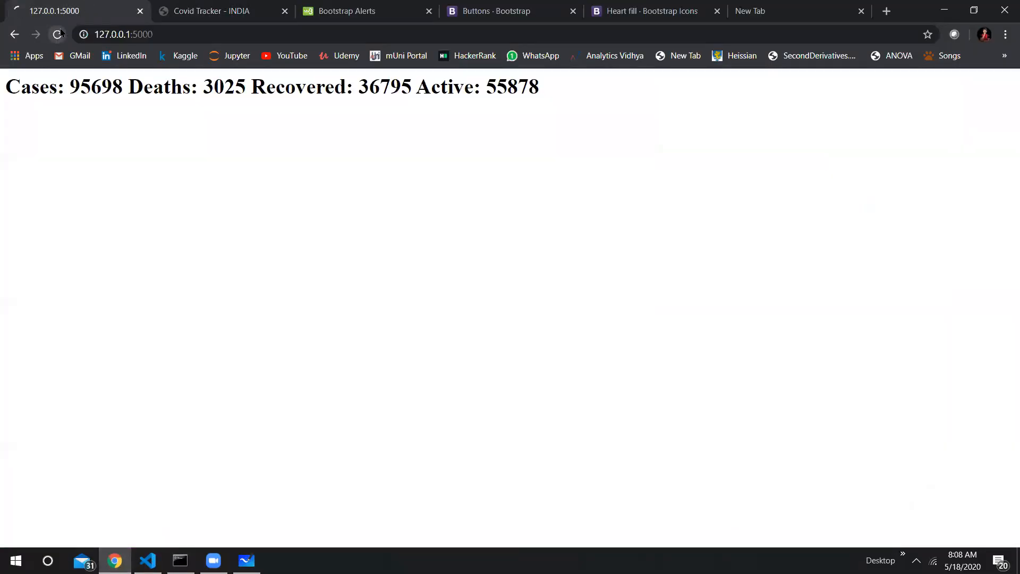
Reload the local tracker at 127.0.0.1:5000, then browse the Bootstrap Navbar docs.
{"action": "left_click", "coordinate": [56, 34]}
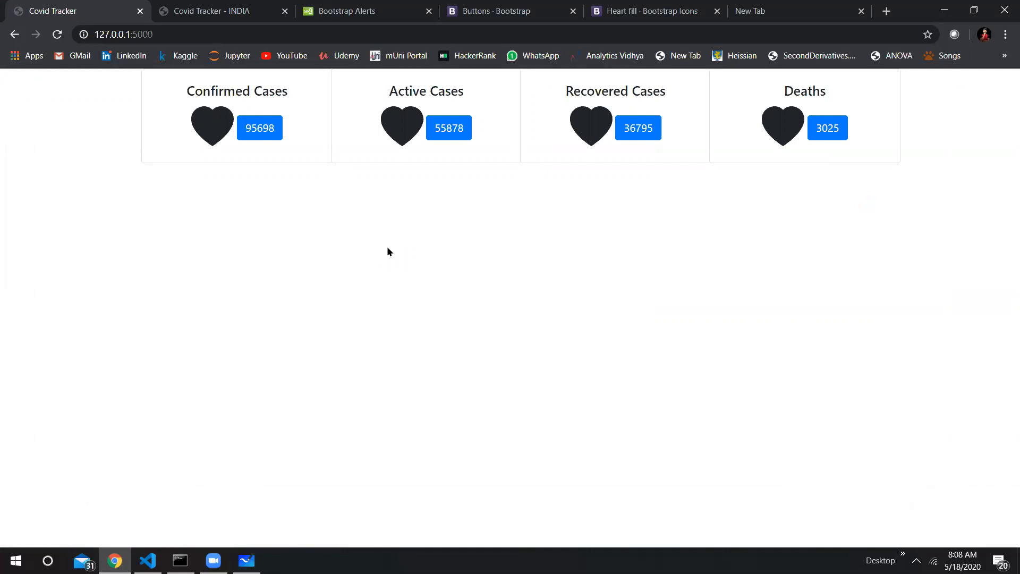
{"action": "left_click", "coordinate": [494, 11]}
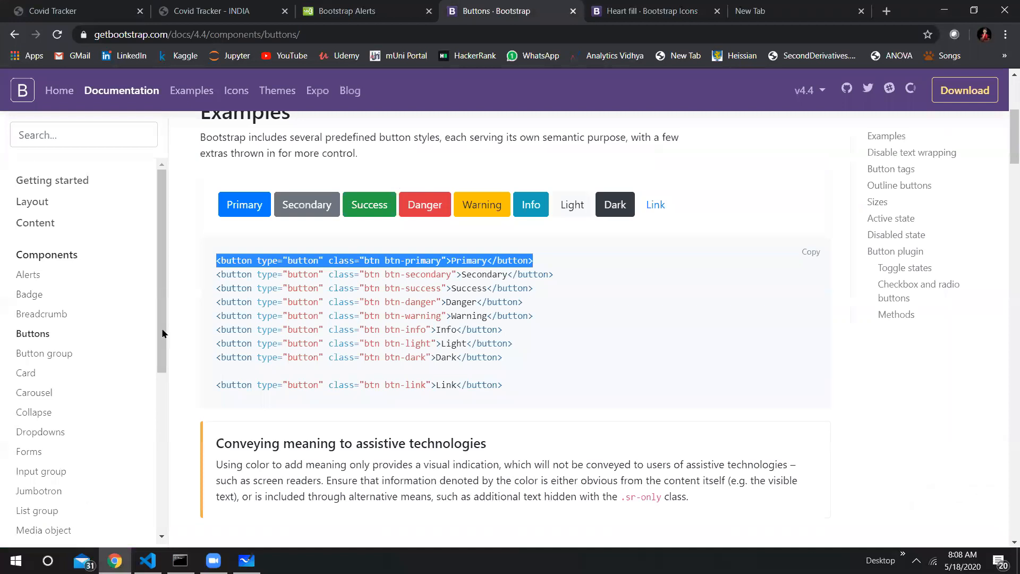
{"action": "scroll", "scroll_direction": "down", "scroll_amount": 3}
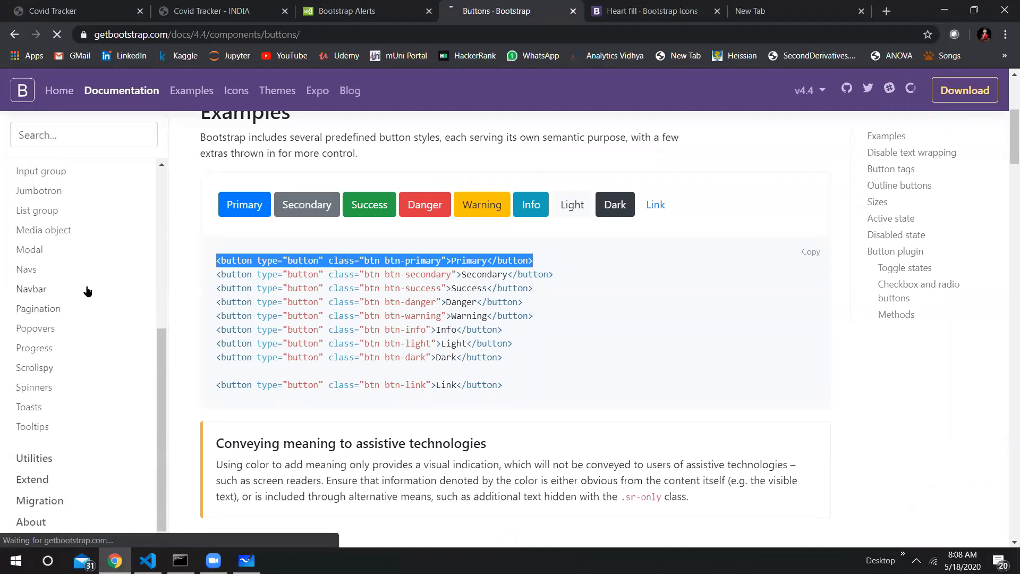
{"action": "left_click", "coordinate": [31, 289]}
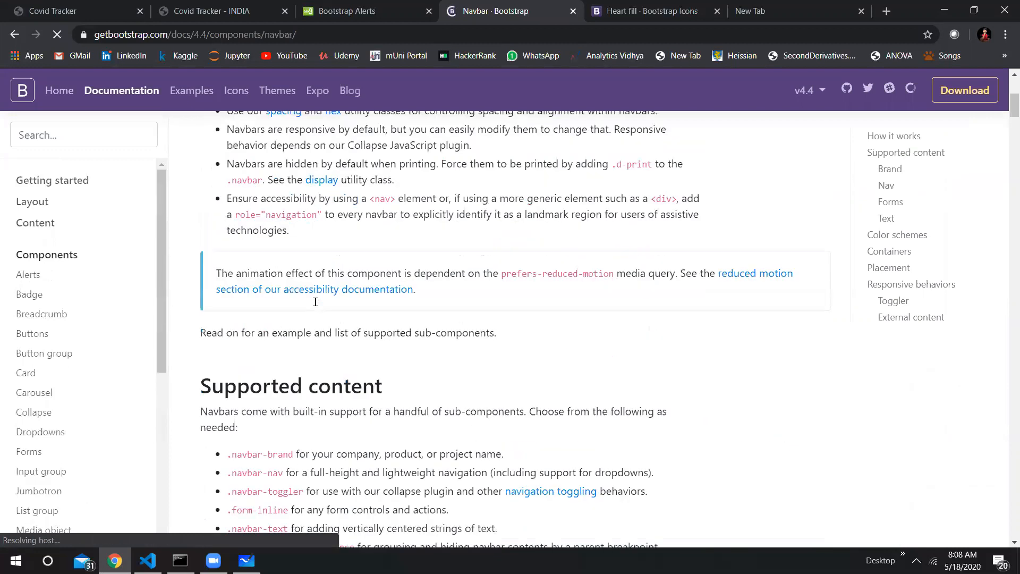
{"action": "scroll", "scroll_direction": "down", "scroll_amount": 3}
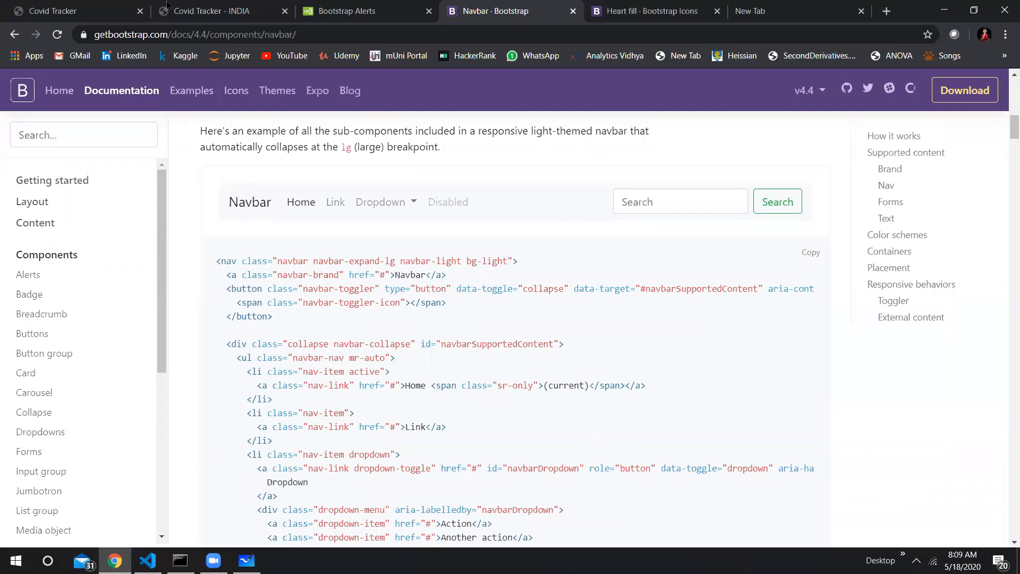
Compare the reference COVID-19 Analysis site with the local tracker page.
{"action": "left_click", "coordinate": [215, 10]}
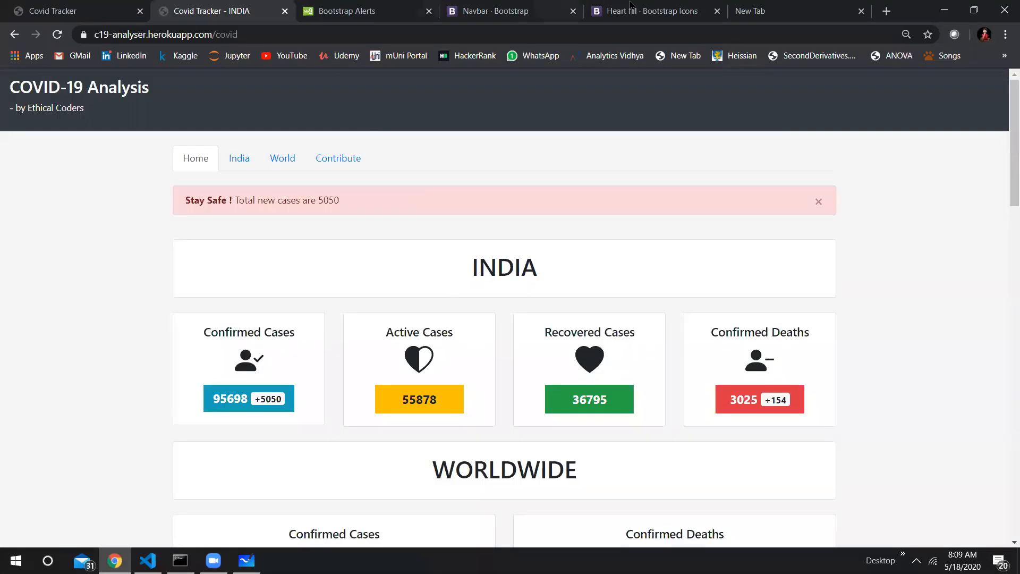
{"action": "left_click", "coordinate": [75, 11]}
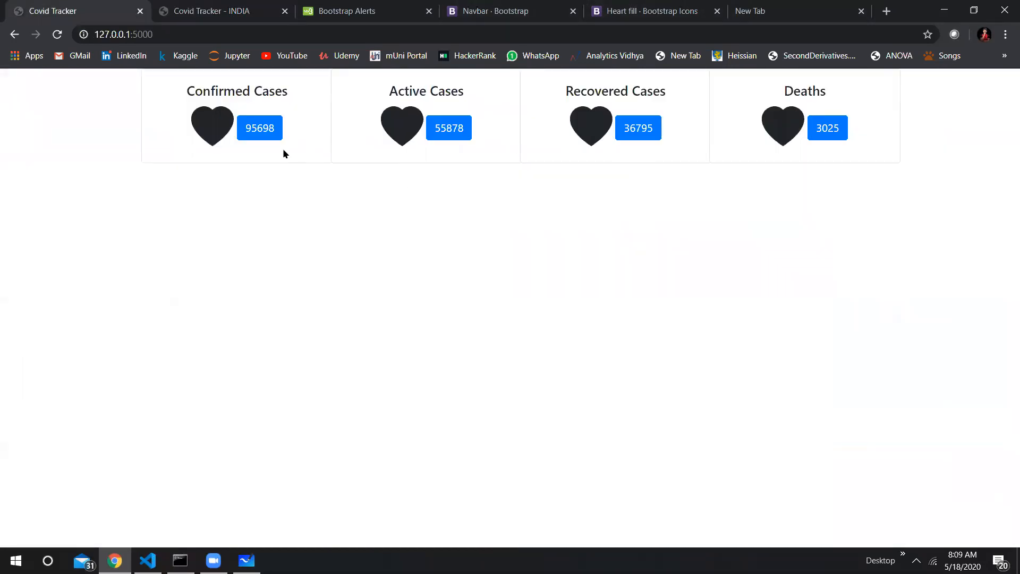
{"action": "mouse_move", "coordinate": [232, 180]}
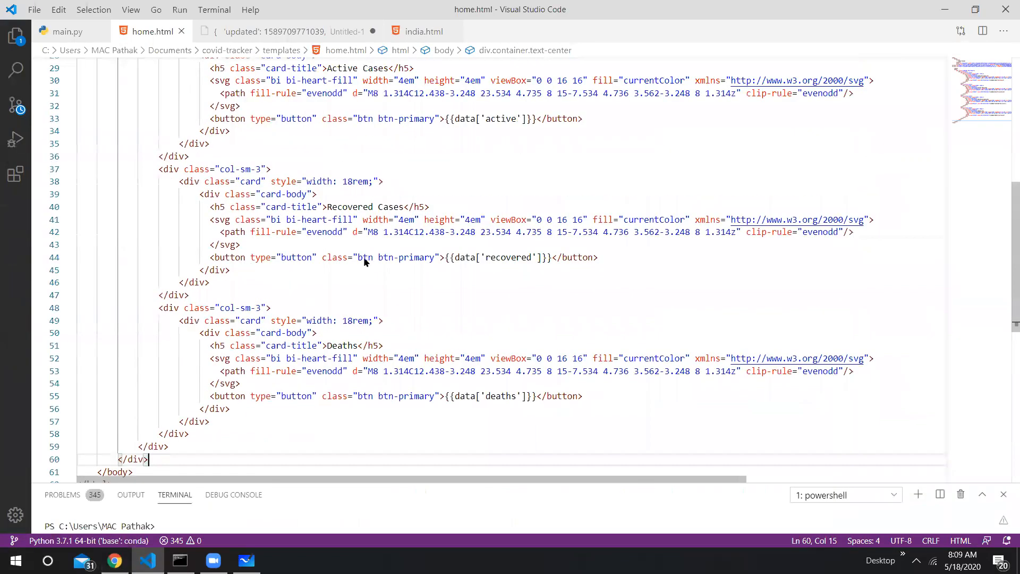
Add a <br> line break after each heart icon's </svg> so the count buttons sit below.
{"action": "left_click", "coordinate": [222, 219]}
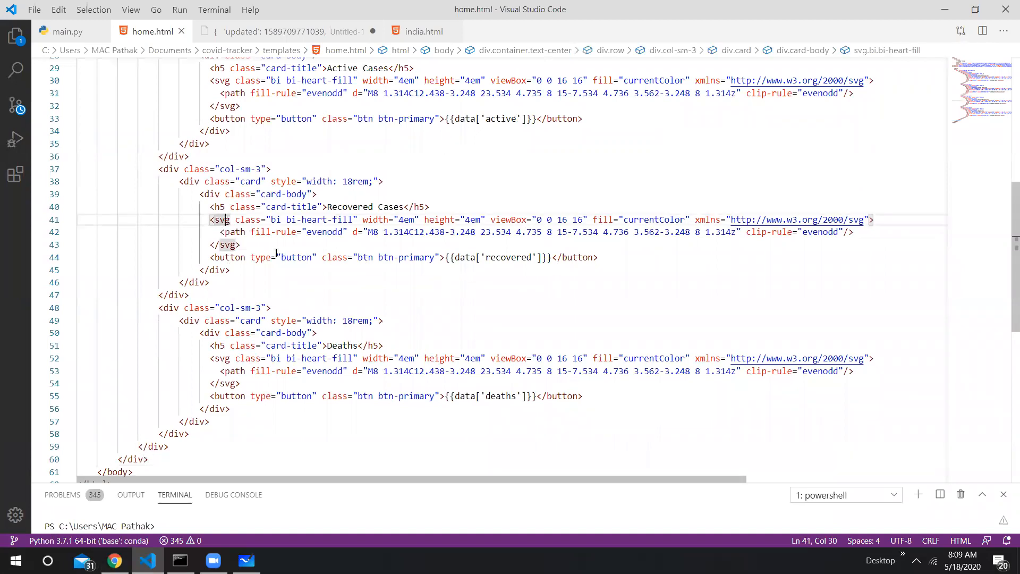
{"action": "type", "text": "<br>"}
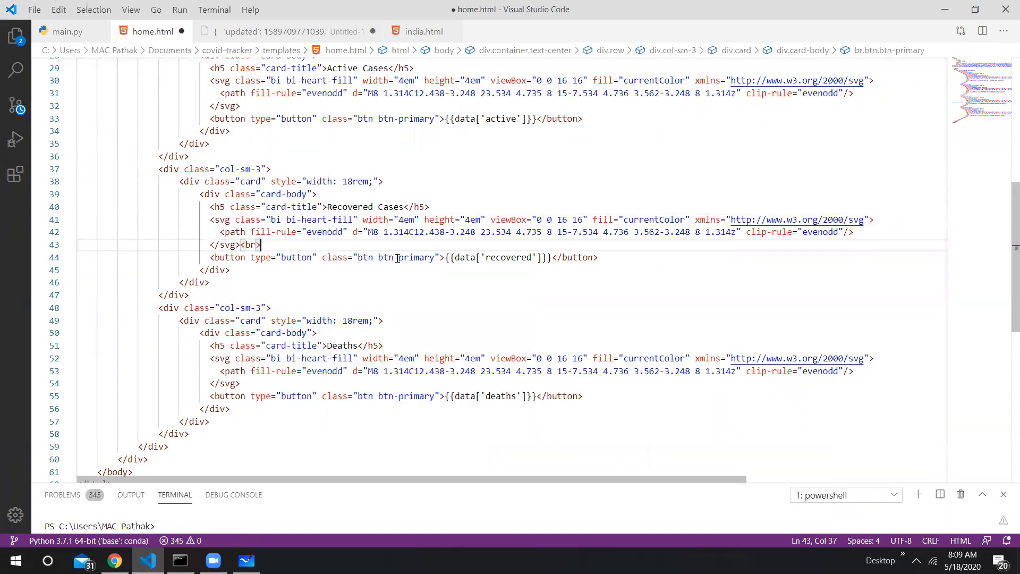
{"action": "type", "text": "<br>"}
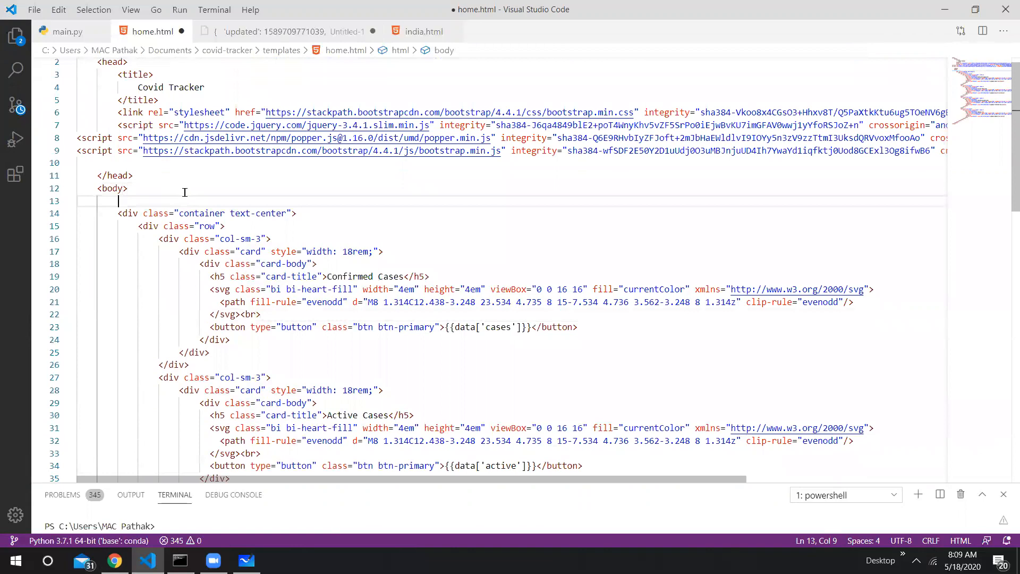
{"action": "type", "text": "<"}
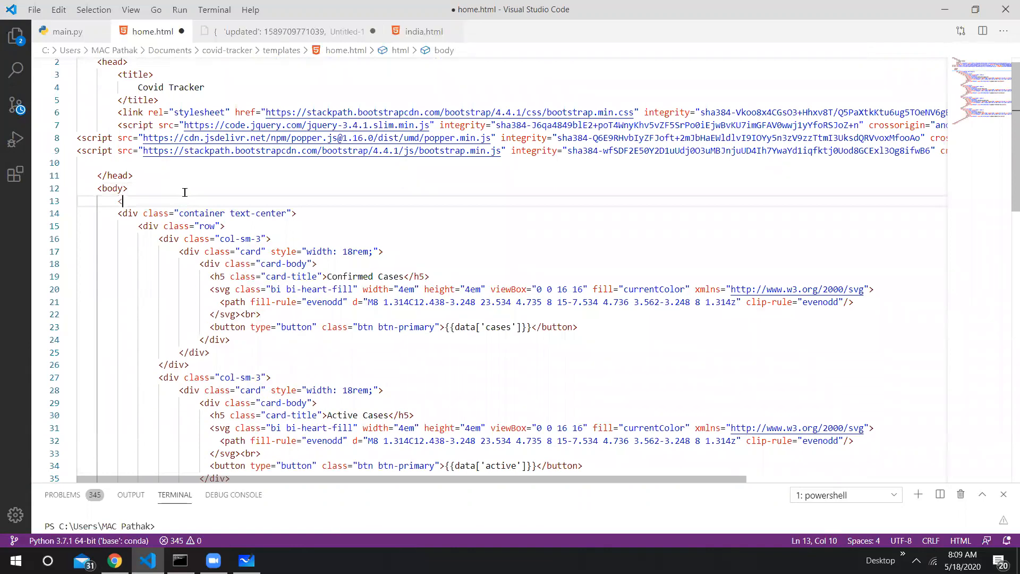
Insert an <h1> COVID TRacker</h1> heading right after <body>.
{"action": "type", "text": "<h1> </h1>"}
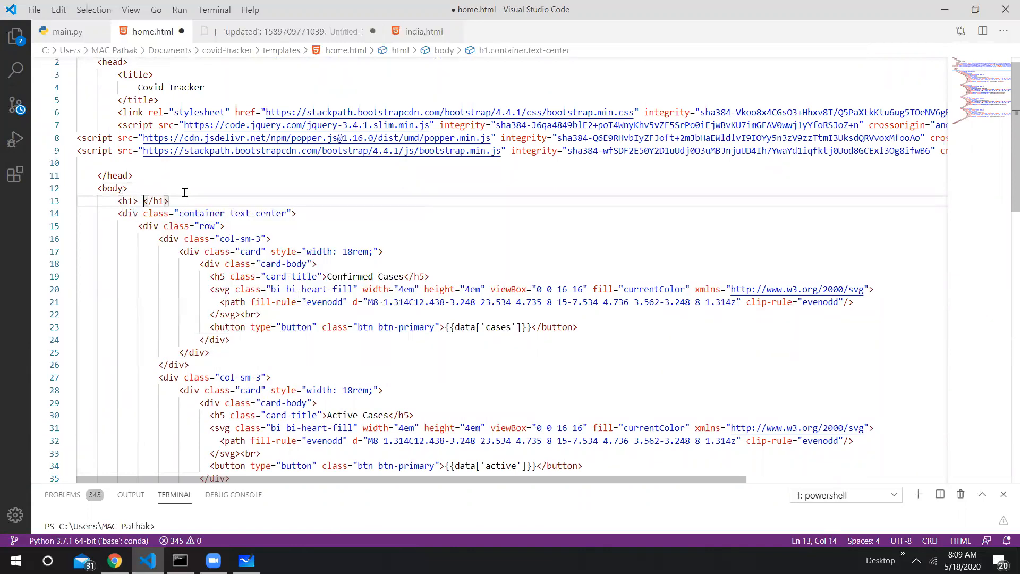
{"action": "type", "text": "COVID T"}
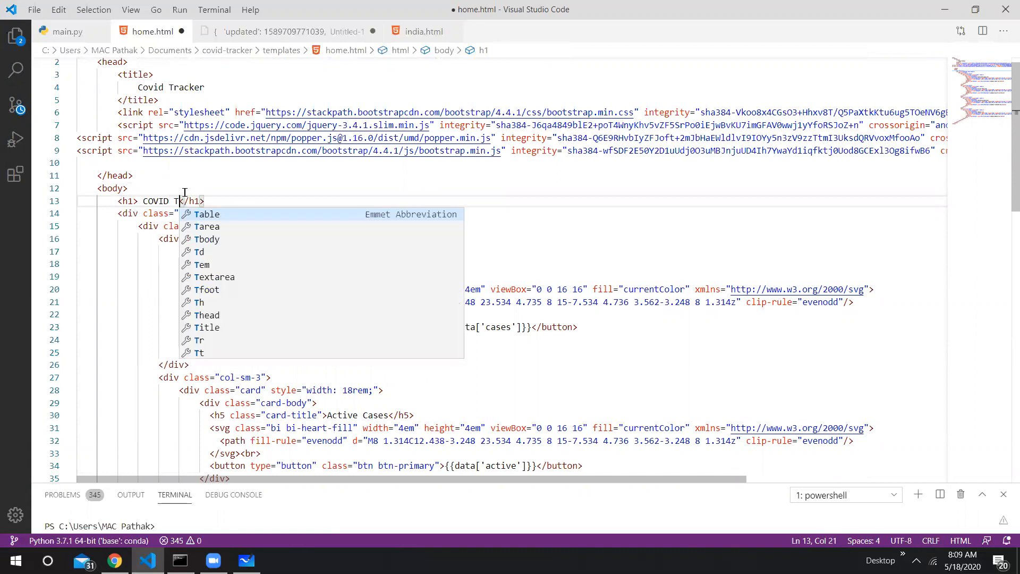
{"action": "type", "text": "racker"}
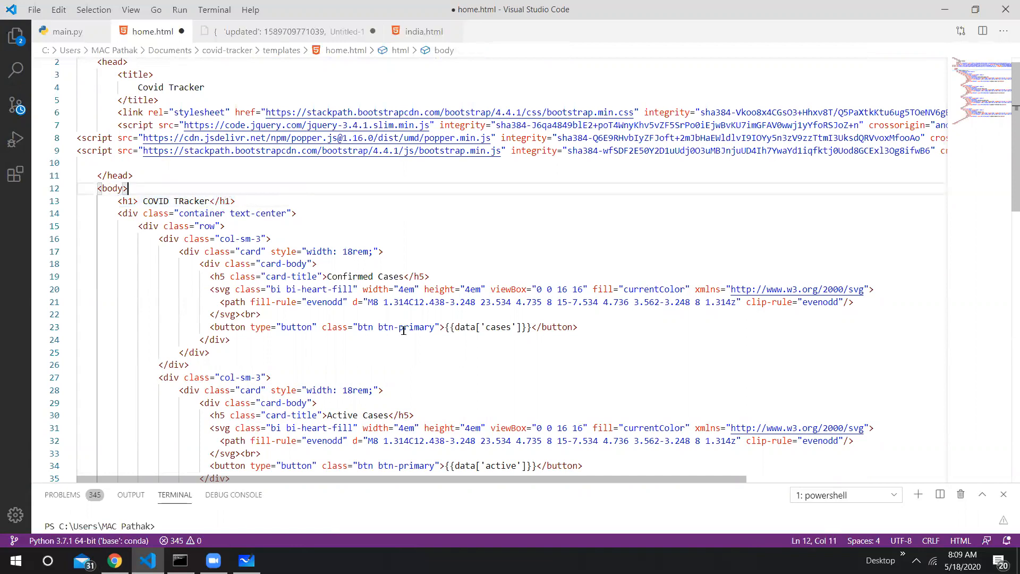
{"action": "scroll", "scroll_direction": "down", "scroll_amount": 3}
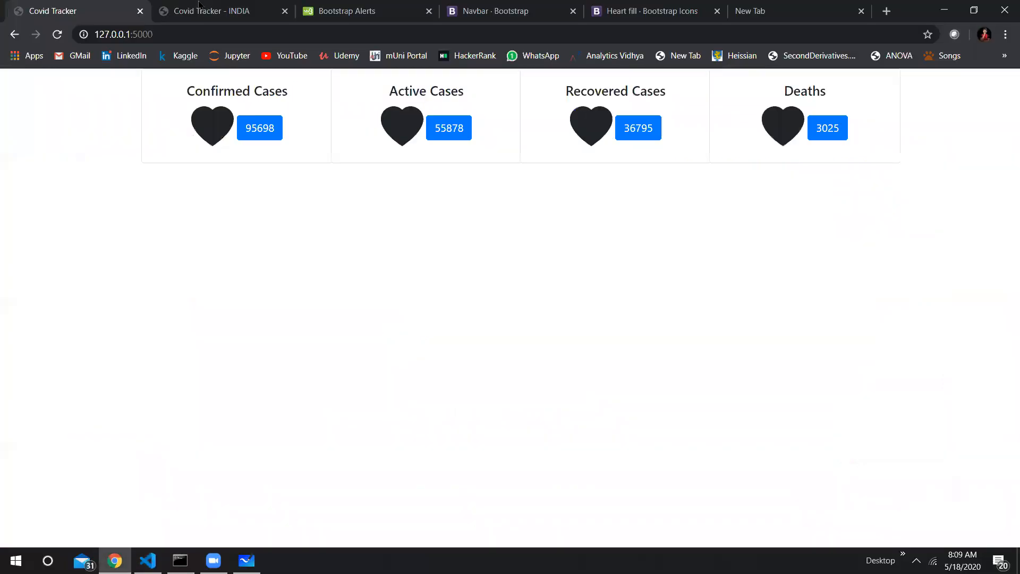
Check the reference COVID-19 Analysis site's badges and go to the Bootstrap Badge documentation.
{"action": "left_click", "coordinate": [214, 11]}
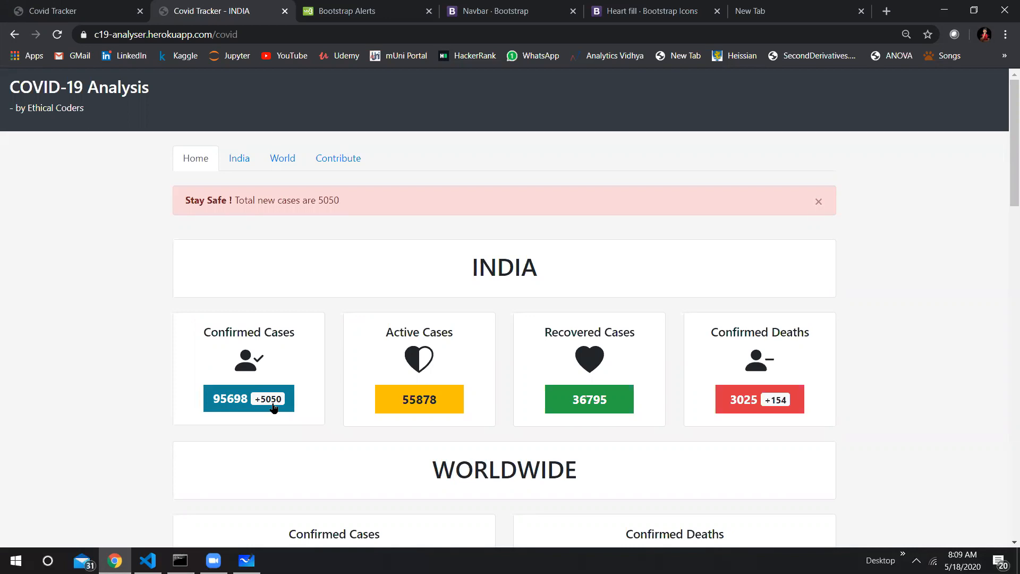
{"action": "left_click", "coordinate": [365, 10]}
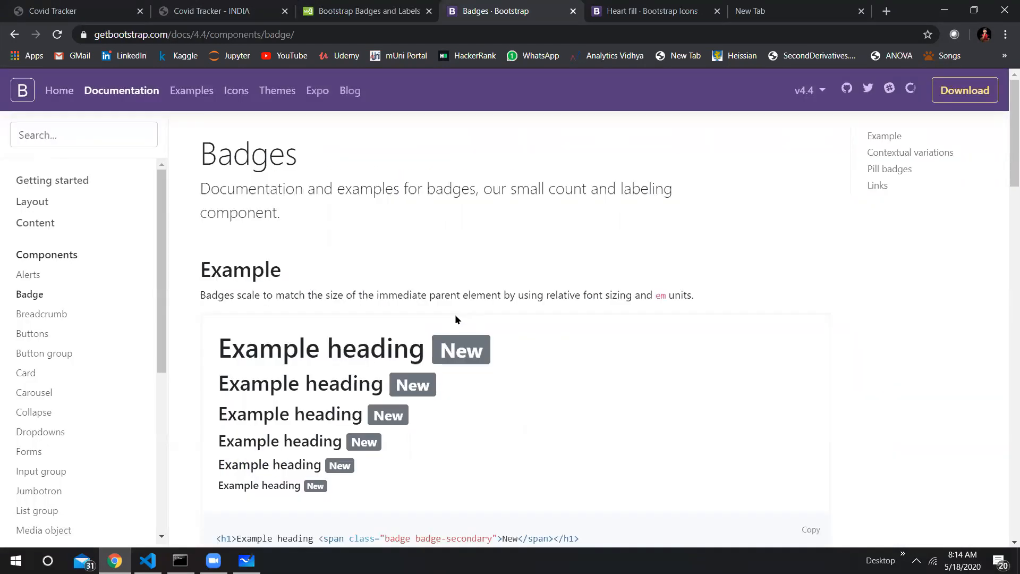
{"action": "scroll", "scroll_direction": "down", "scroll_amount": 3}
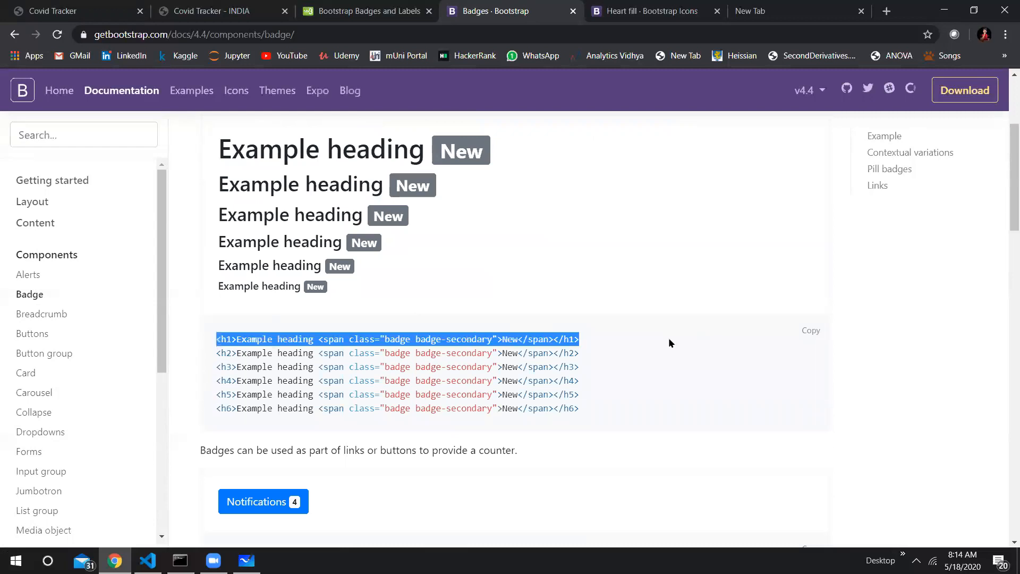
Select and copy the <span class="badge badge-secondary"> example snippet.
{"action": "left_click", "coordinate": [317, 339]}
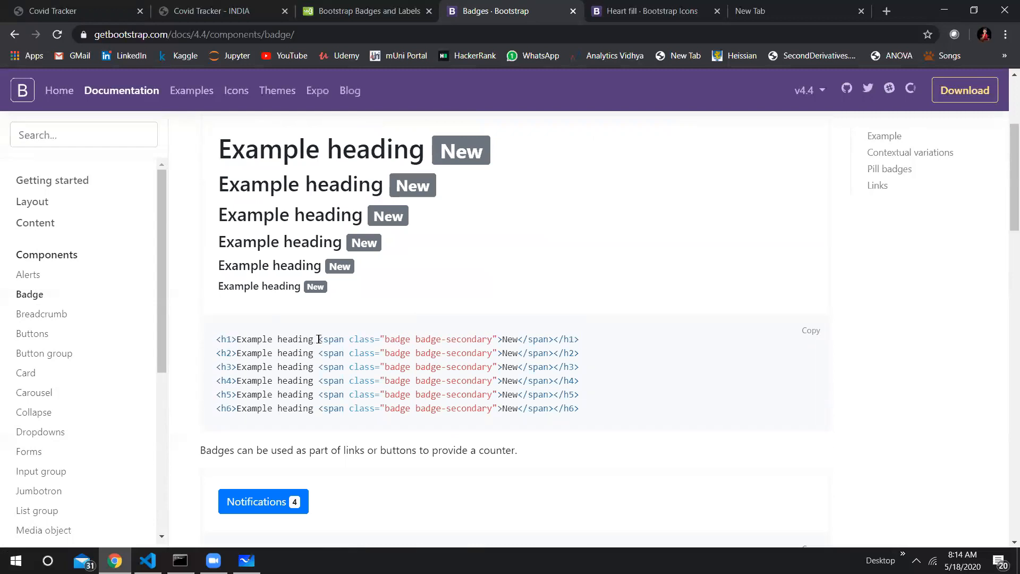
{"action": "left_click_drag", "start_coordinate": [318, 339], "coordinate": [578, 339]}
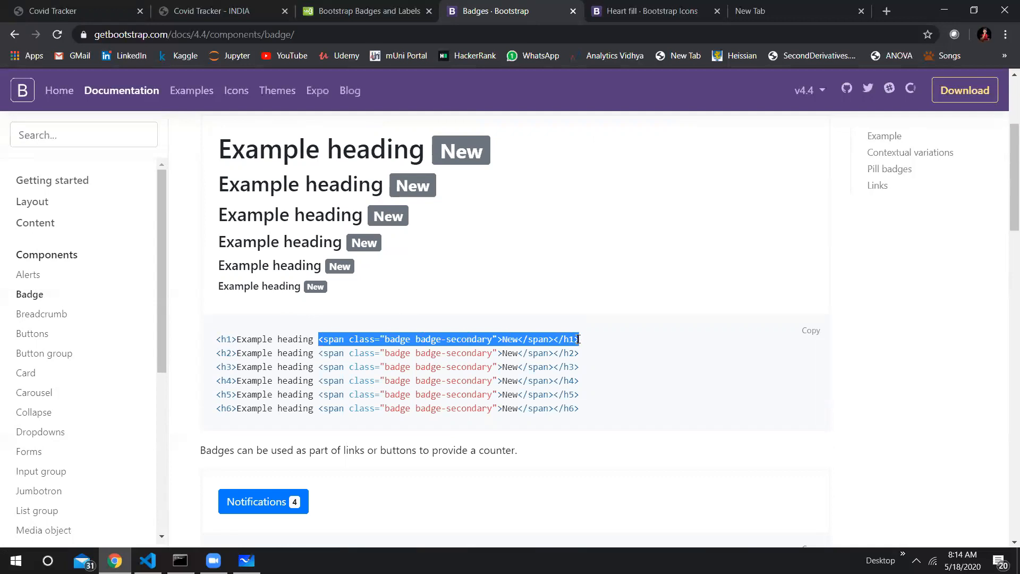
{"action": "left_click", "coordinate": [558, 339]}
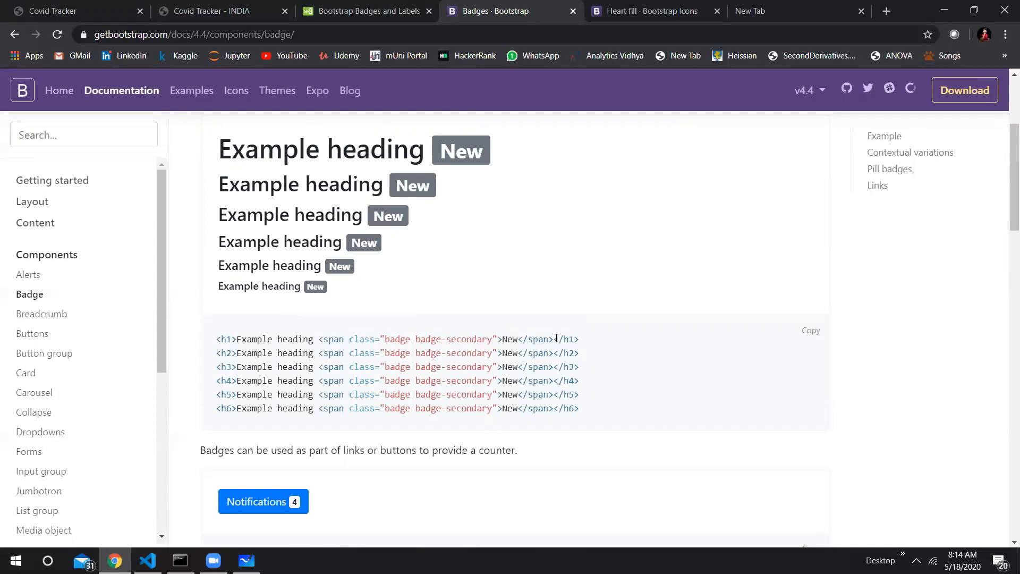
{"action": "left_click_drag", "start_coordinate": [316, 339], "coordinate": [553, 339]}
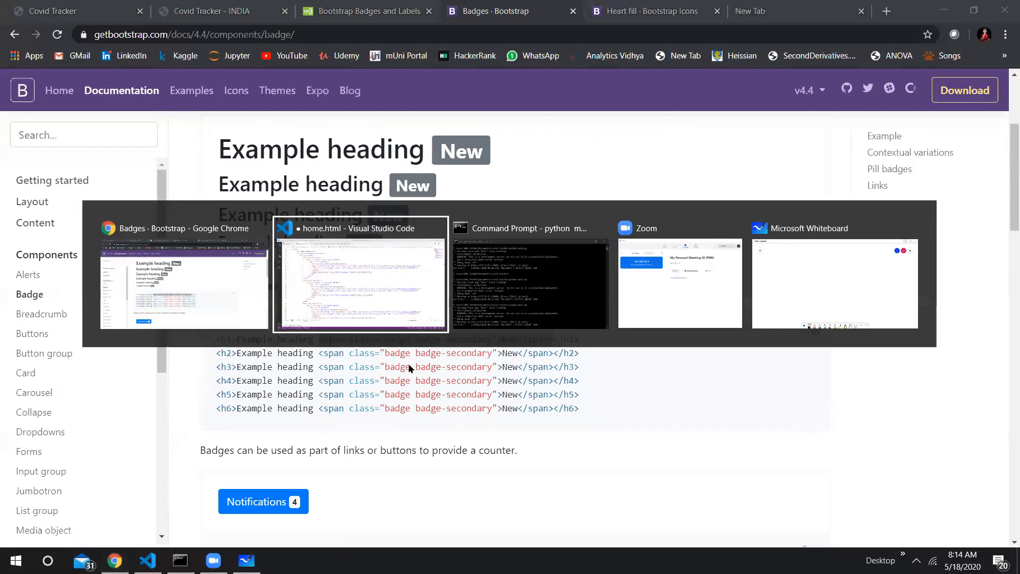
Make the Confirmed Cases badge show {{data['todayCases']}} instead of the New placeholder.
{"action": "left_click", "coordinate": [361, 273]}
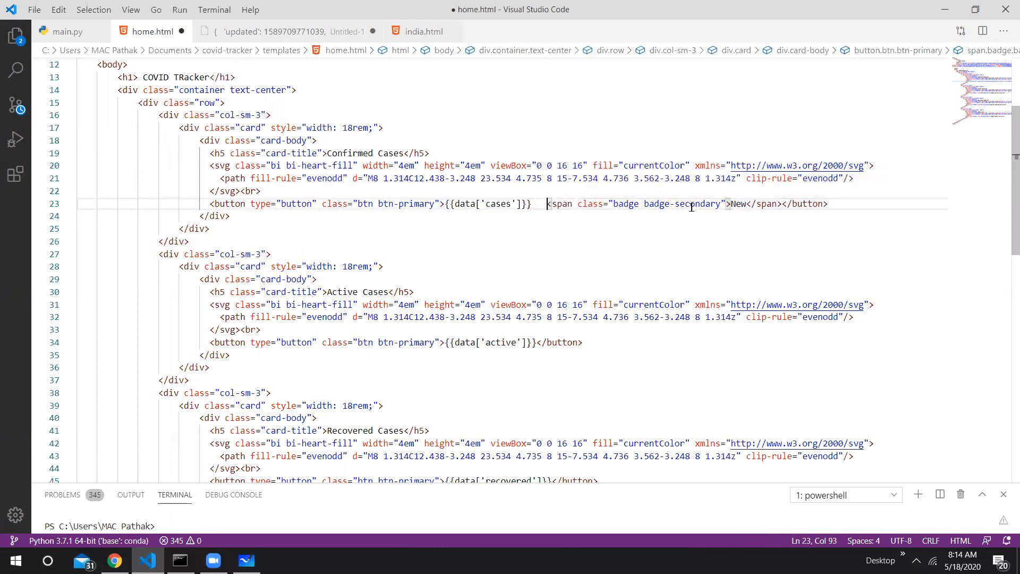
{"action": "double_click", "coordinate": [738, 204]}
{"action": "type", "text": "{{ca"}
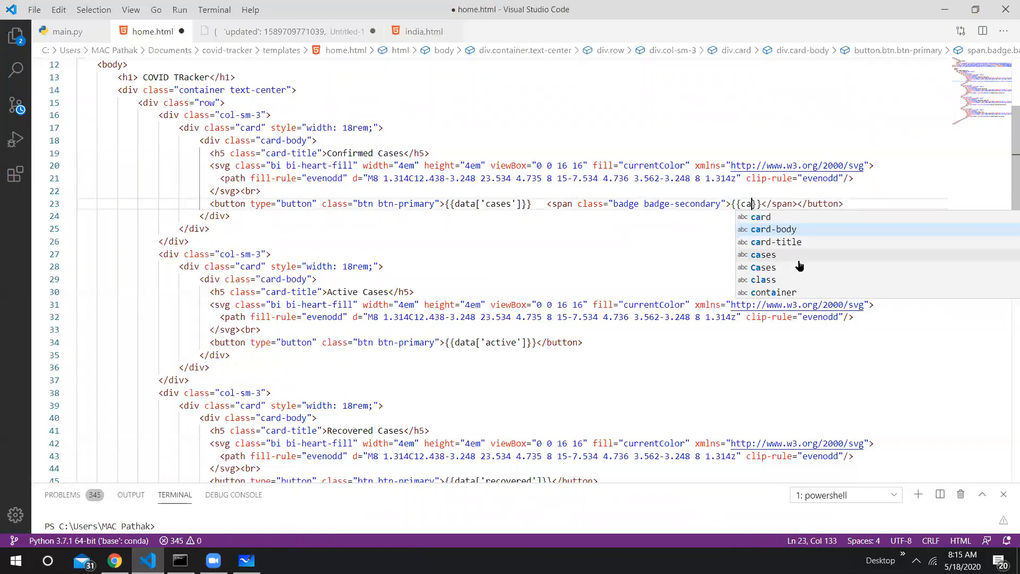
{"action": "type", "text": "ta"}
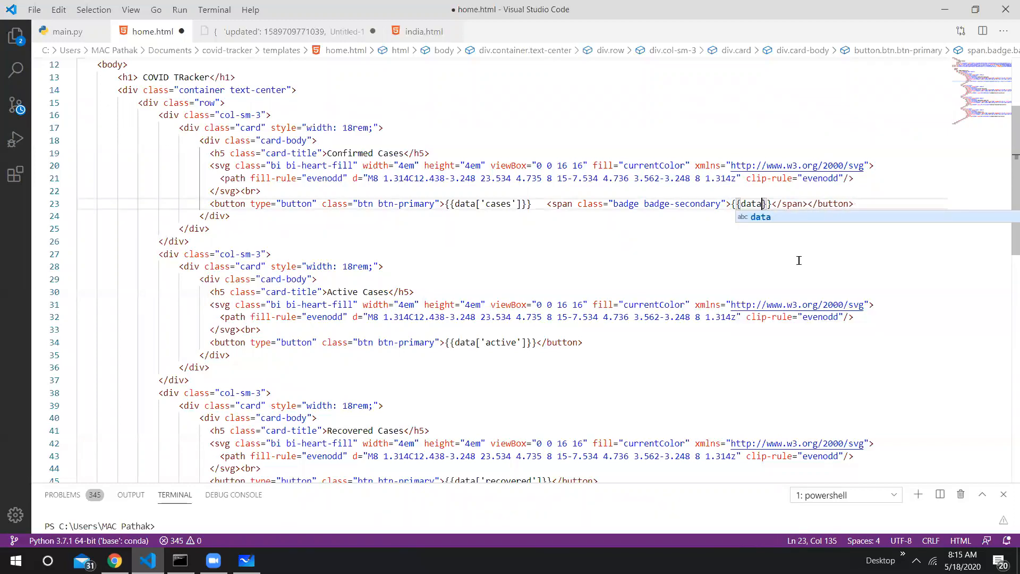
{"action": "type", "text": "'today']"}
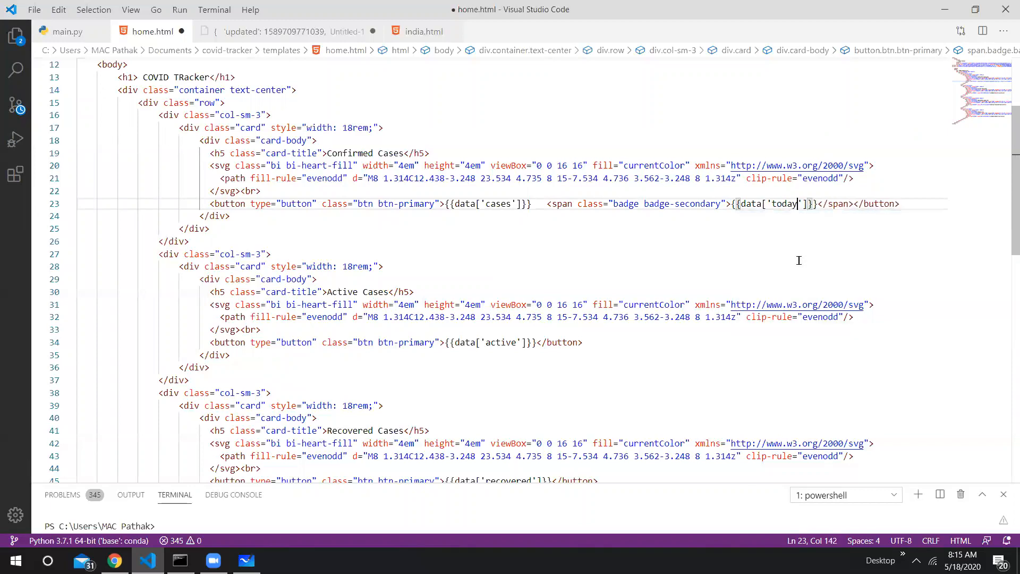
{"action": "type", "text": "Cas"}
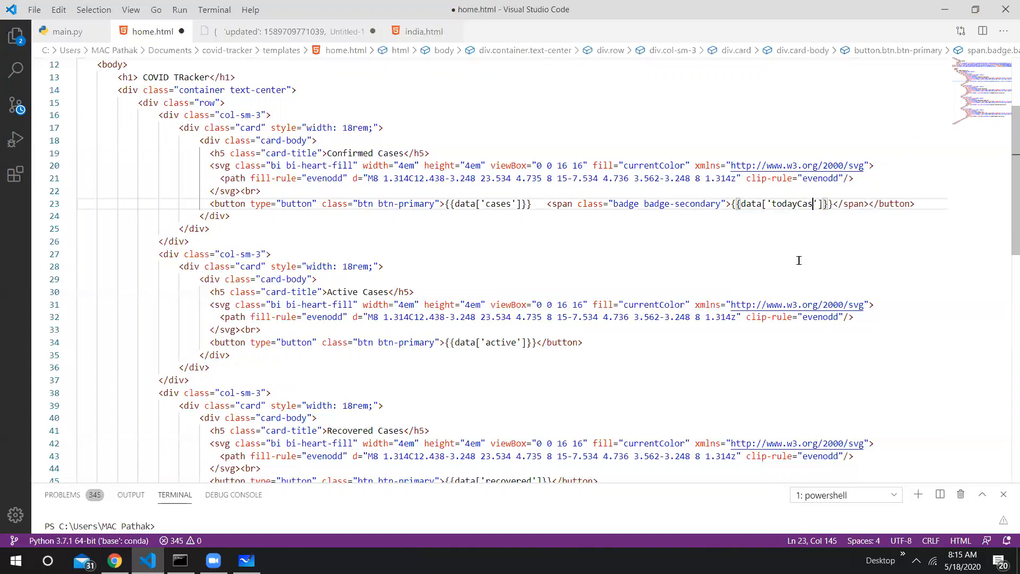
{"action": "type", "text": "es"}
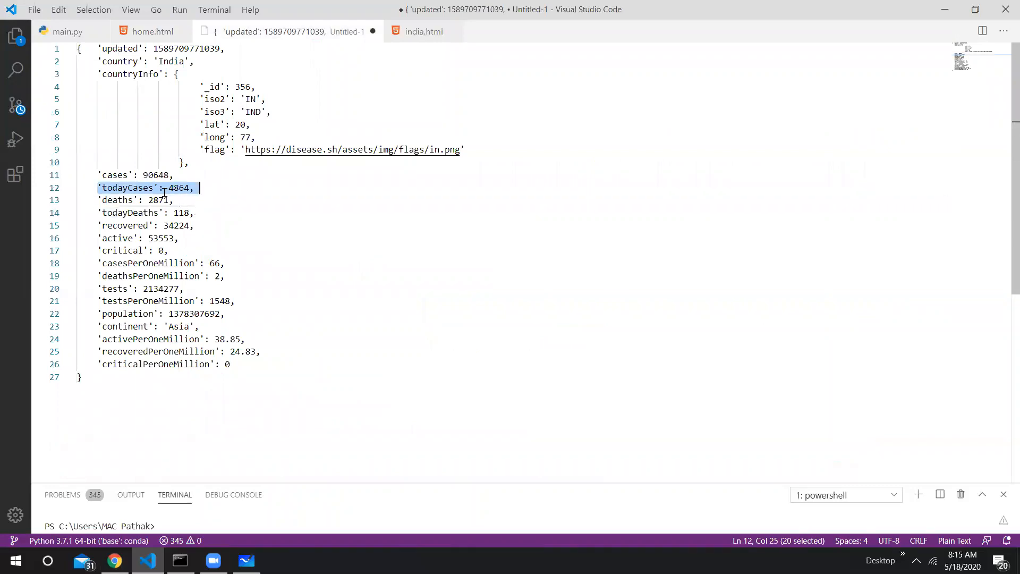
Copy the todayDeaths key name from the JSON and return to home.html.
{"action": "double_click", "coordinate": [128, 187]}
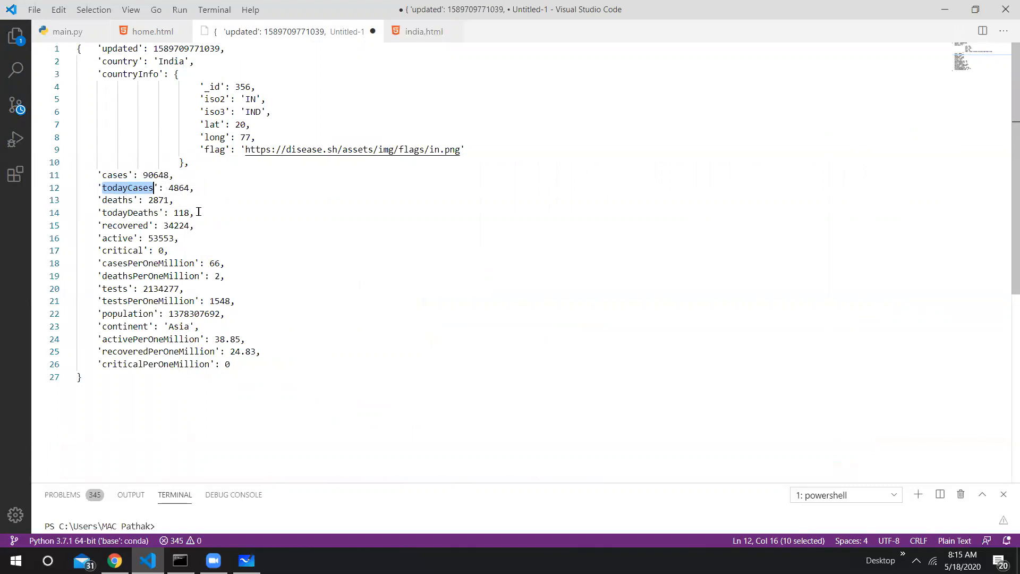
{"action": "double_click", "coordinate": [130, 212]}
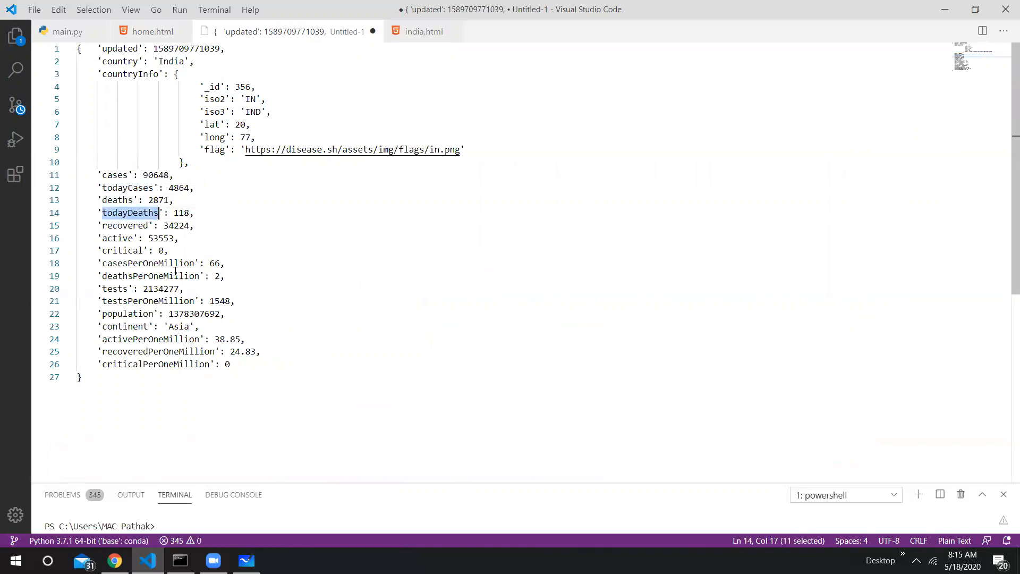
{"action": "mouse_move", "coordinate": [129, 318]}
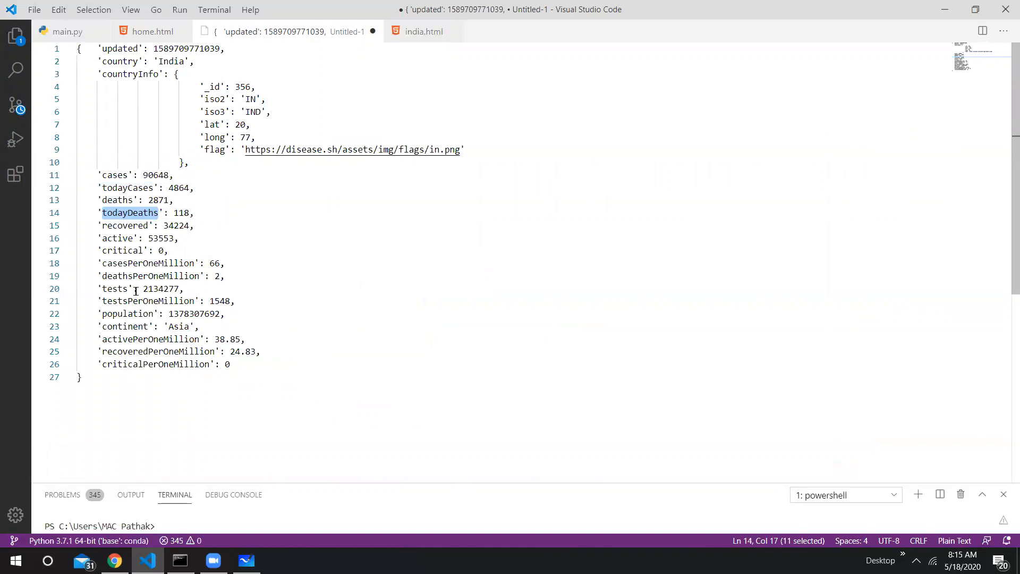
{"action": "left_click", "coordinate": [150, 31]}
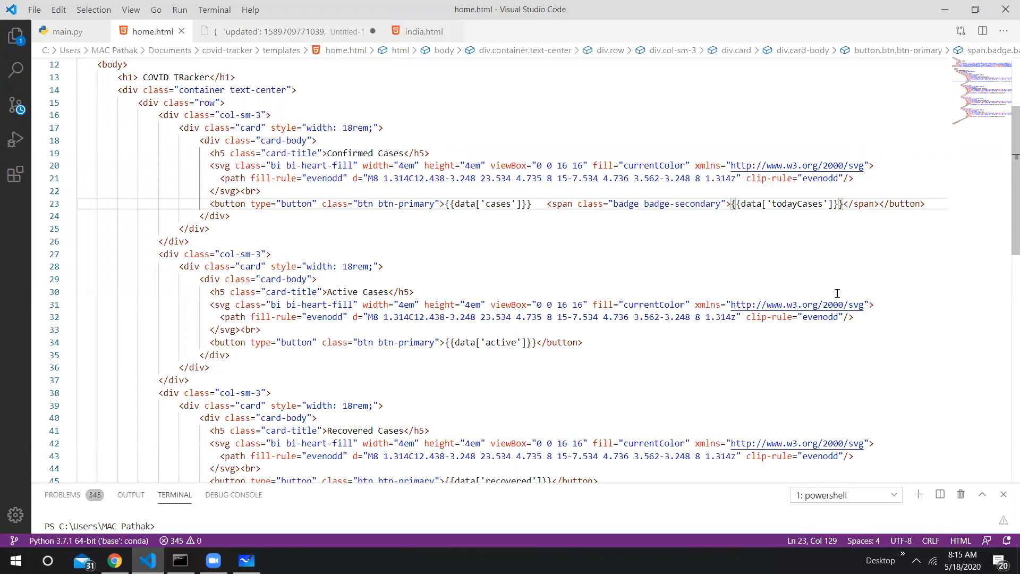
Prefix the todayCases badge with a + sign and save the template.
{"action": "type", "text": "+"}
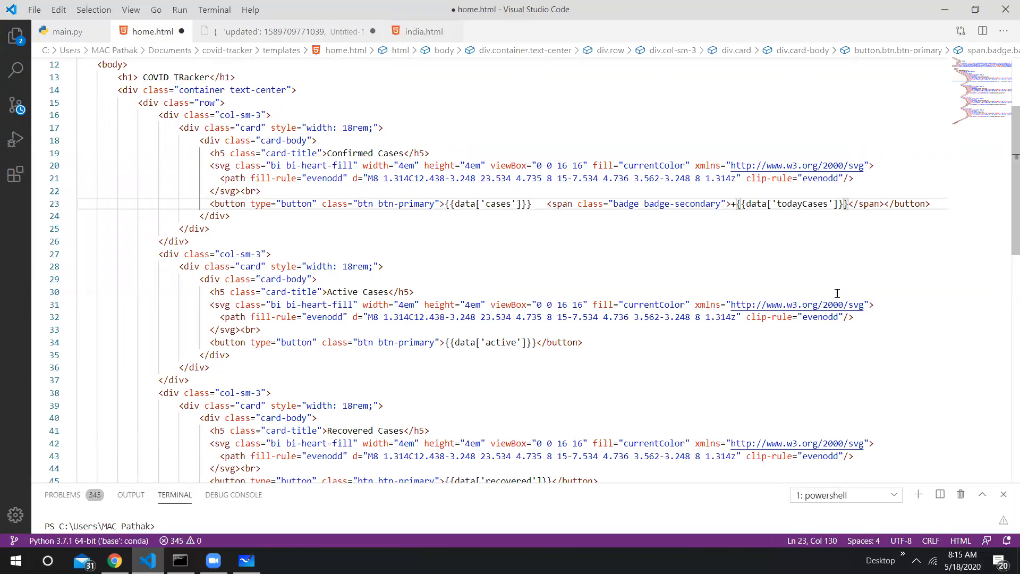
{"action": "key", "text": "ctrl+s"}
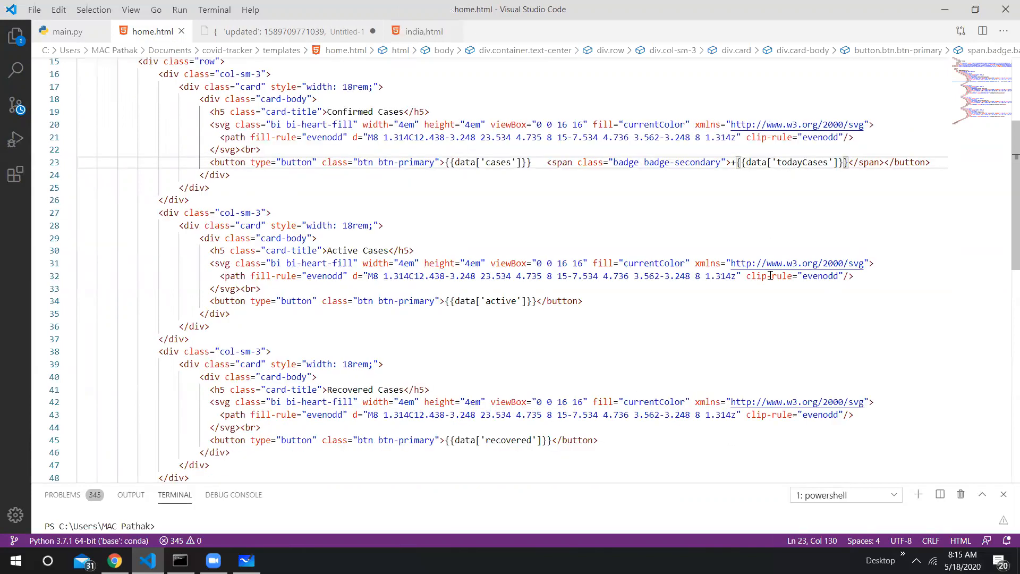
{"action": "scroll", "scroll_direction": "down", "scroll_amount": 3}
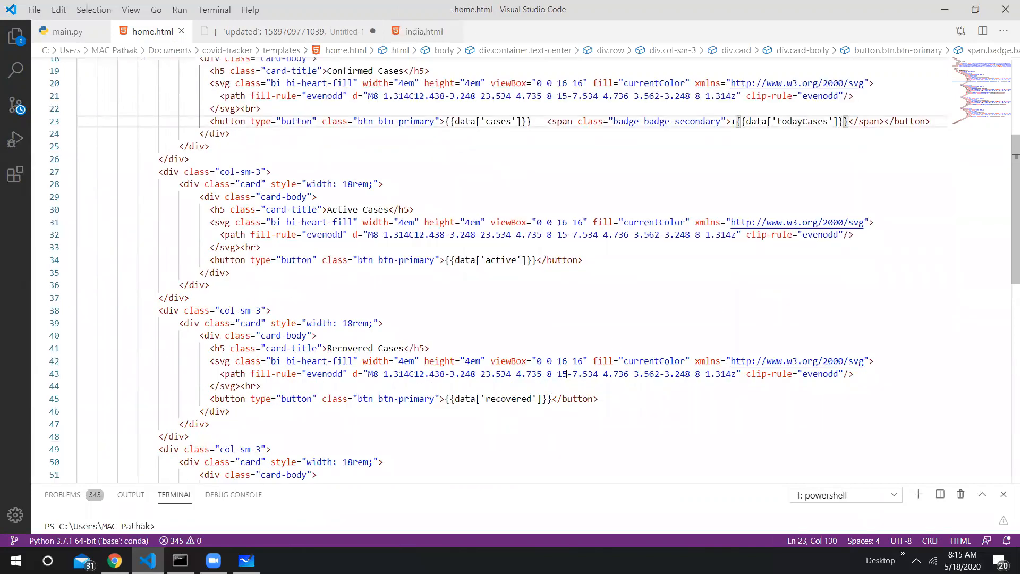
Add a badge-secondary span showing todayDeaths inside the Recovered Cases button and rerun python main.py.
{"action": "type", "text": "<span class=\"badge badge-secondary\">New</span>"}
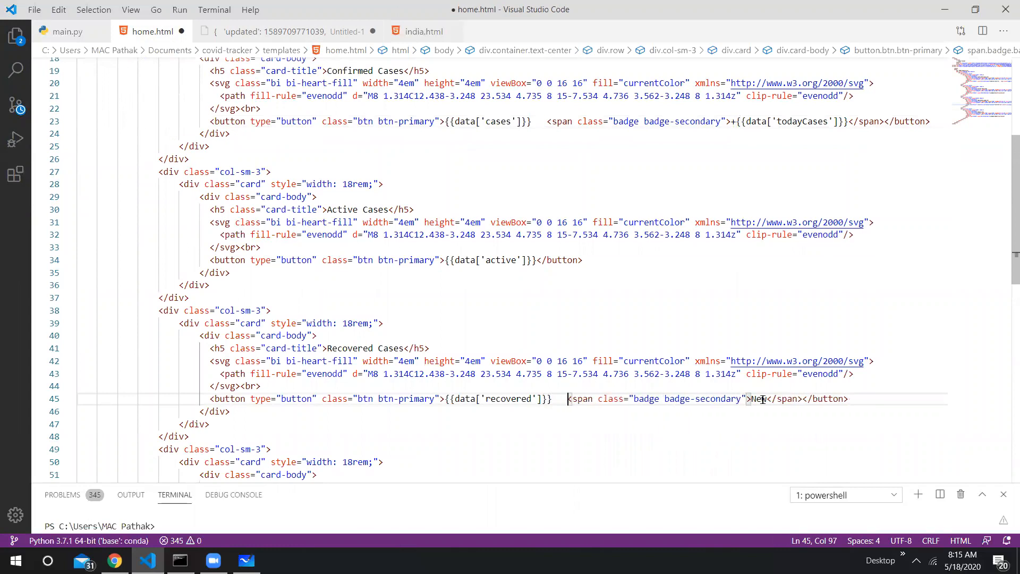
{"action": "double_click", "coordinate": [766, 398]}
{"action": "type", "text": "{{data['"}
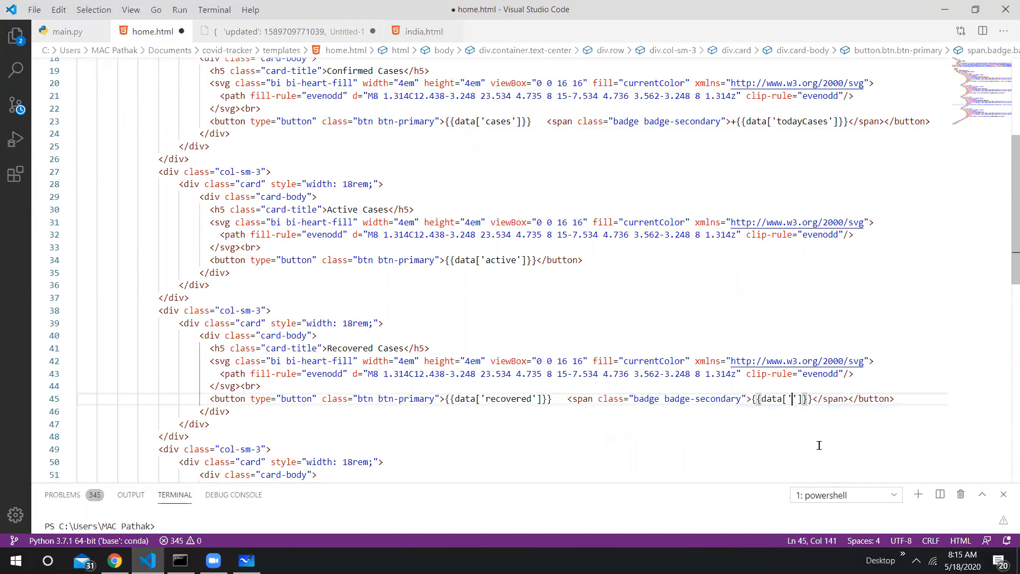
{"action": "type", "text": "toda"}
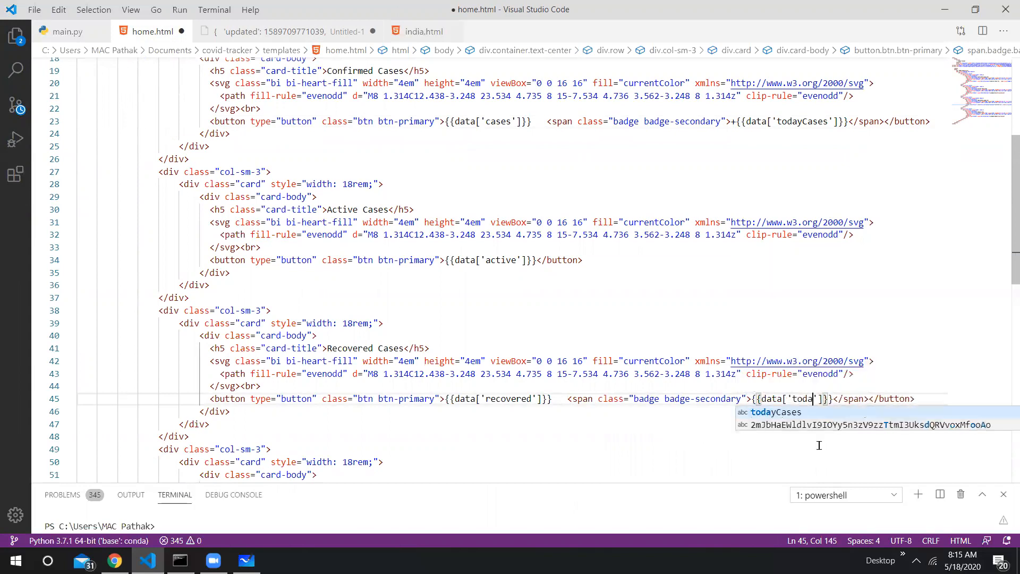
{"action": "type", "text": "yDeaths"}
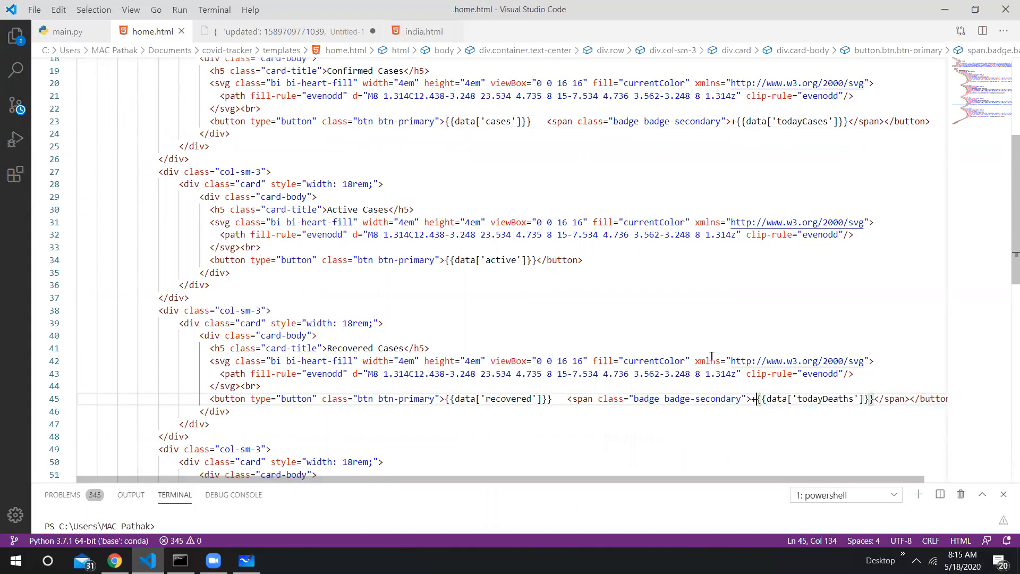
{"action": "left_click", "coordinate": [178, 559]}
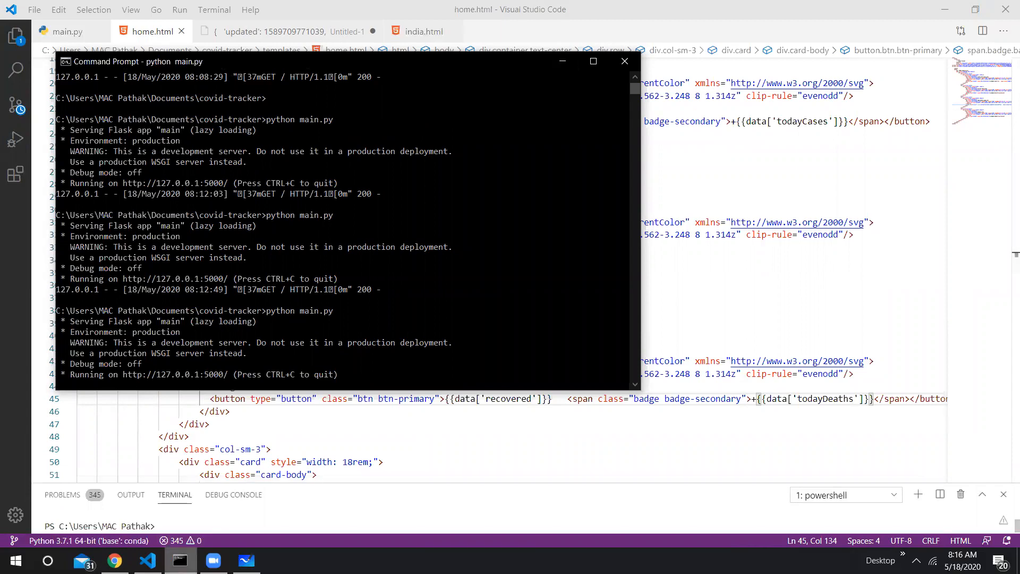
Reload localhost:5000 to see the +5050 and +154 badges, compare with c19-analyser, then start a new tab.
{"action": "left_click", "coordinate": [114, 560]}
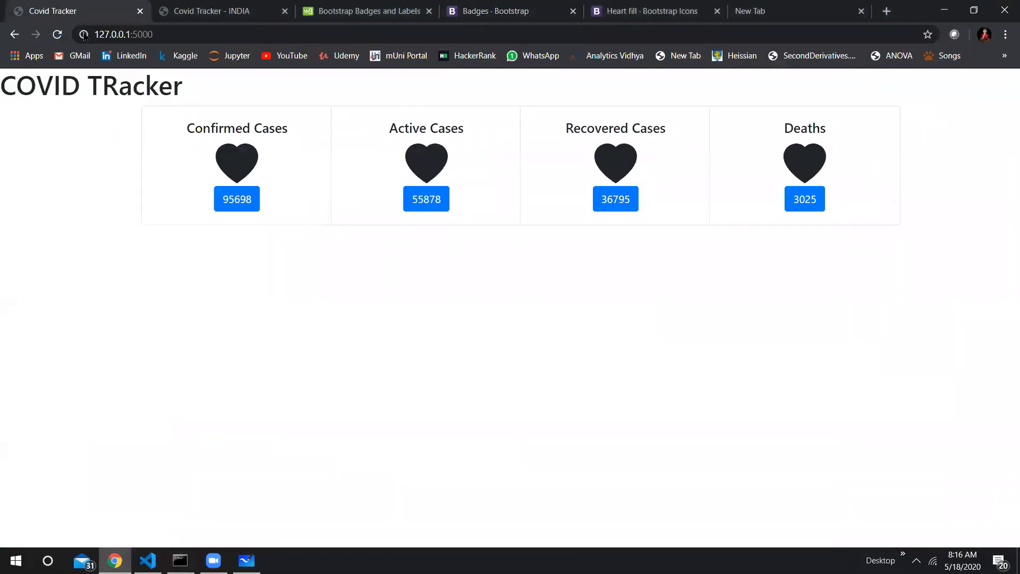
{"action": "left_click", "coordinate": [56, 34]}
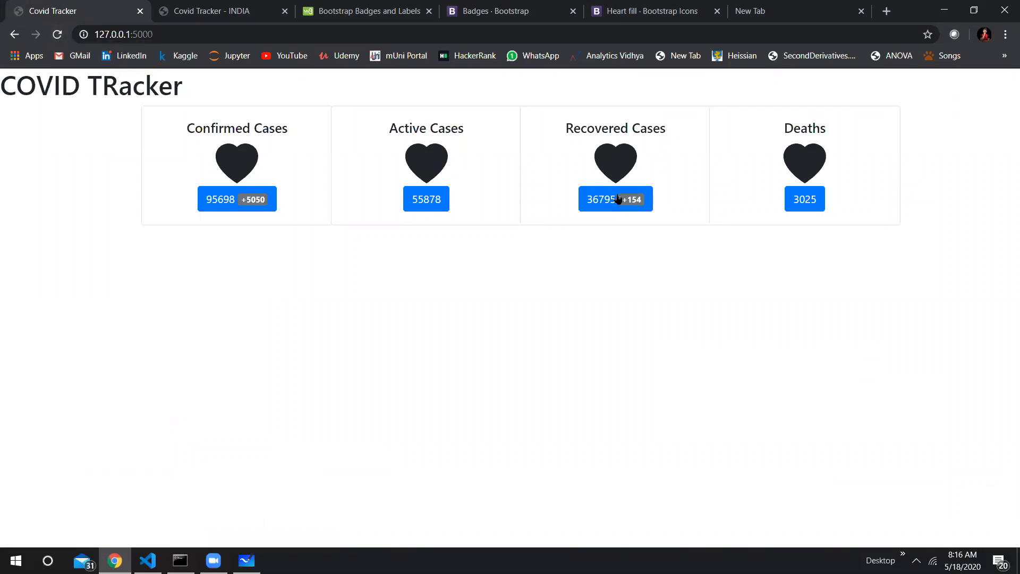
{"action": "mouse_move", "coordinate": [644, 212]}
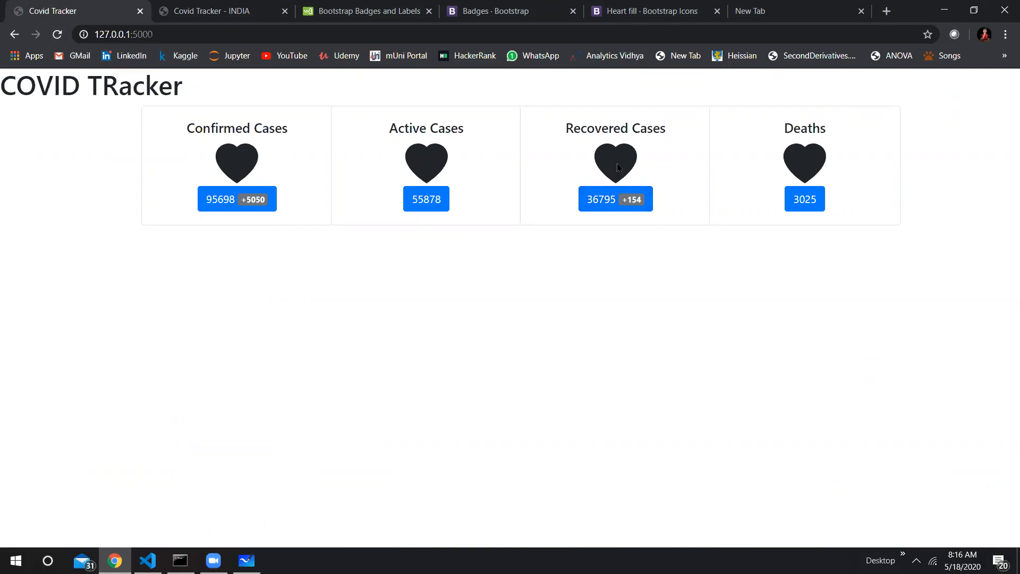
{"action": "left_click", "coordinate": [215, 11]}
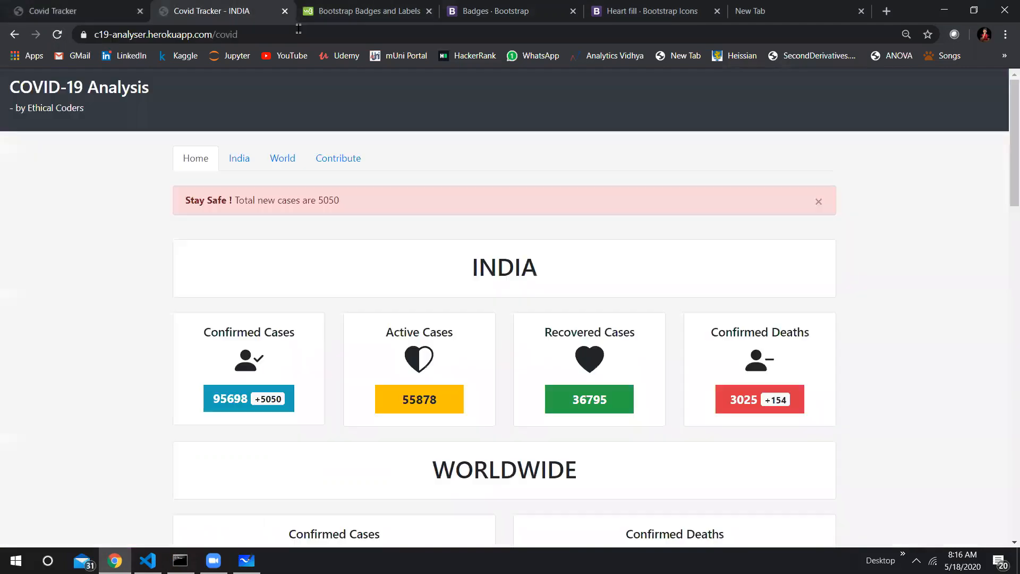
{"action": "left_click", "coordinate": [75, 11]}
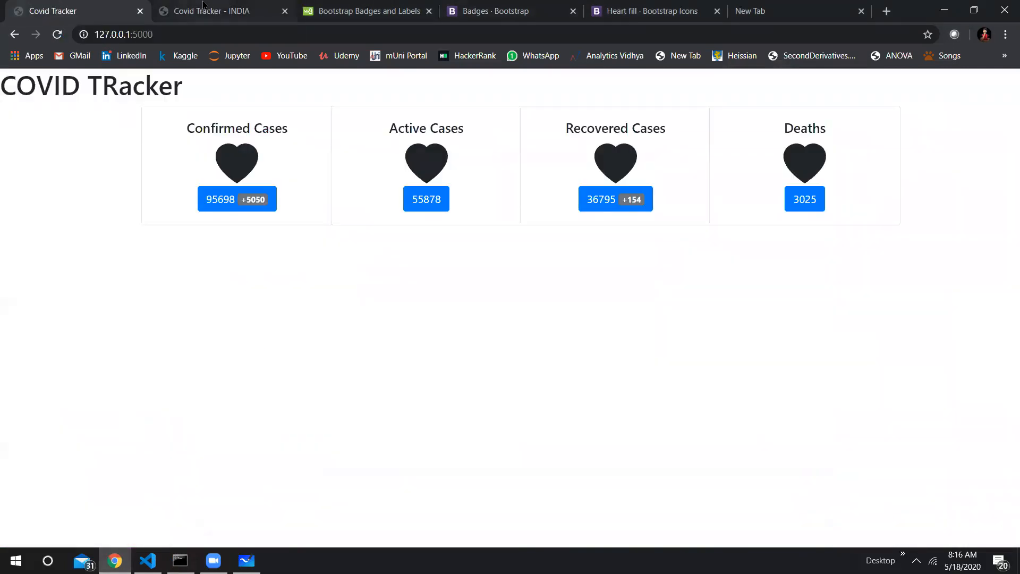
{"action": "left_click", "coordinate": [215, 10]}
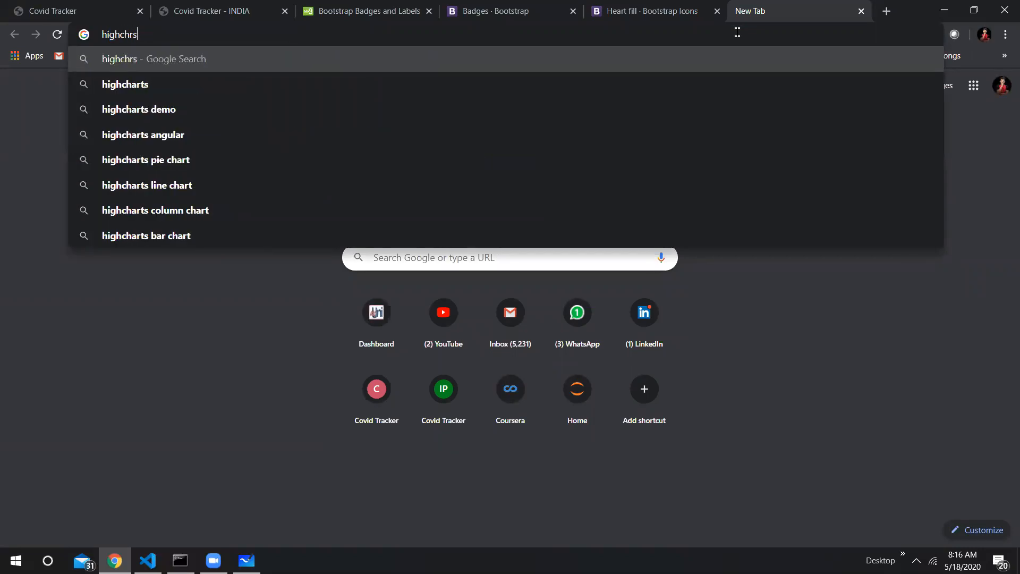
Search highcharts, go to highcharts.com's demo gallery and open the Basic line chart demo.
{"action": "left_click", "coordinate": [125, 84]}
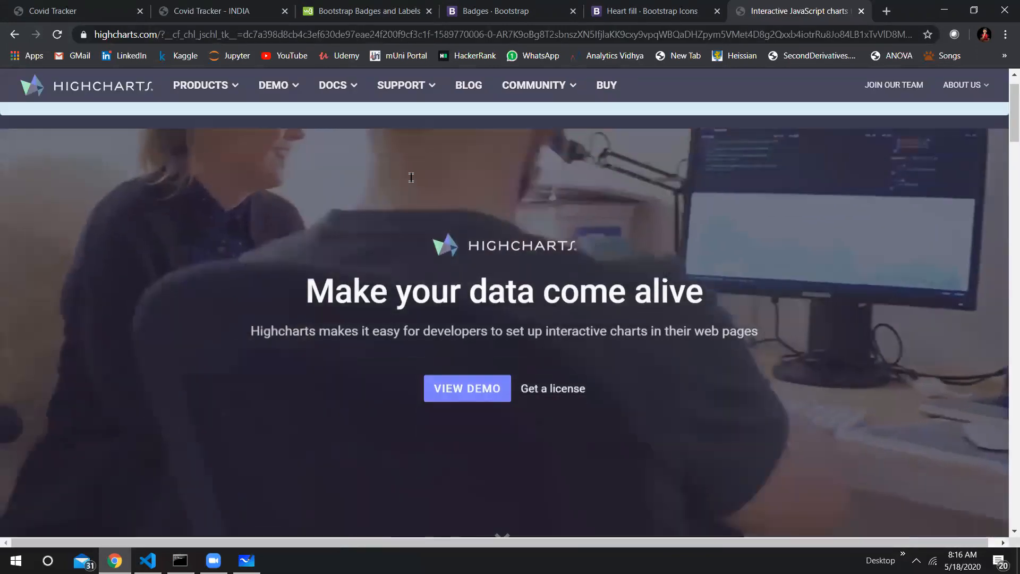
{"action": "left_click", "coordinate": [273, 85]}
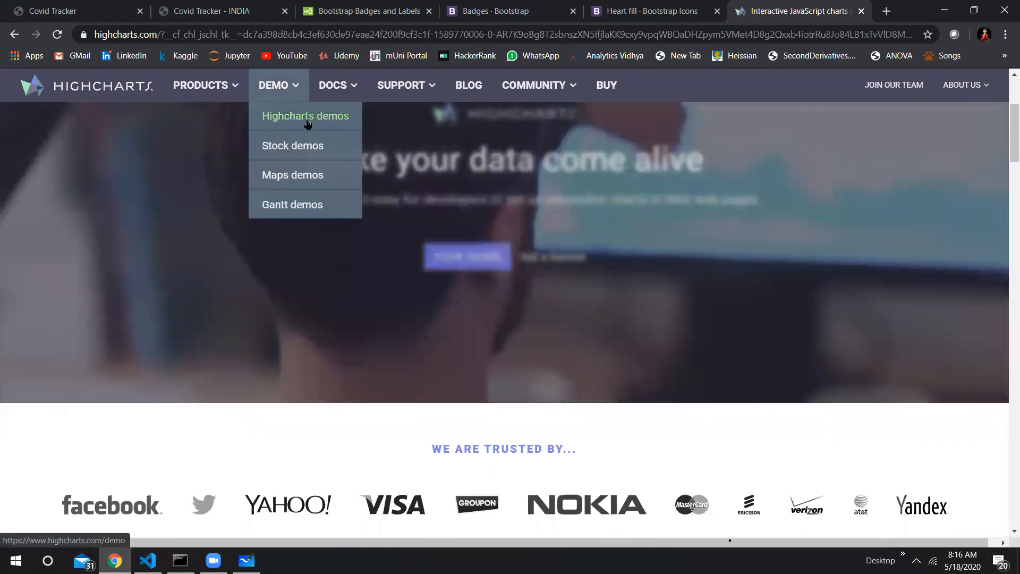
{"action": "left_click", "coordinate": [304, 115]}
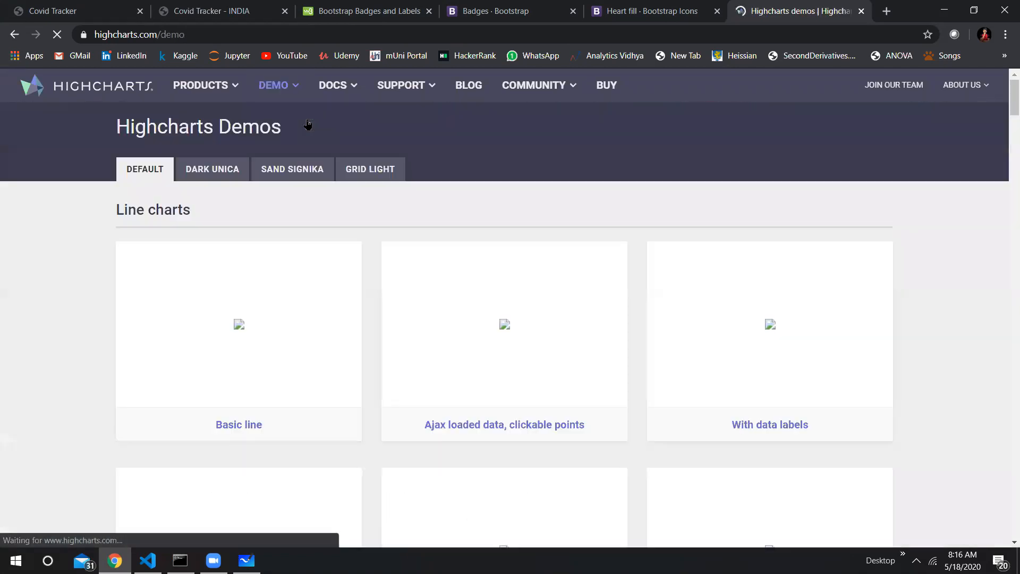
{"action": "scroll", "scroll_direction": "down", "scroll_amount": 3}
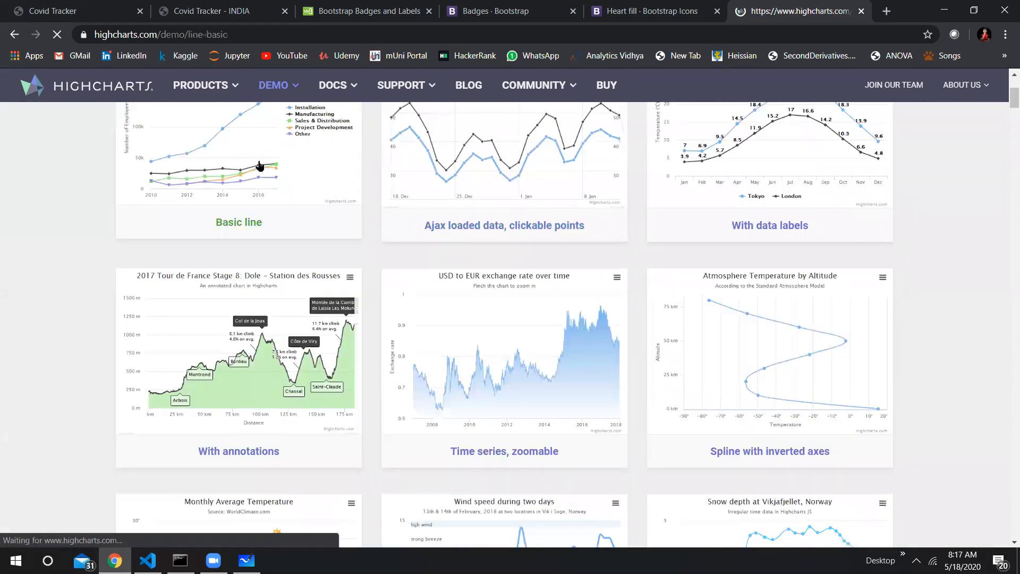
{"action": "left_click", "coordinate": [238, 222]}
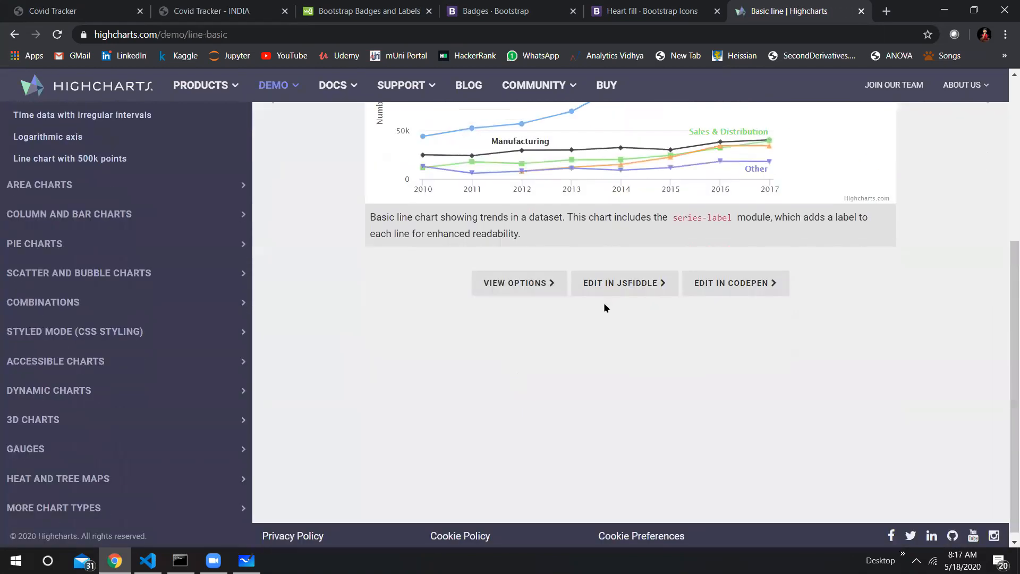
Edit the Basic line demo in JSFiddle and delete all of its CSS.
{"action": "left_click", "coordinate": [624, 282]}
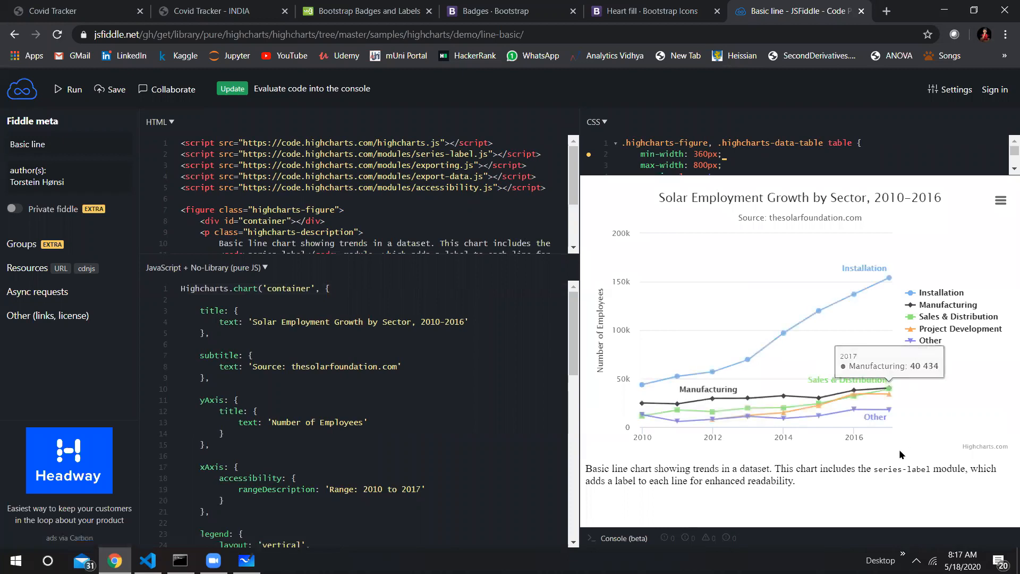
{"action": "mouse_move", "coordinate": [787, 331]}
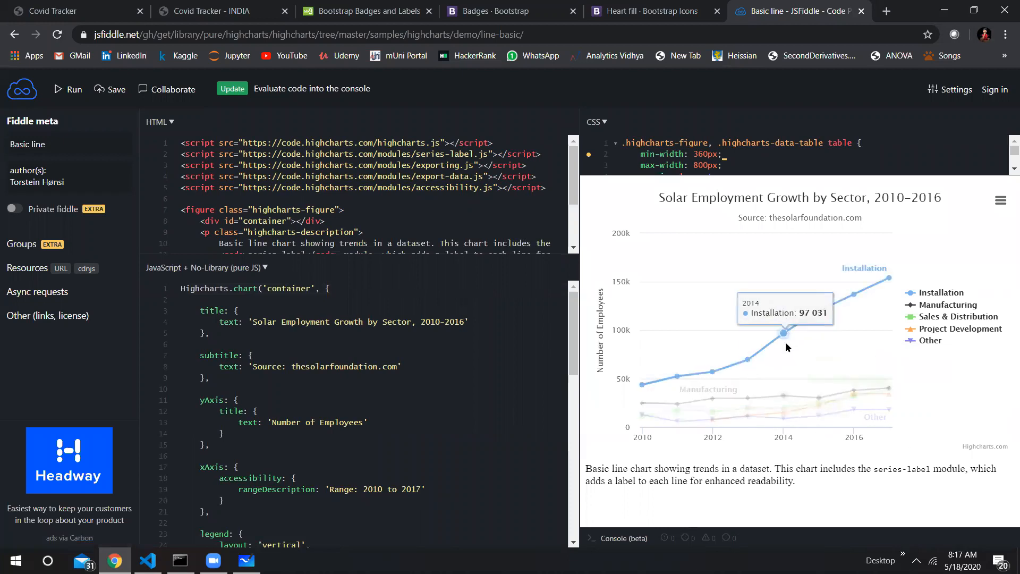
{"action": "mouse_move", "coordinate": [801, 410]}
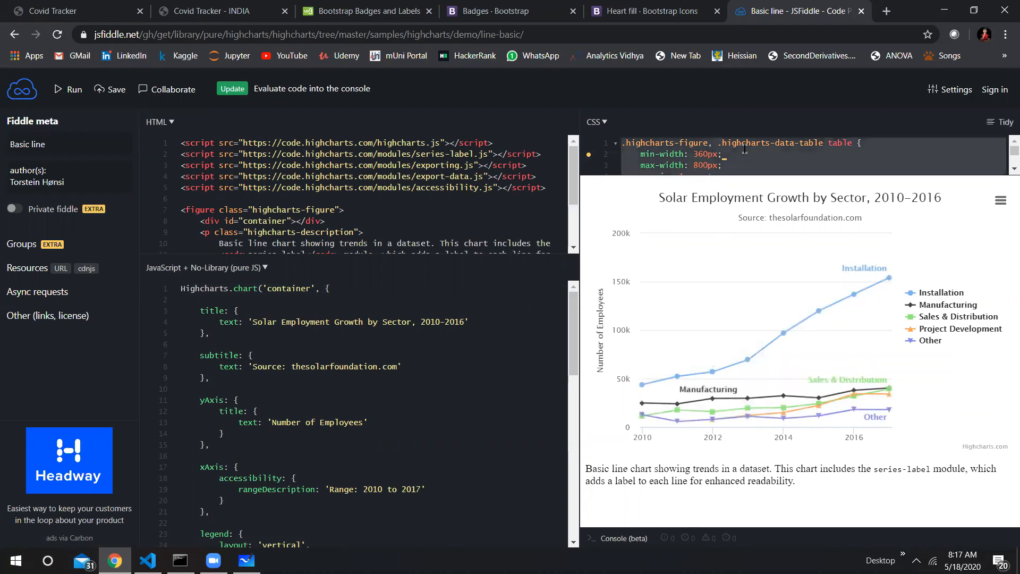
{"action": "left_click", "coordinate": [66, 89]}
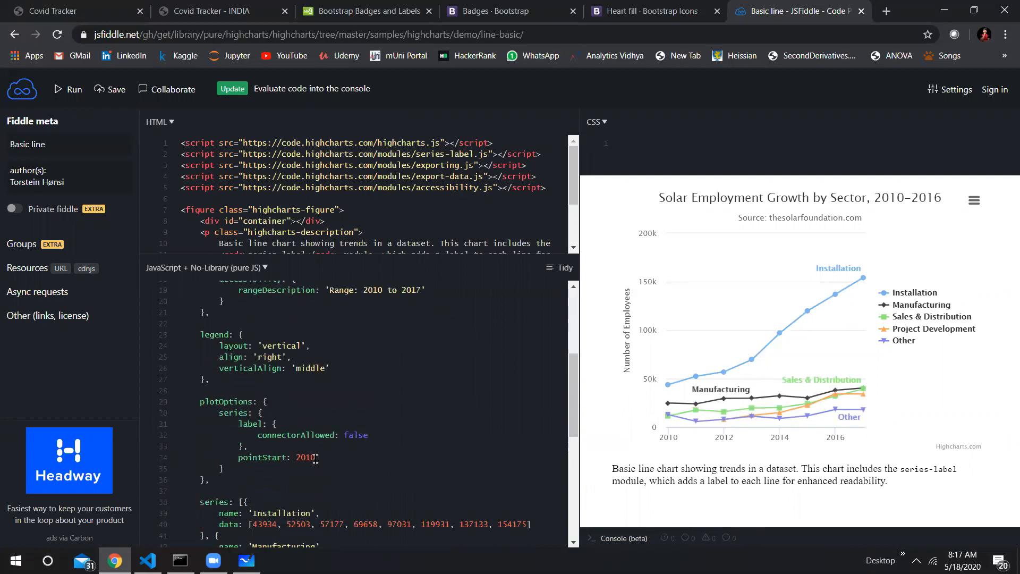
{"action": "scroll", "scroll_direction": "down", "scroll_amount": 3}
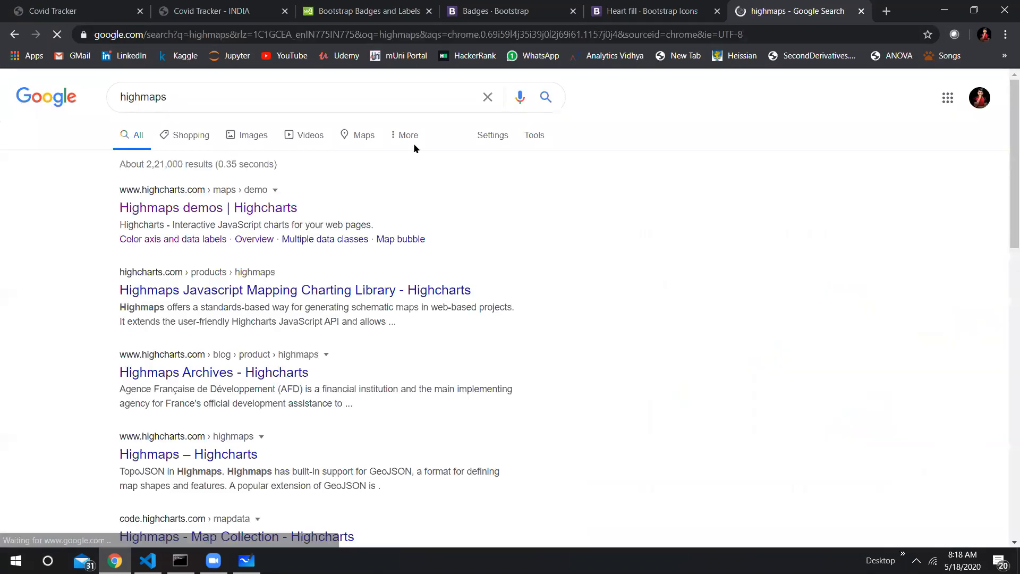
Open the Highmaps demos from Google, choose the Overview world map and edit it in JSFiddle.
{"action": "left_click", "coordinate": [208, 207]}
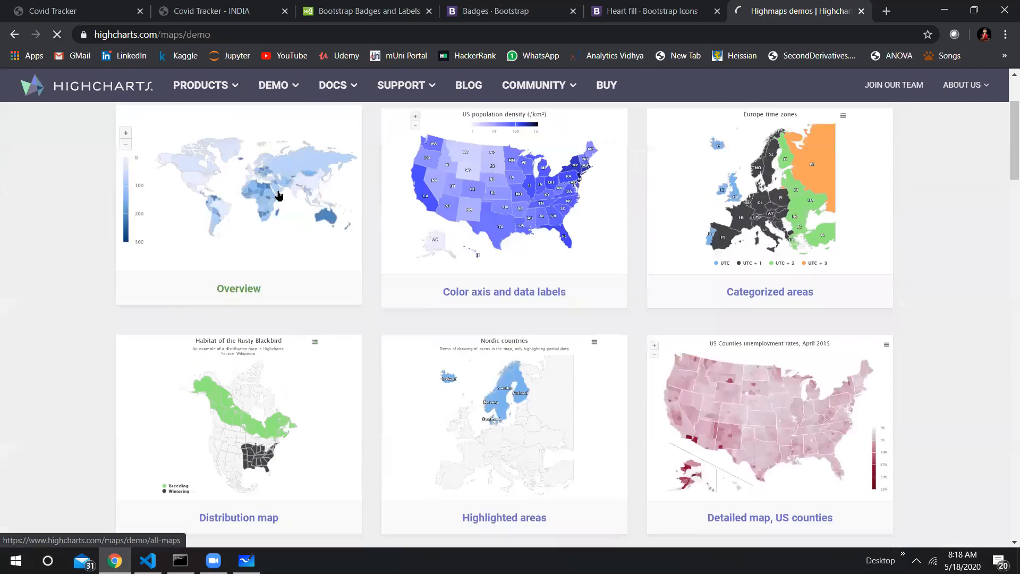
{"action": "left_click", "coordinate": [237, 288]}
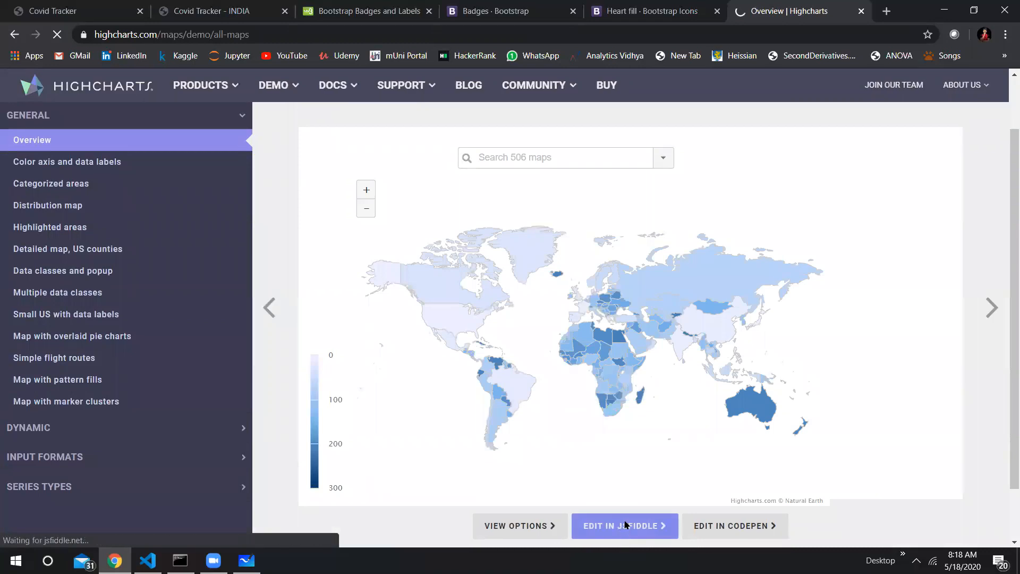
{"action": "left_click", "coordinate": [623, 526]}
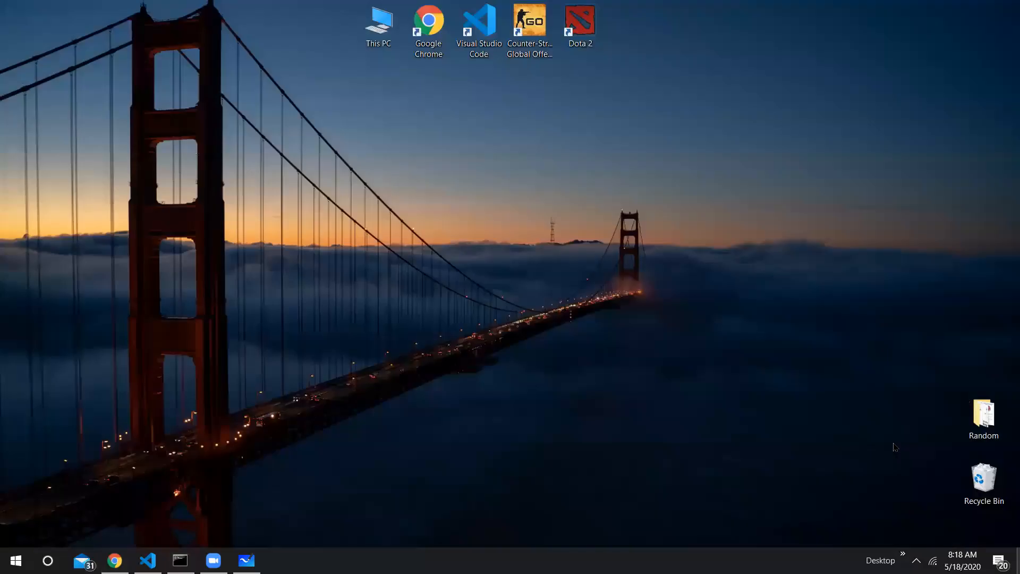
{"action": "mouse_move", "coordinate": [644, 292]}
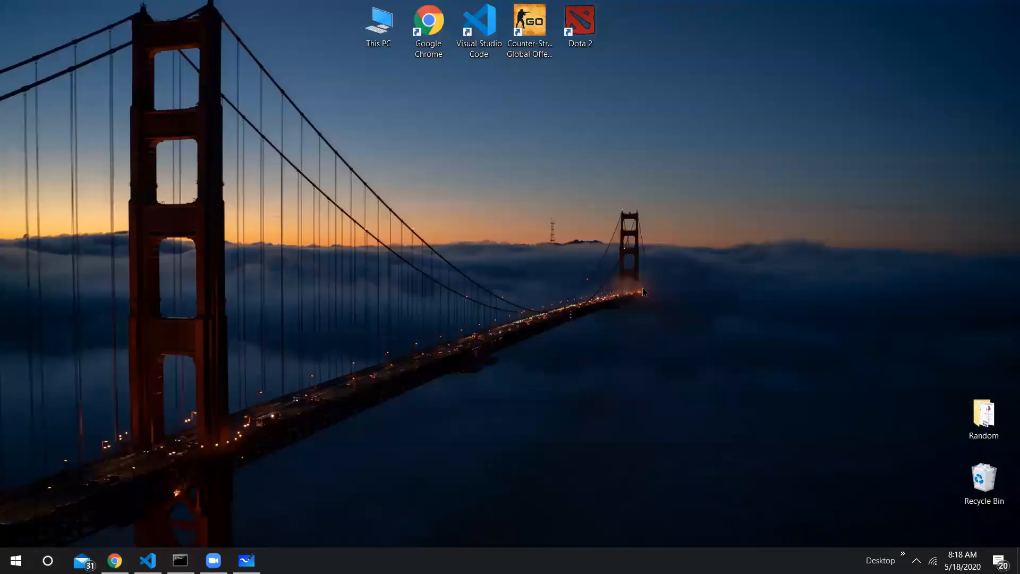